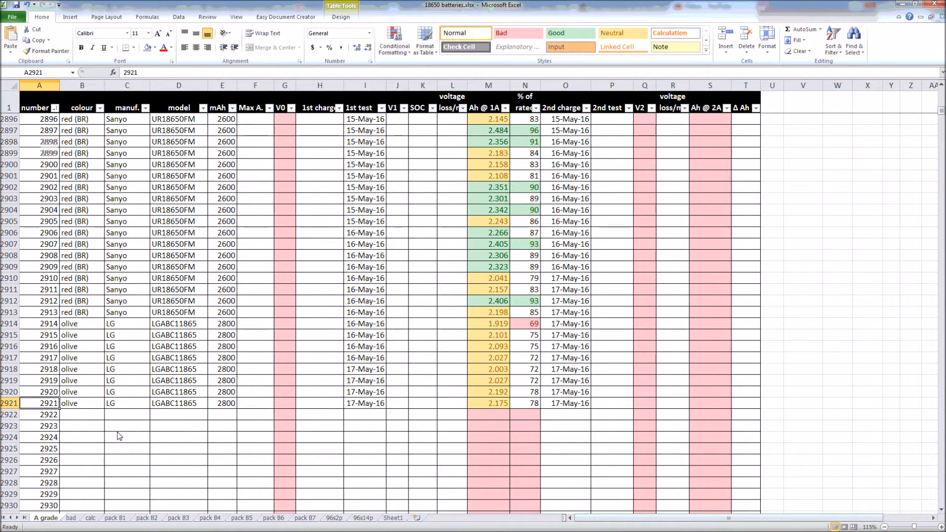
mouse_move(111, 412)
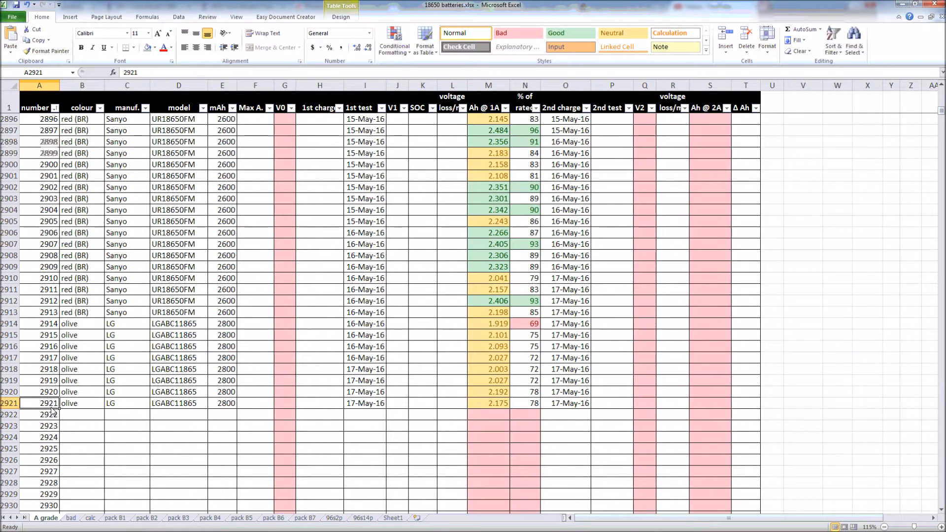
Select battery 2921's number and its last 1A capacity reading in the test log.
click(487, 403)
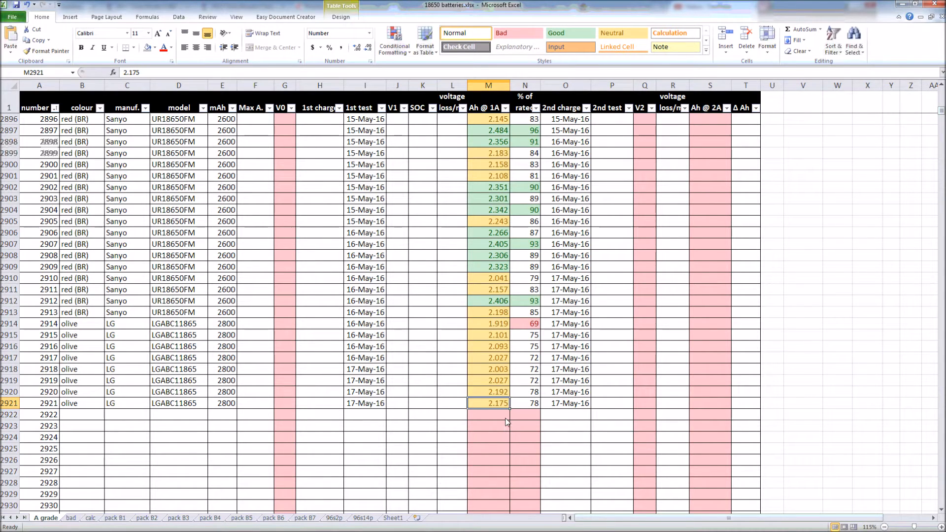
mouse_move(502, 418)
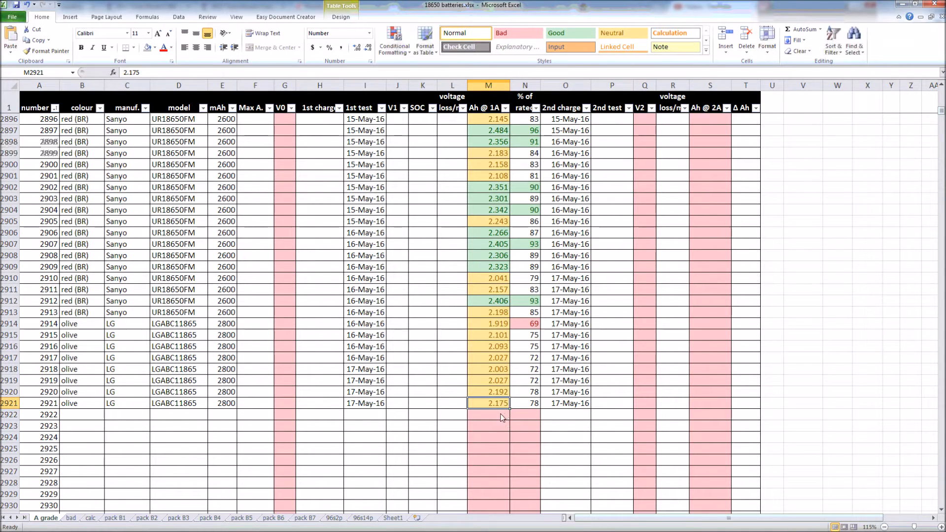
click(710, 403)
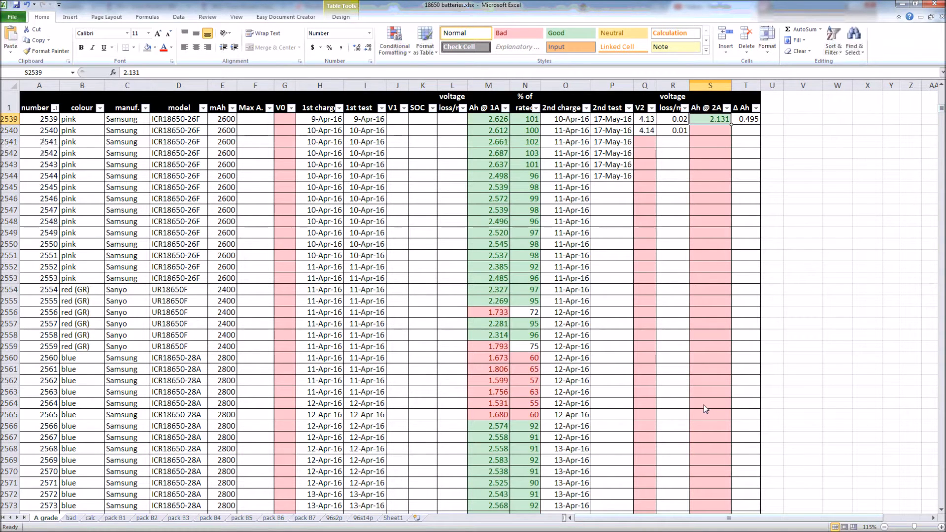
Scroll up and select battery 2539's 2A capacity and its entry cell.
scroll(up, 3)
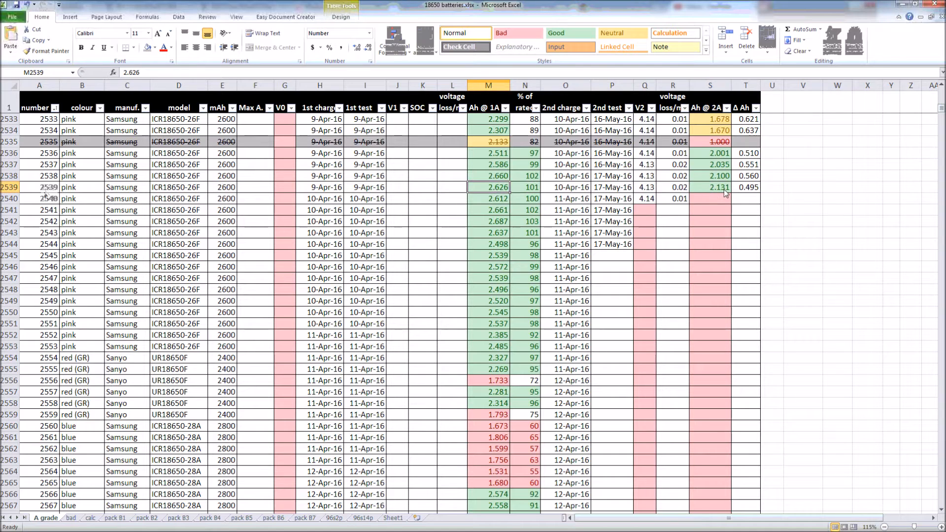
click(710, 187)
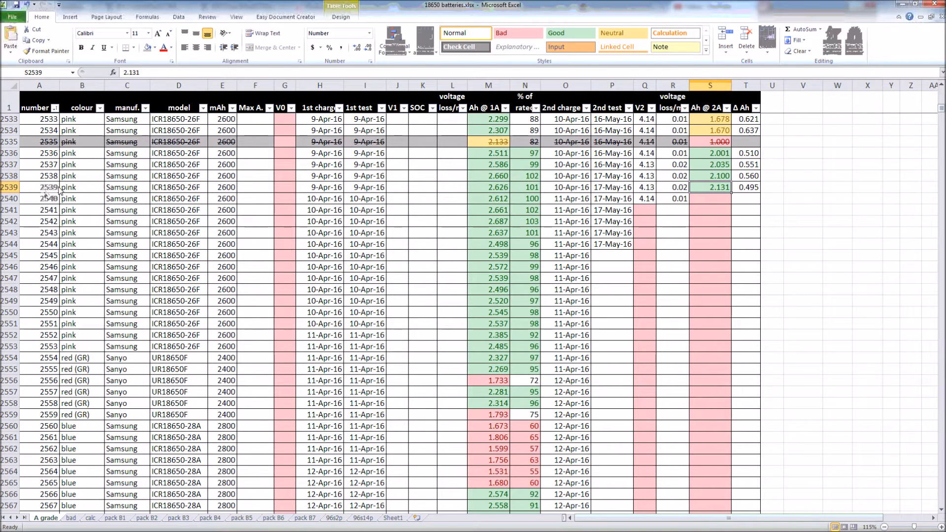
click(39, 188)
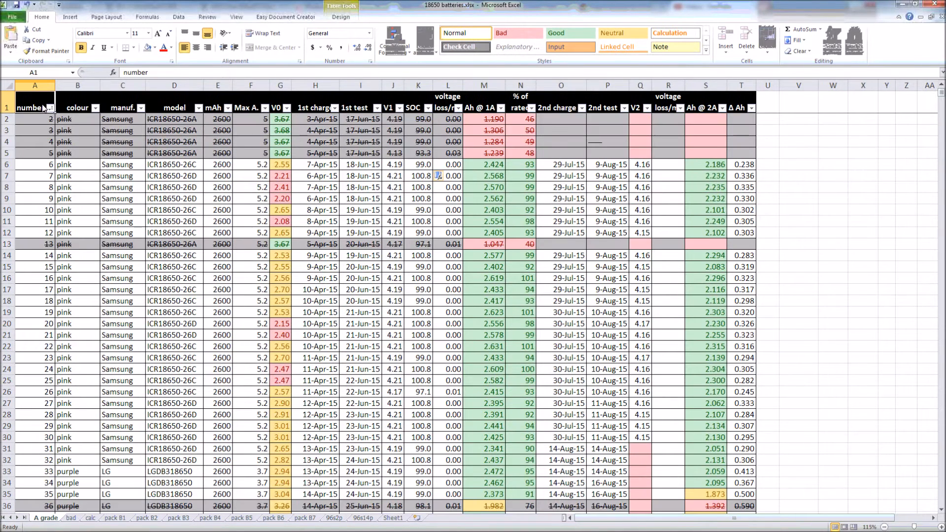
click(34, 86)
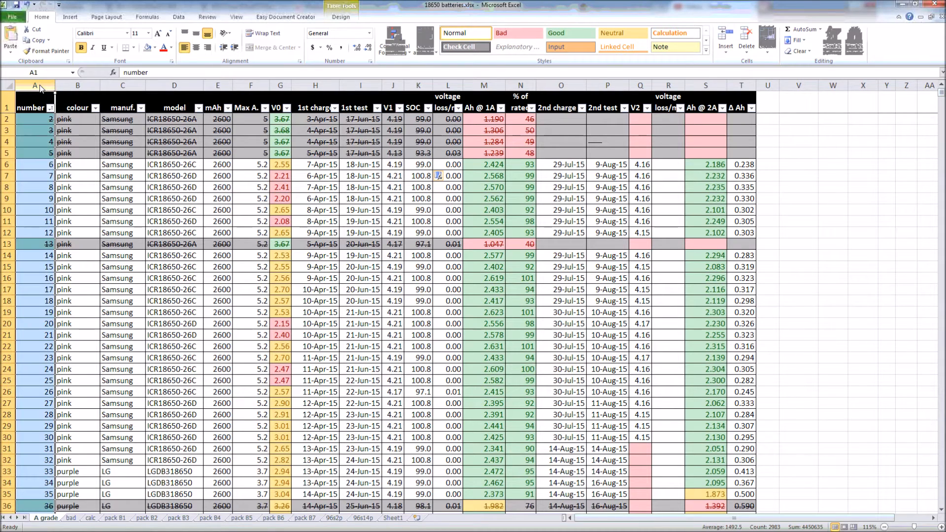
mouse_move(84, 108)
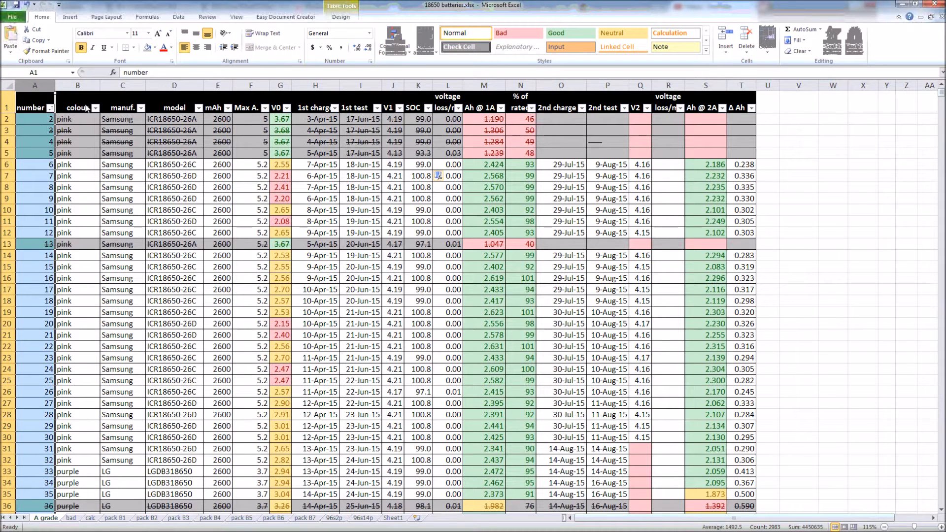
click(77, 85)
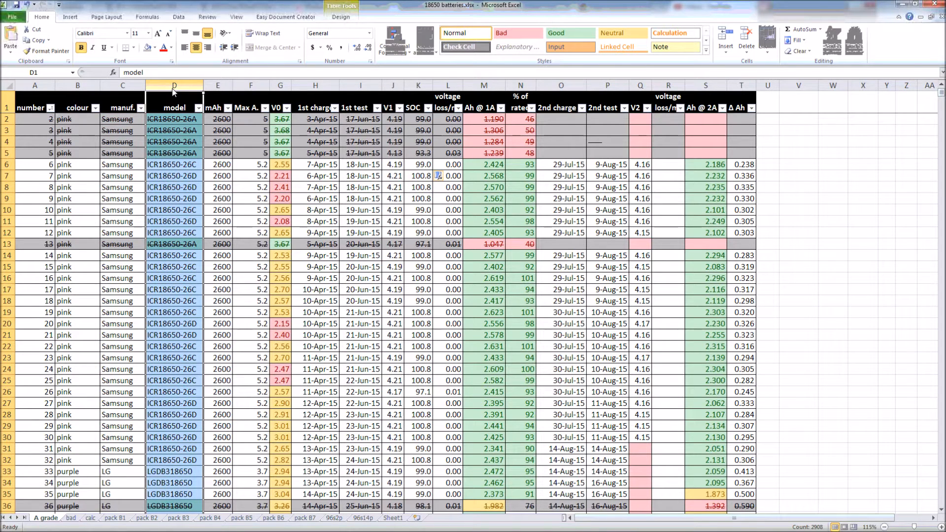
click(218, 85)
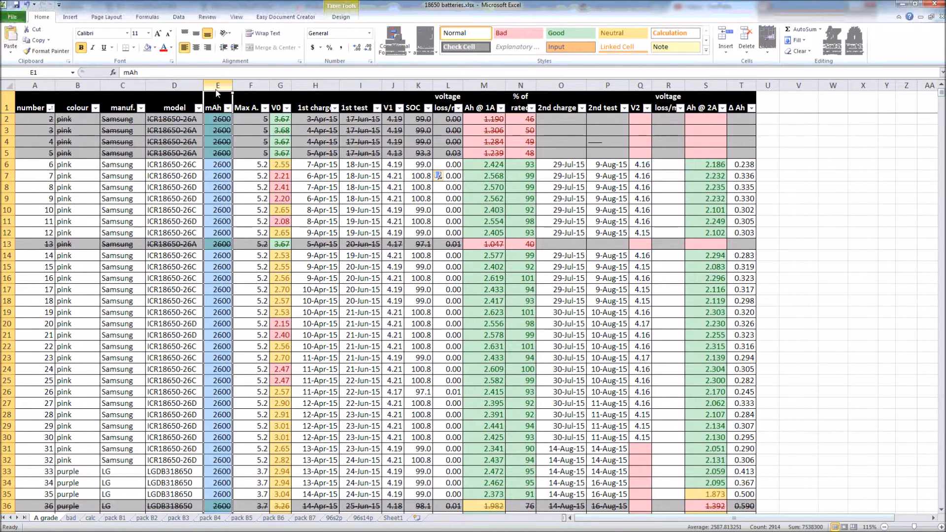
mouse_move(269, 97)
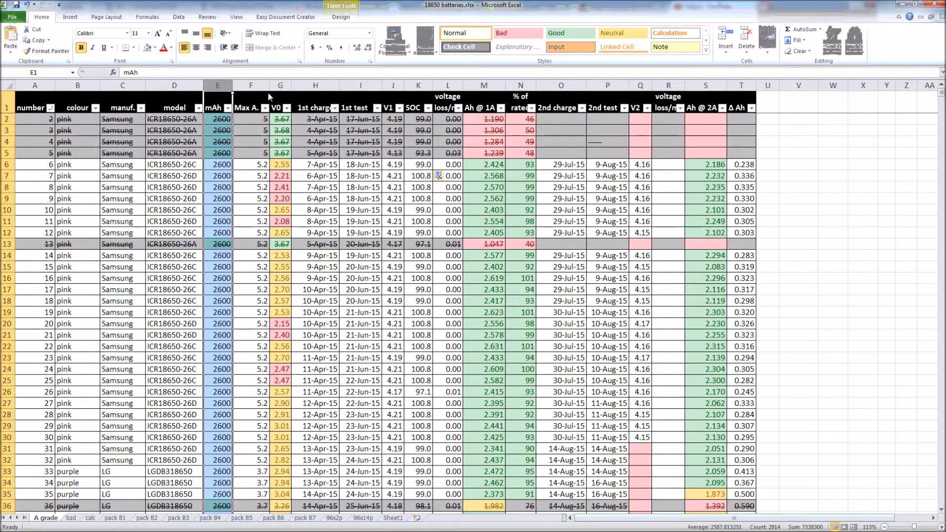
click(250, 84)
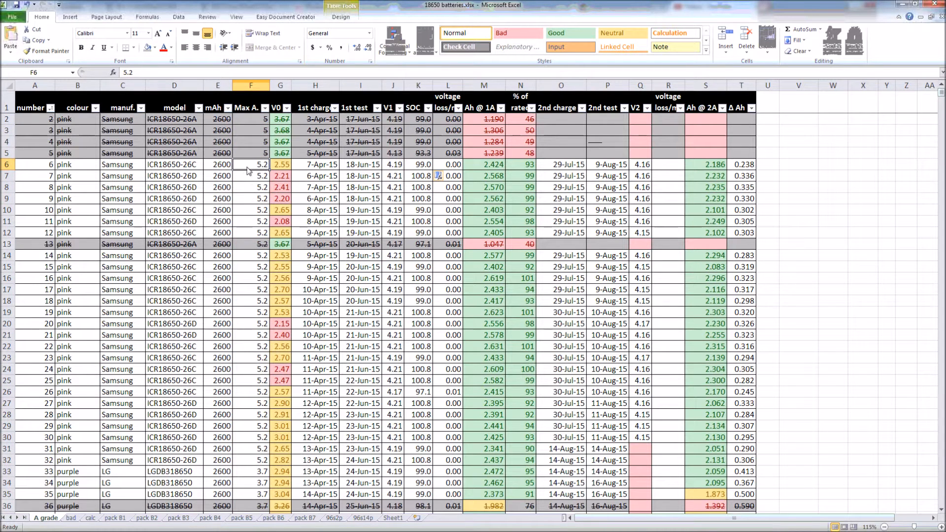
mouse_move(225, 171)
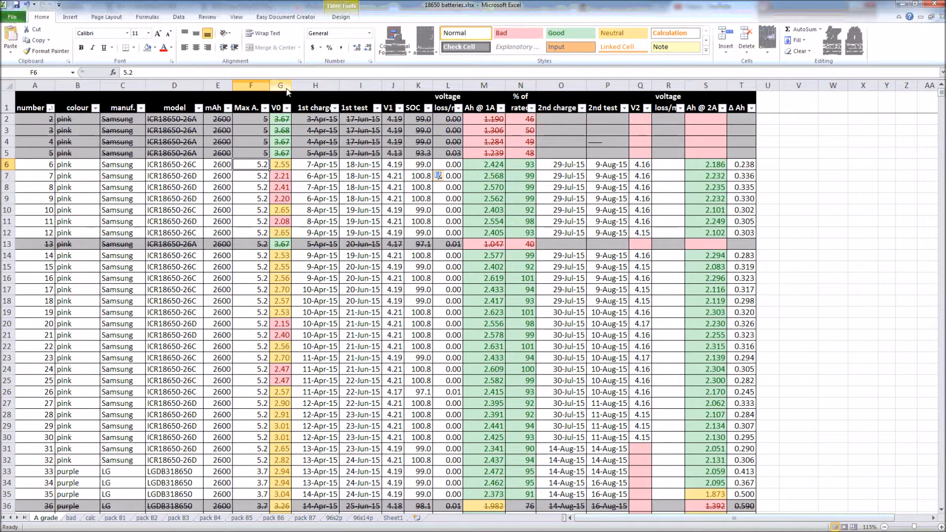
click(279, 142)
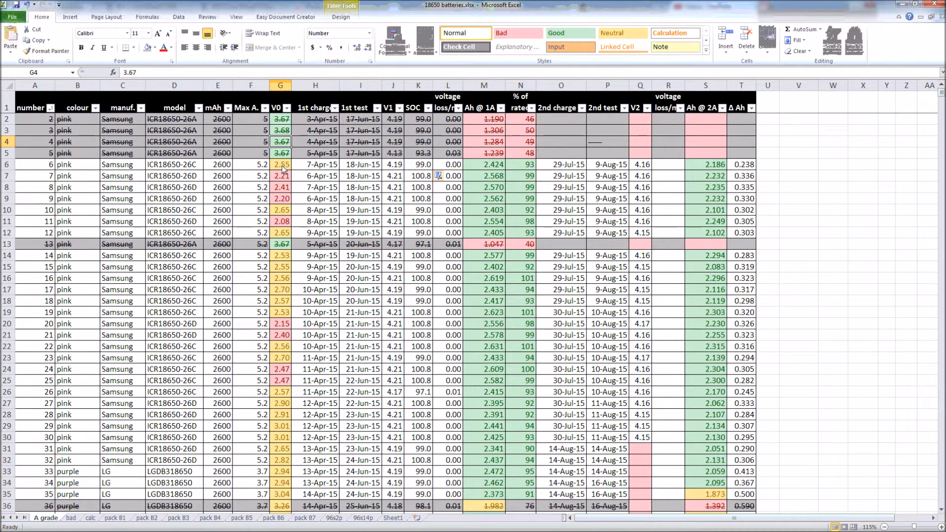
click(280, 199)
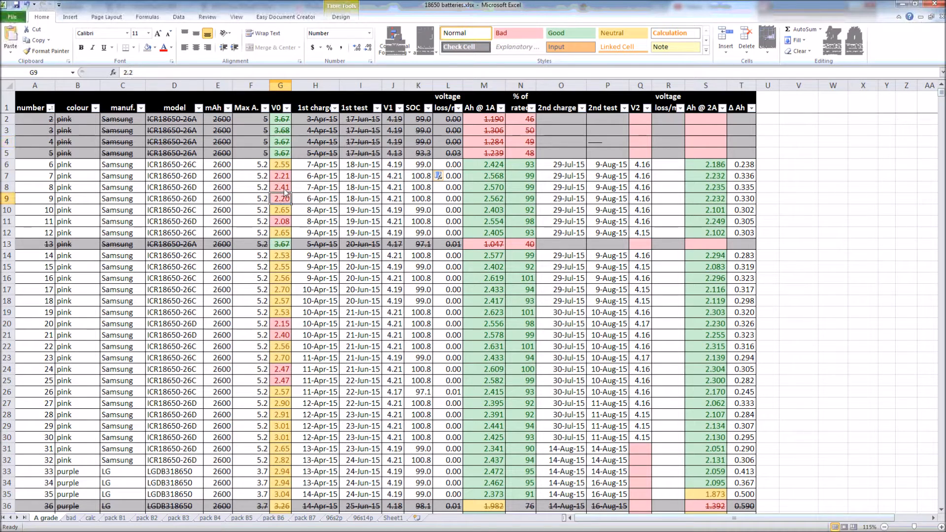
click(280, 188)
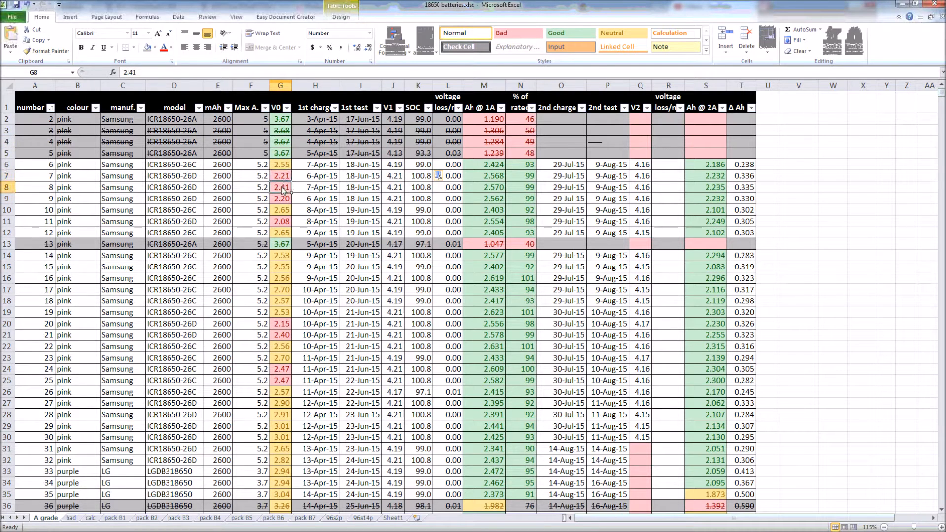
click(280, 164)
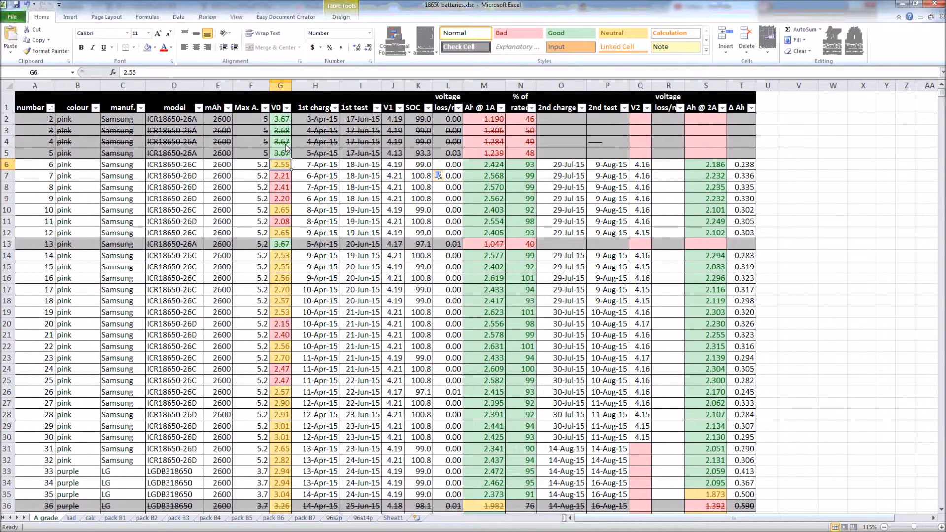
click(280, 142)
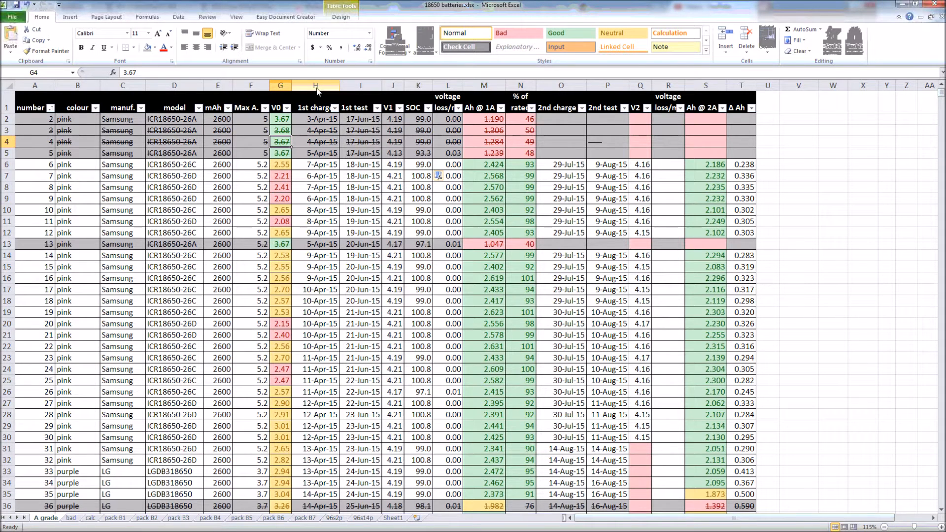
click(320, 164)
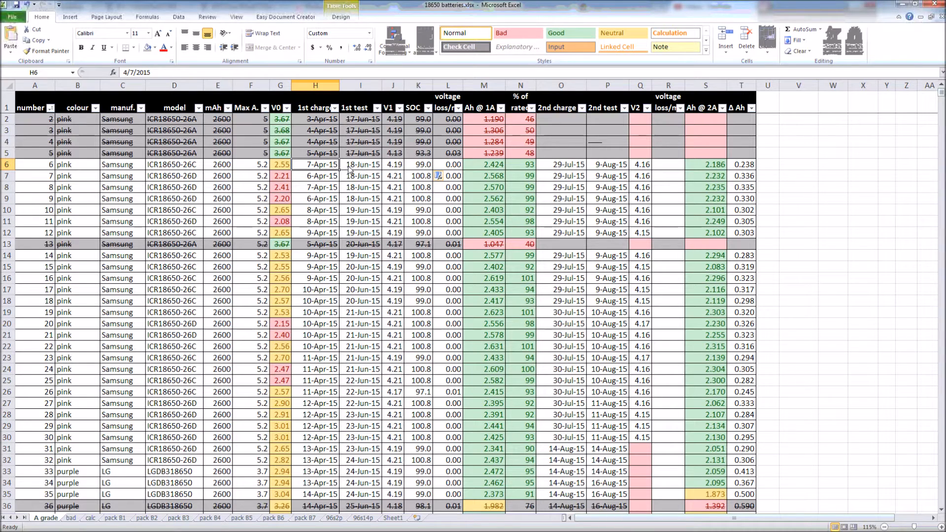
mouse_move(360, 175)
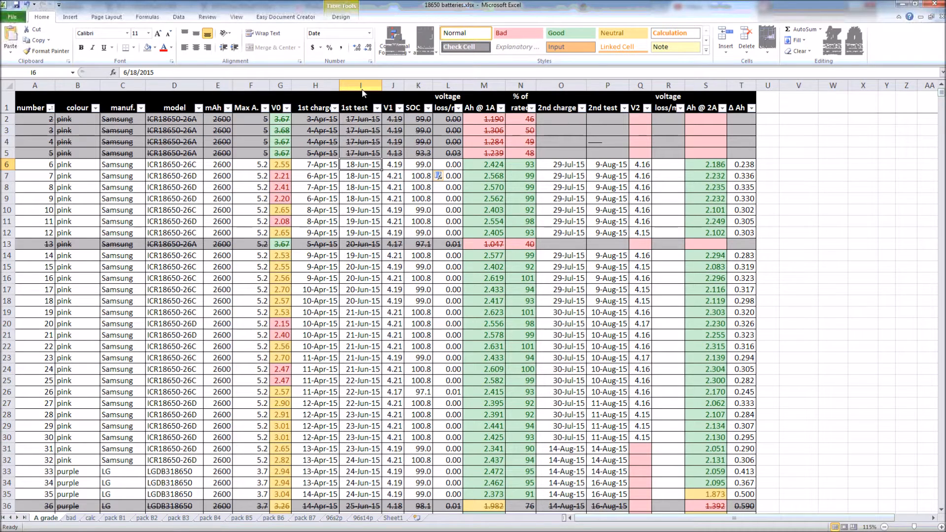
mouse_move(374, 94)
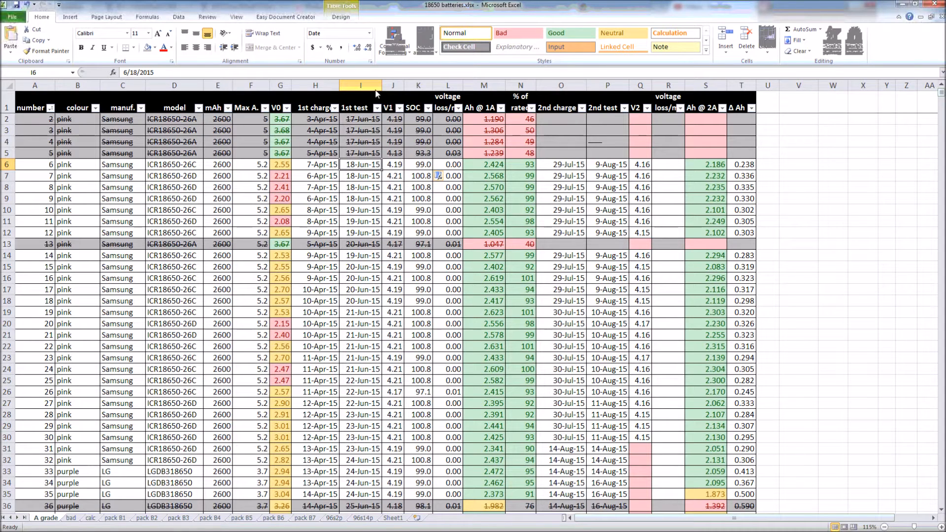
click(392, 164)
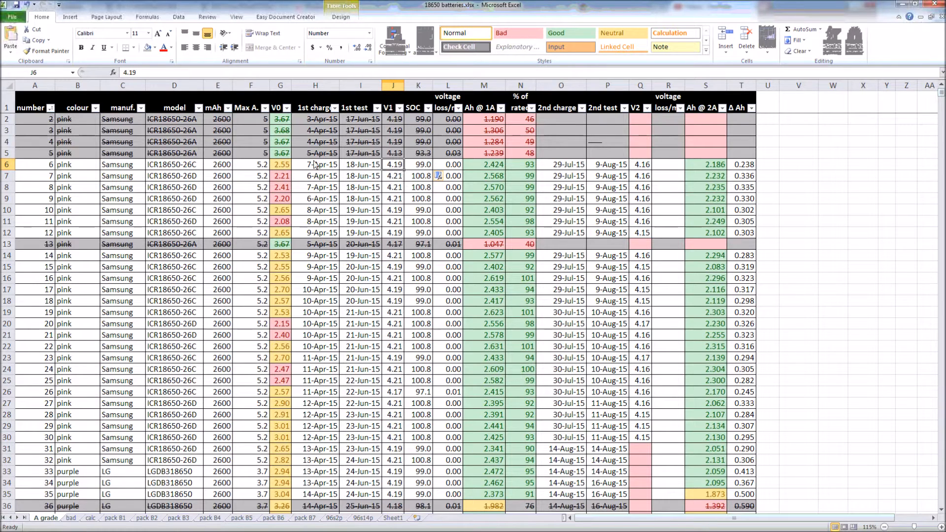
mouse_move(412, 184)
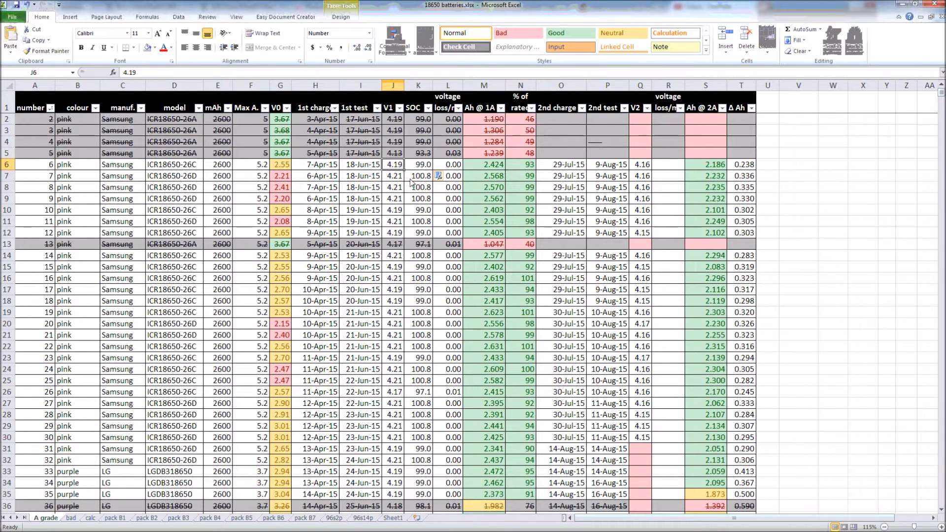
click(393, 175)
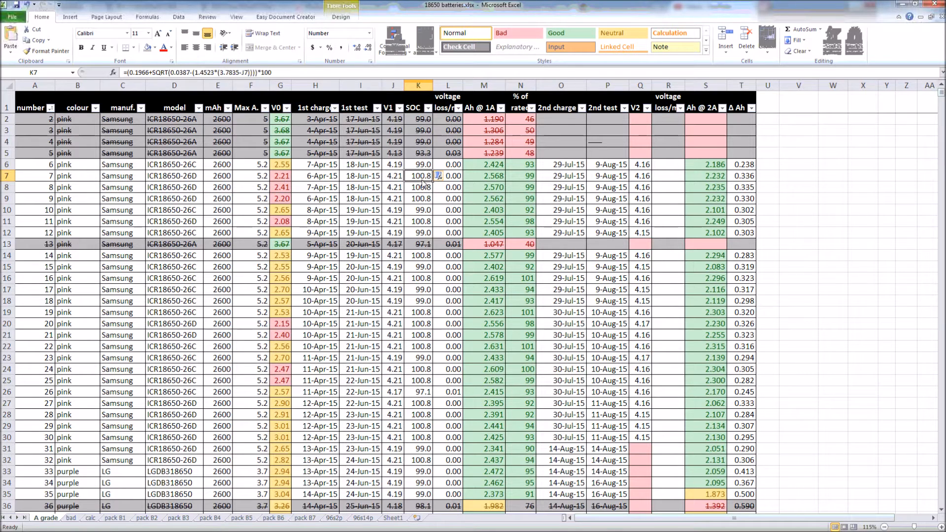
mouse_move(284, 73)
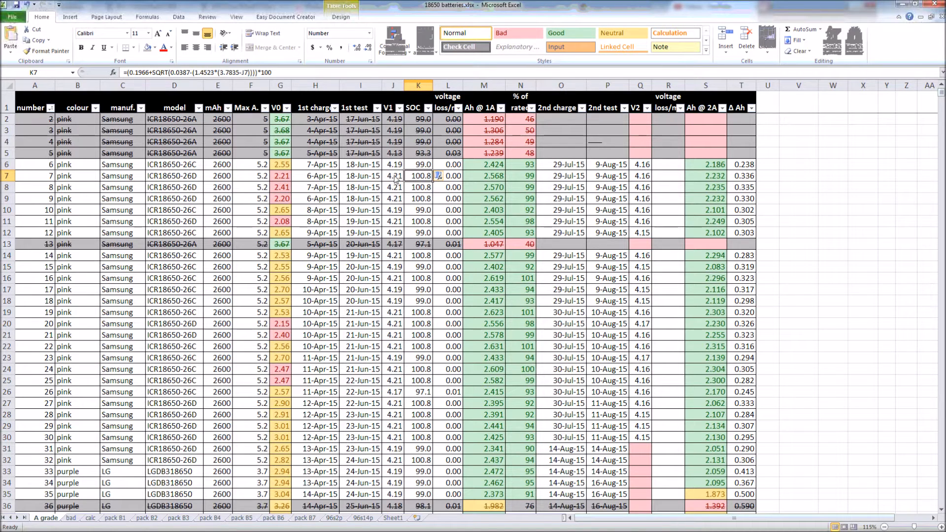
click(393, 175)
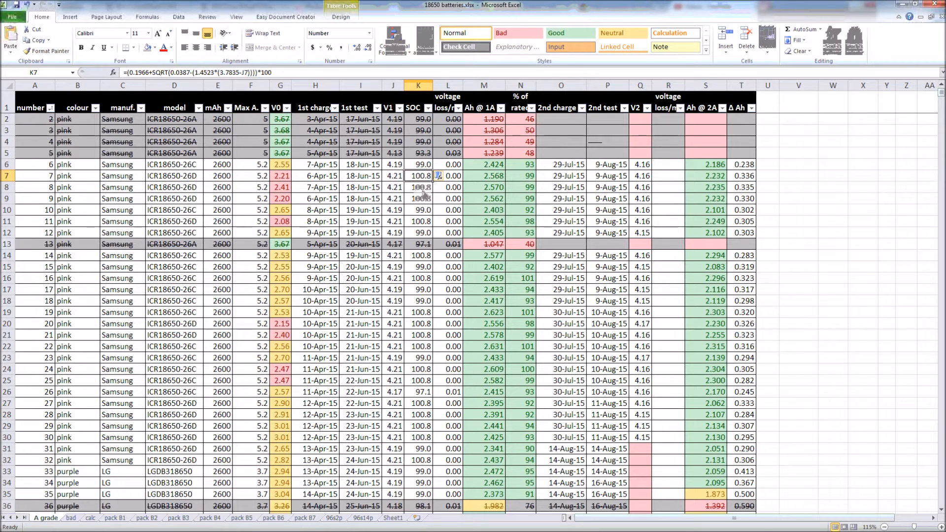
click(448, 175)
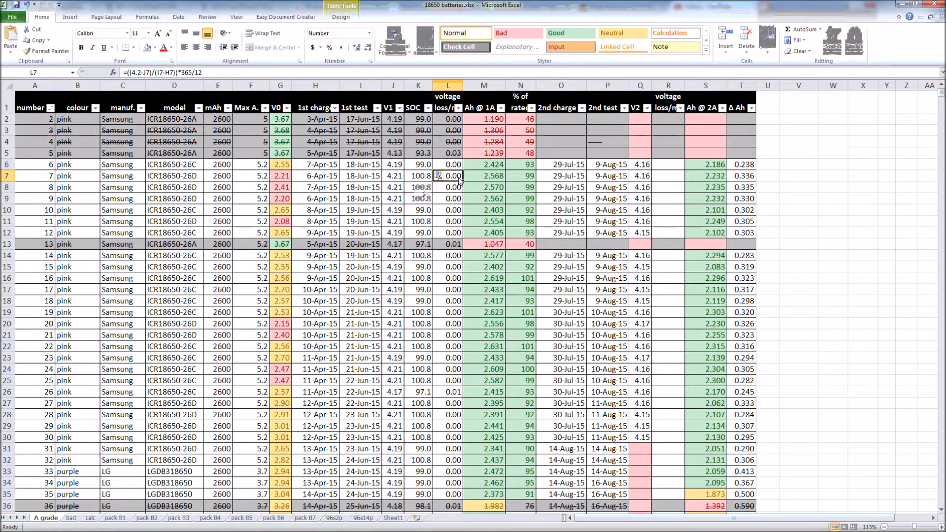
click(314, 175)
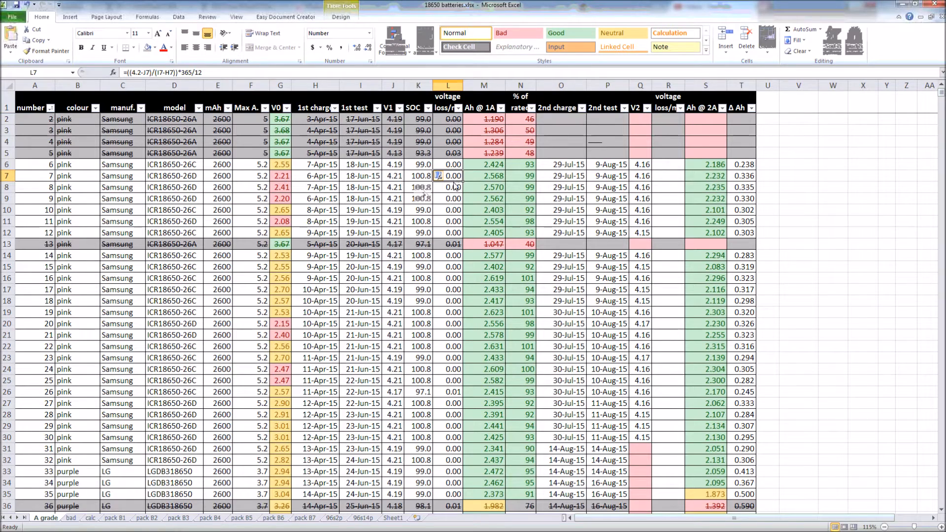
click(392, 187)
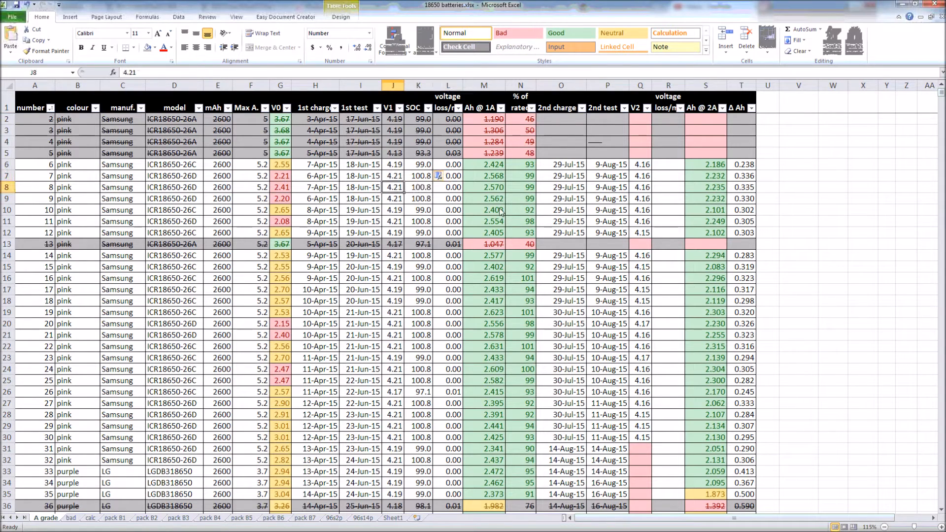
scroll(down, 3)
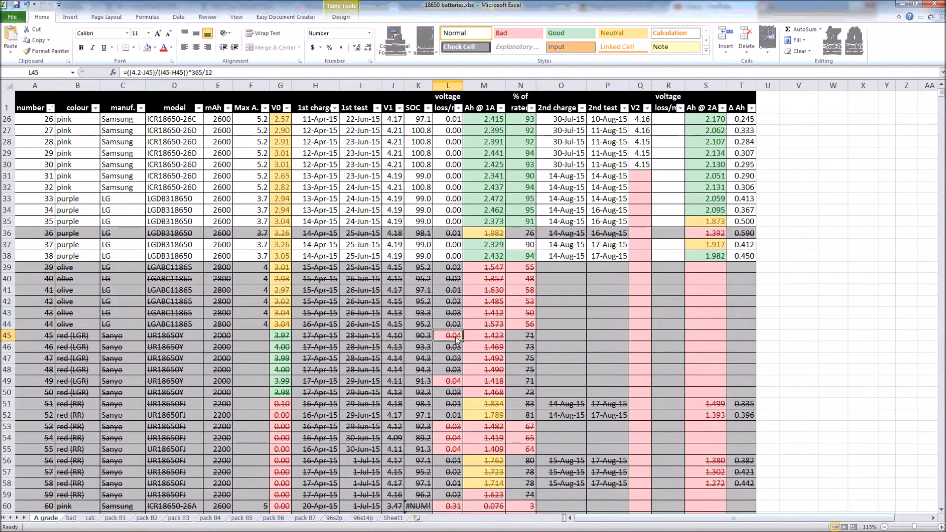
mouse_move(398, 339)
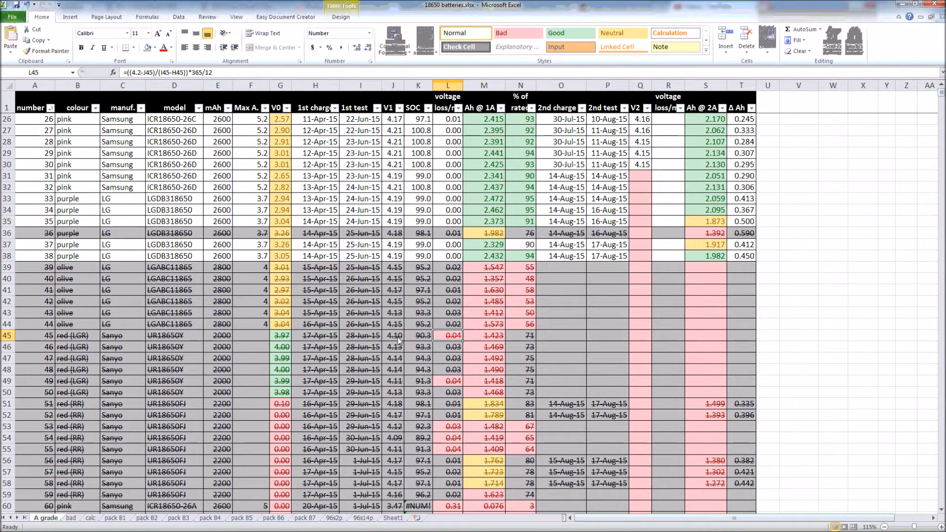
click(392, 336)
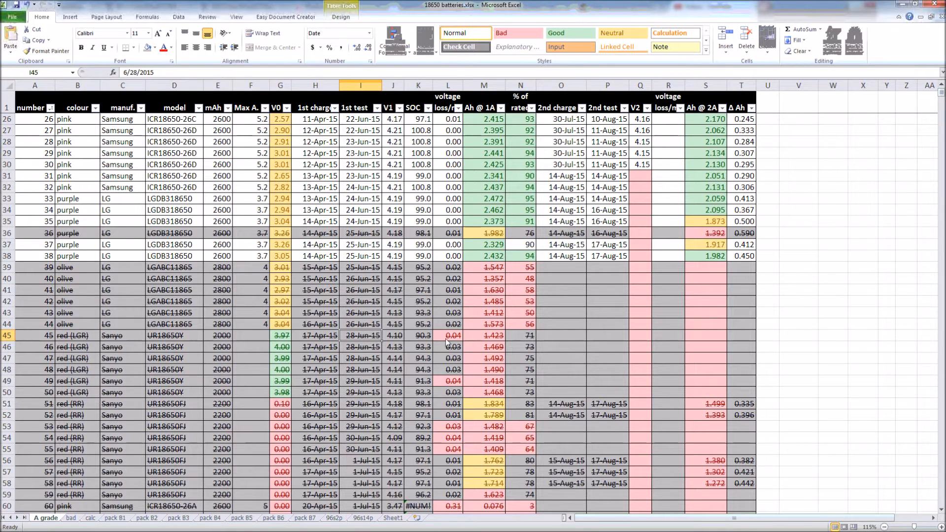
click(449, 335)
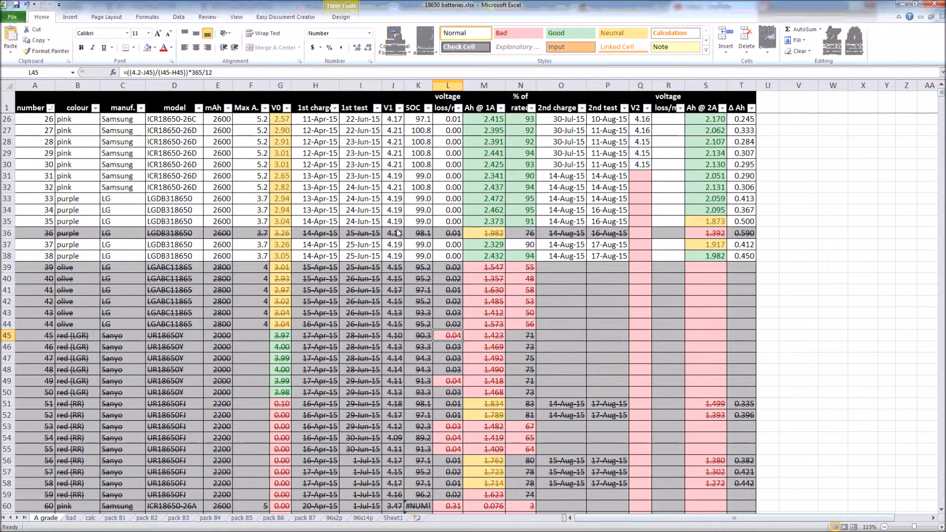
mouse_move(468, 332)
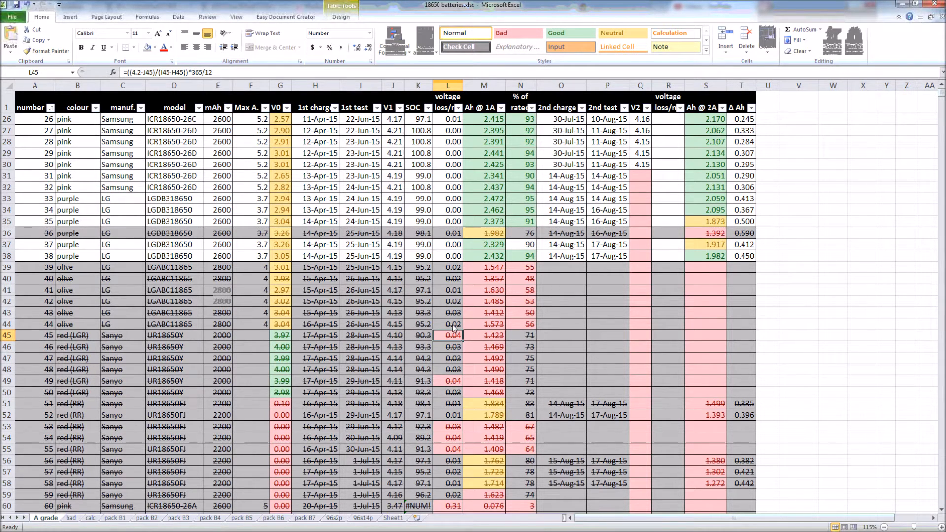
mouse_move(494, 341)
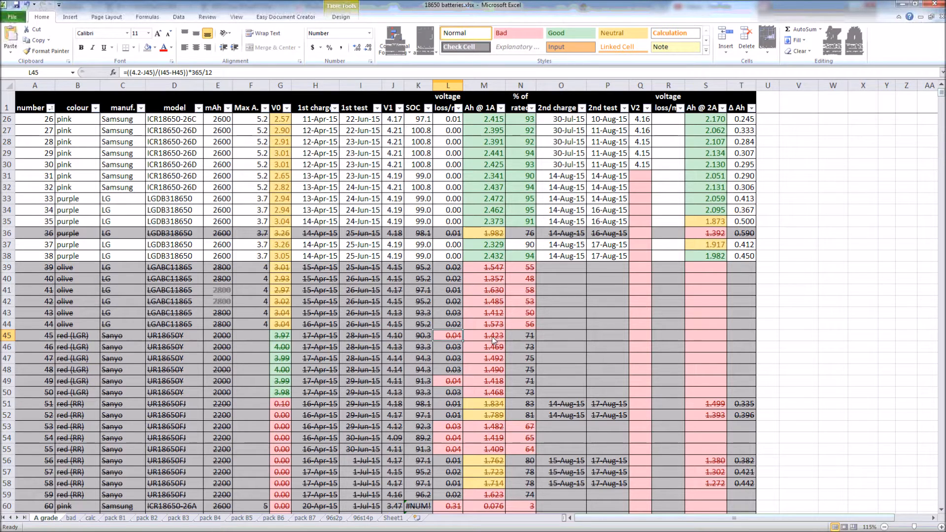
click(483, 335)
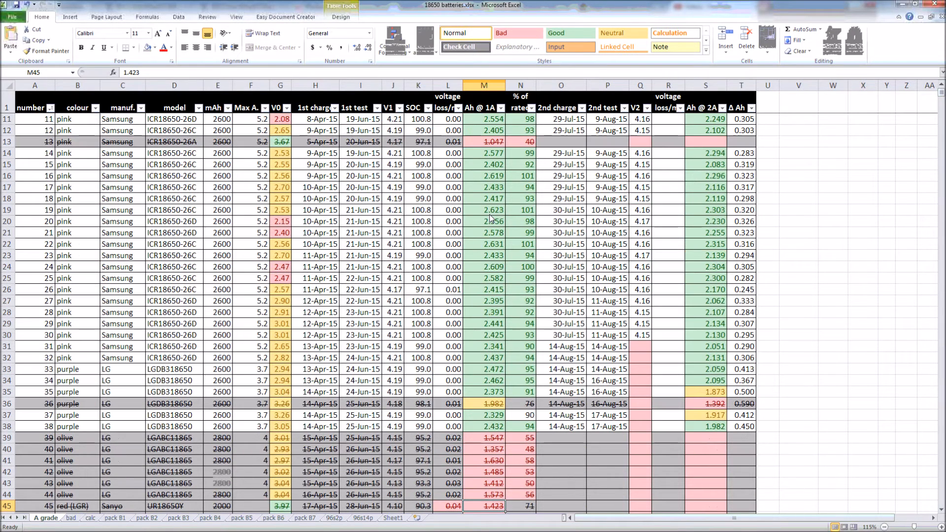
click(484, 85)
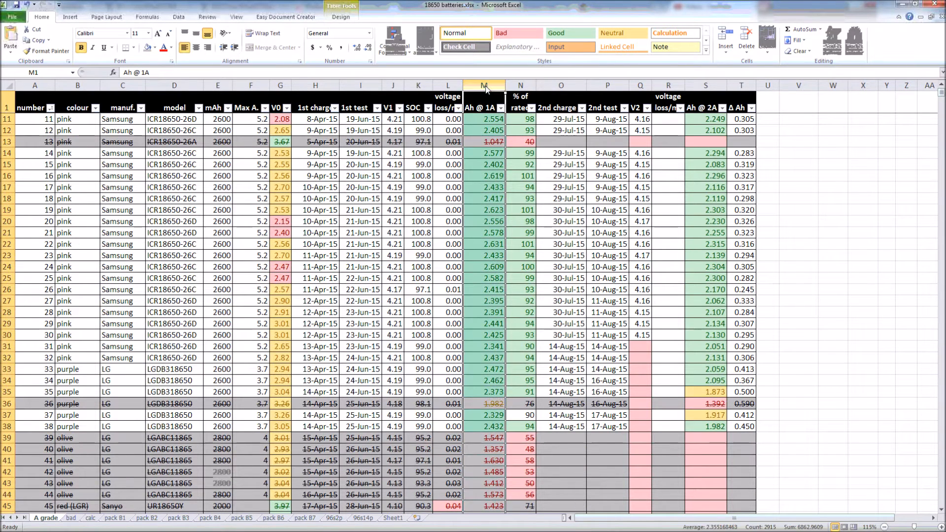
click(483, 187)
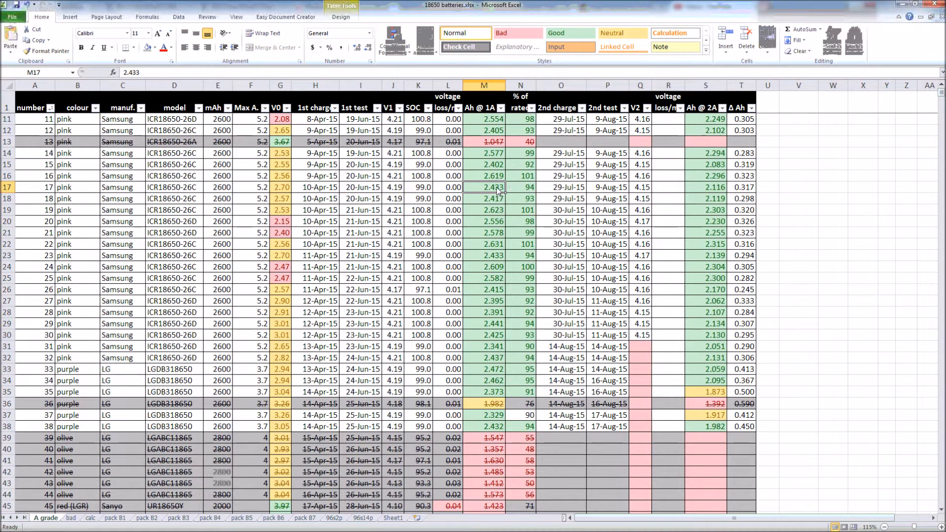
click(520, 187)
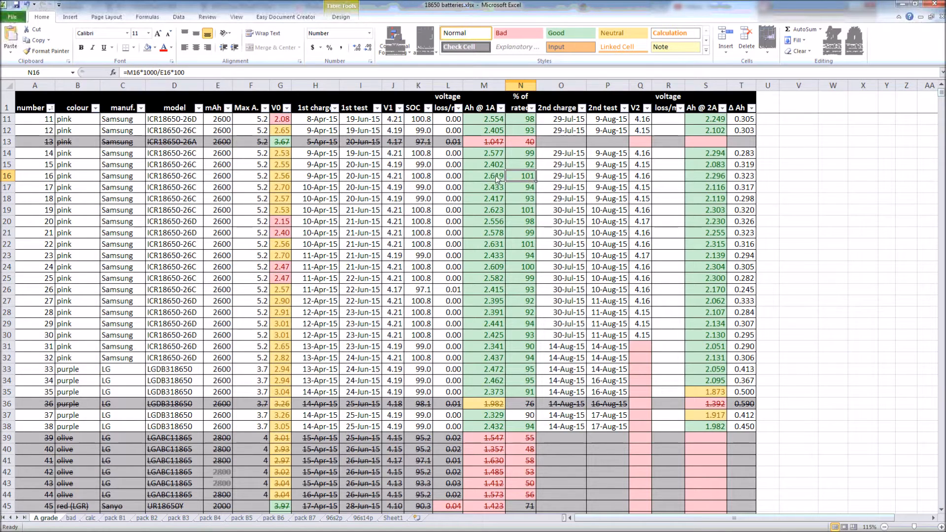
mouse_move(513, 180)
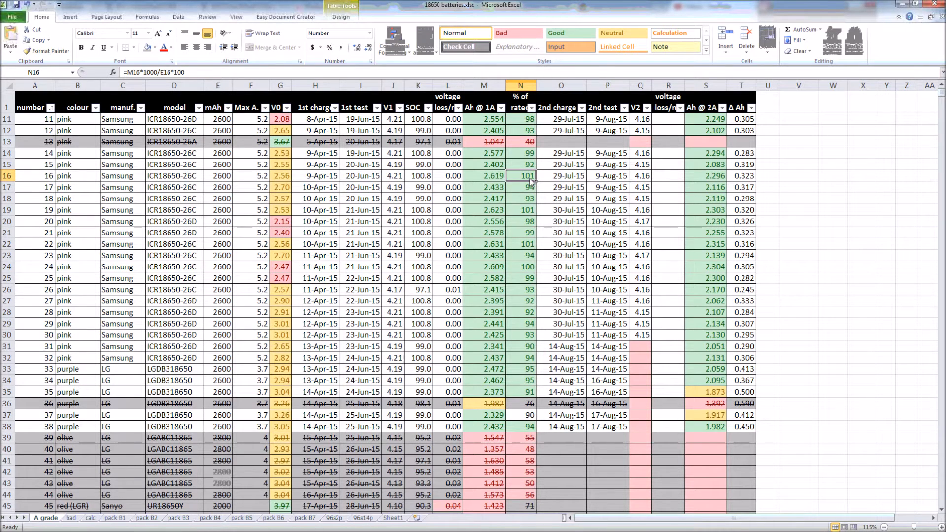
click(521, 187)
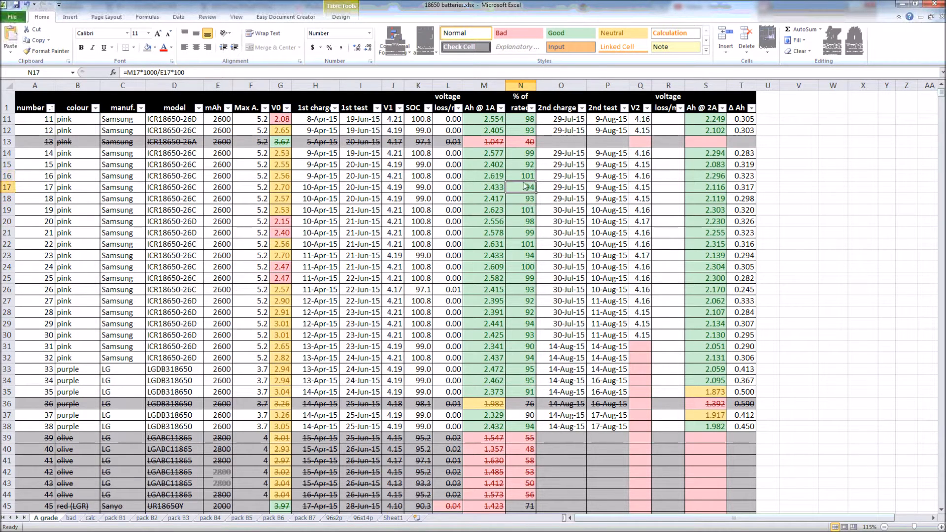
click(519, 234)
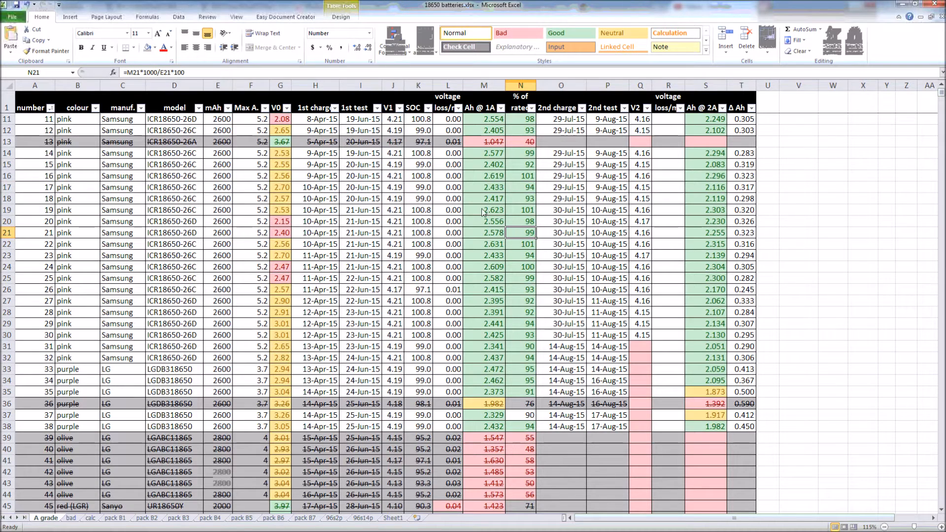
click(483, 199)
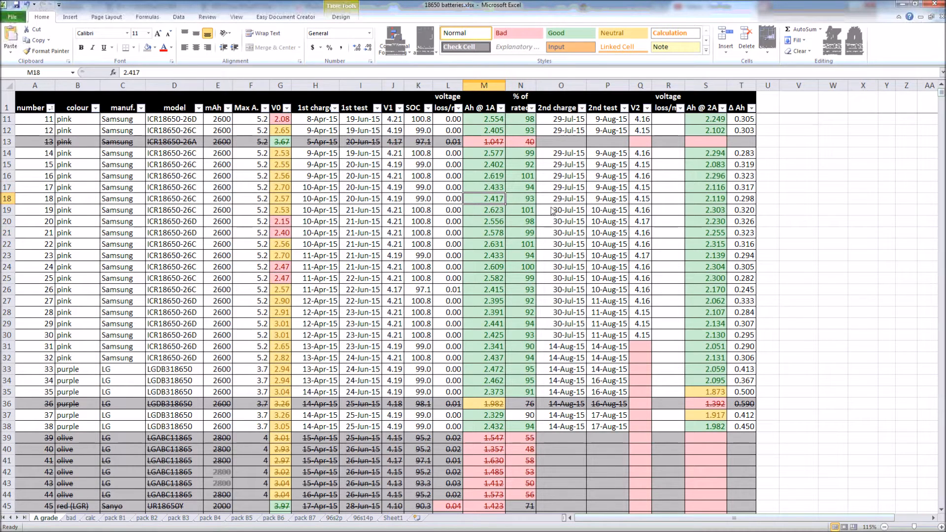
click(561, 199)
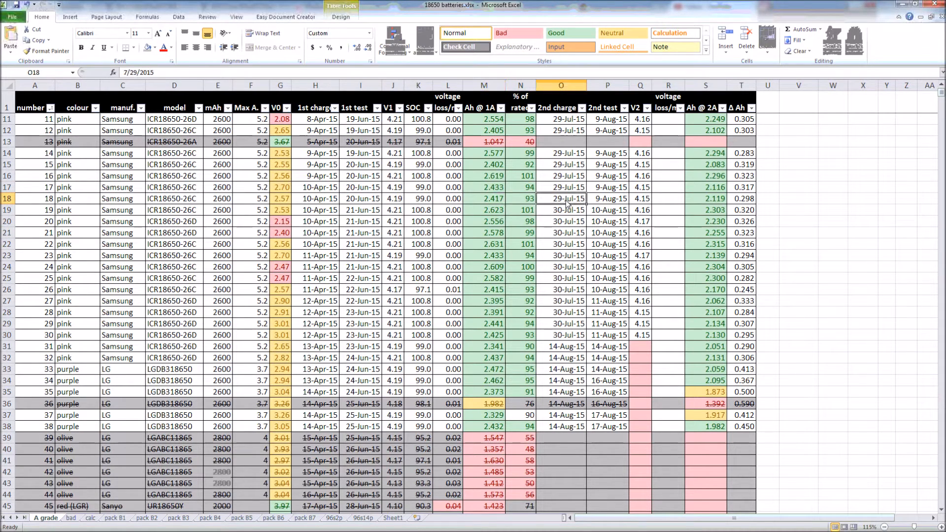
click(561, 85)
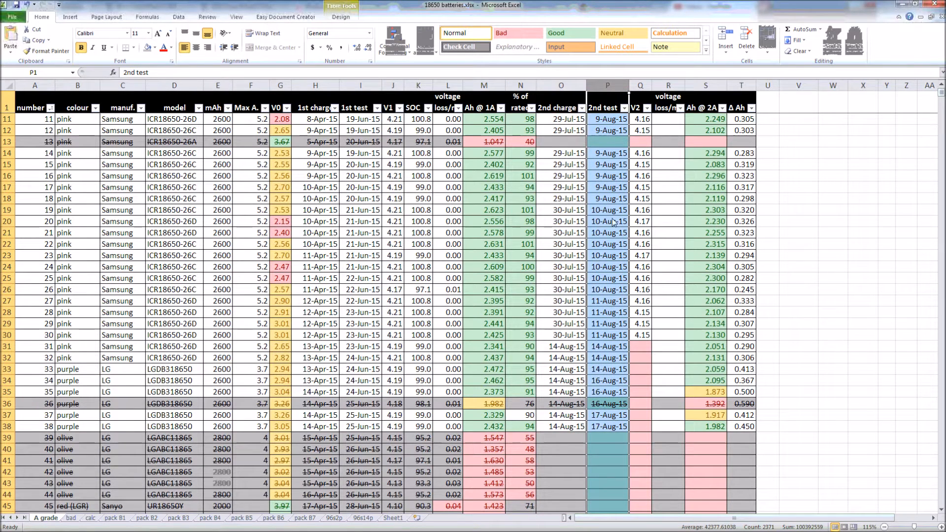
click(640, 210)
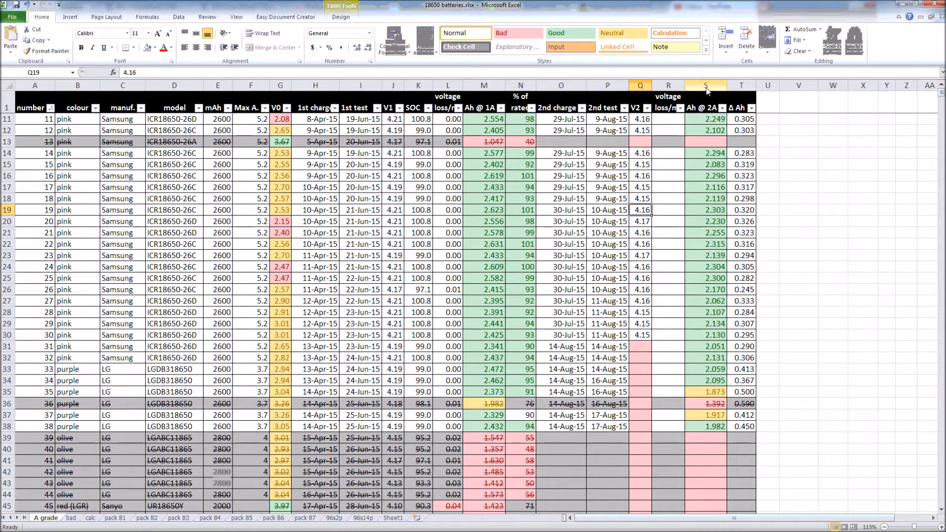
click(705, 85)
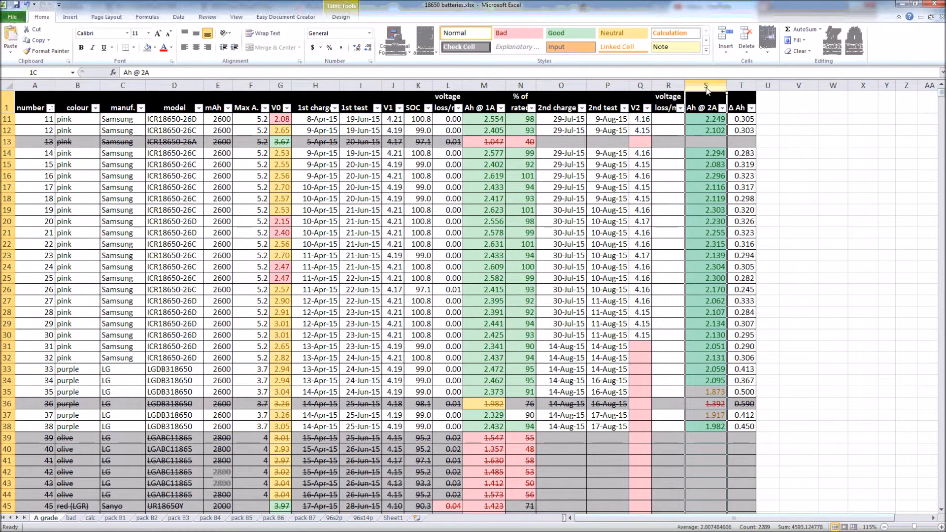
click(705, 187)
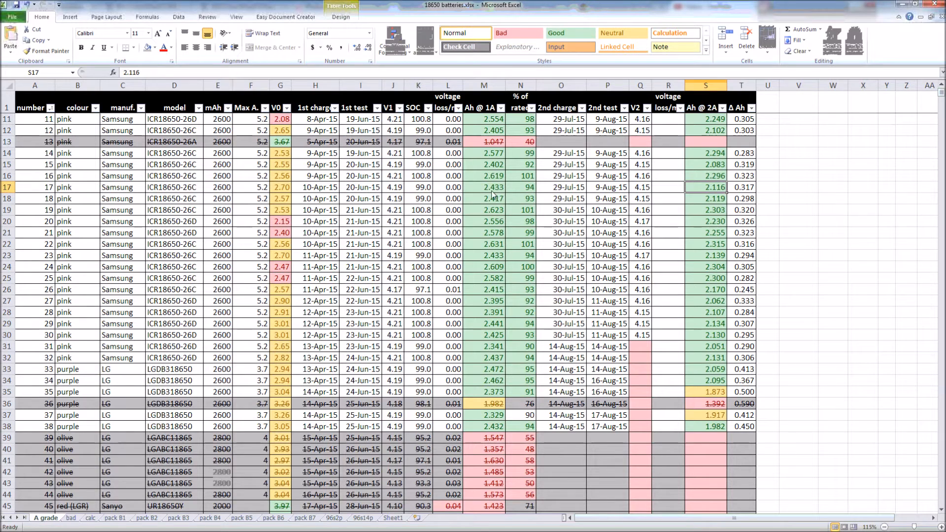
click(741, 175)
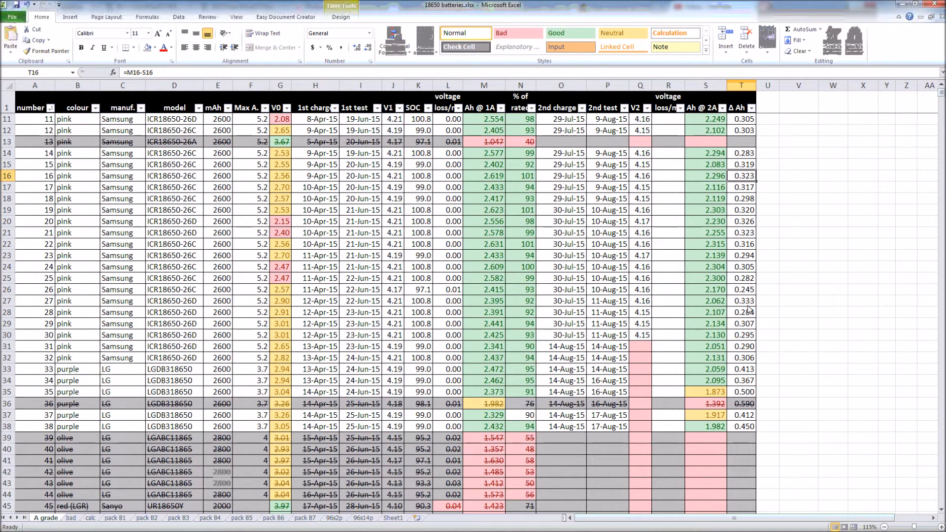
mouse_move(751, 398)
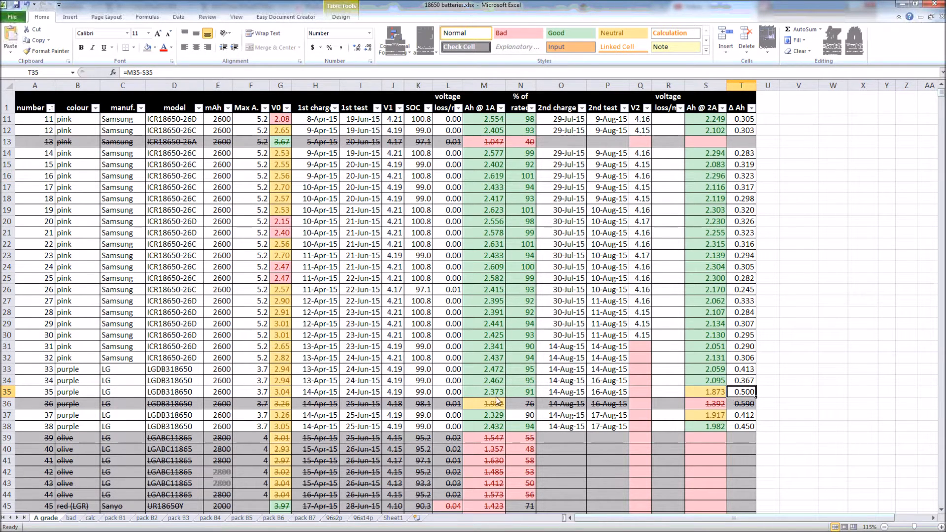
click(483, 392)
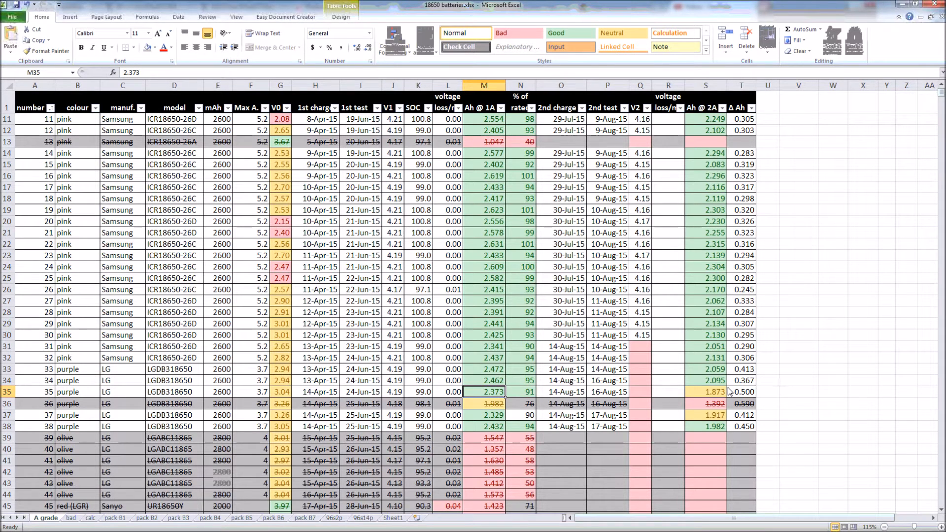
click(705, 391)
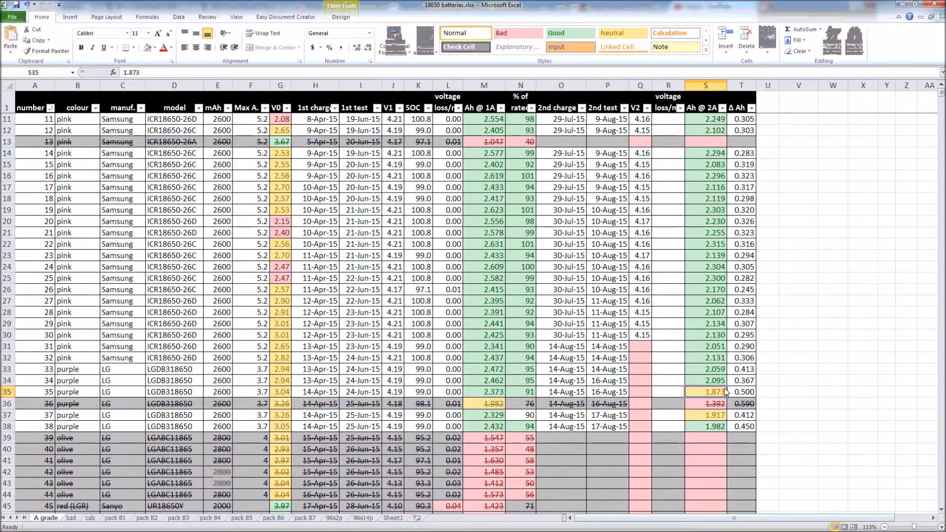
mouse_move(718, 381)
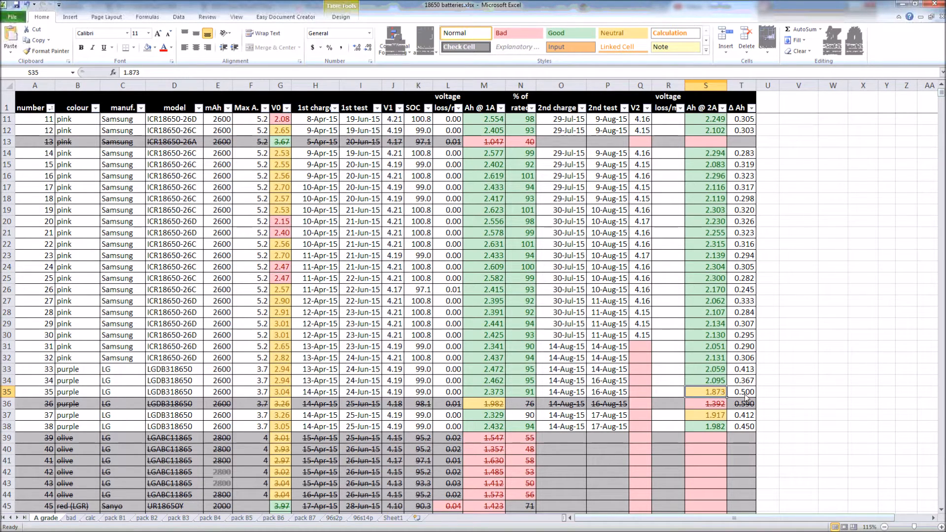
Sort the log by V0 ascending, then select battery 65's starting voltage.
click(742, 392)
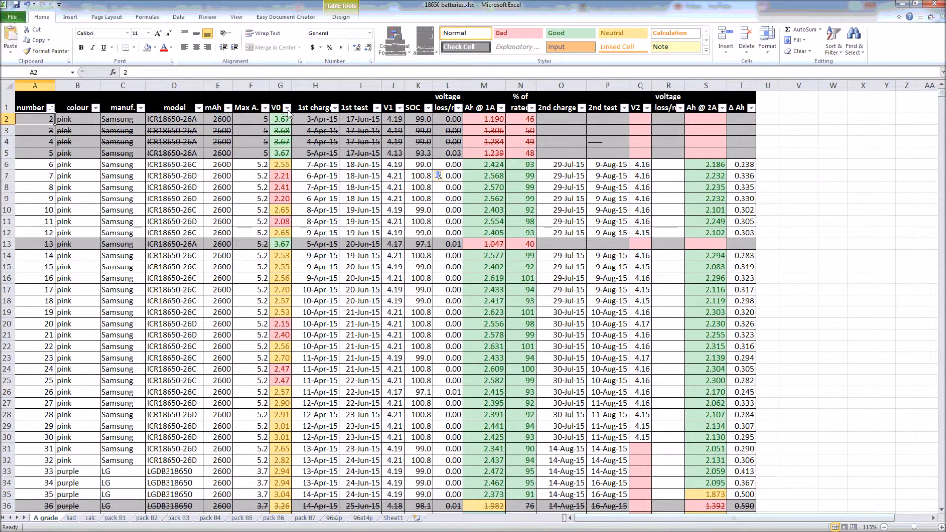
click(287, 108)
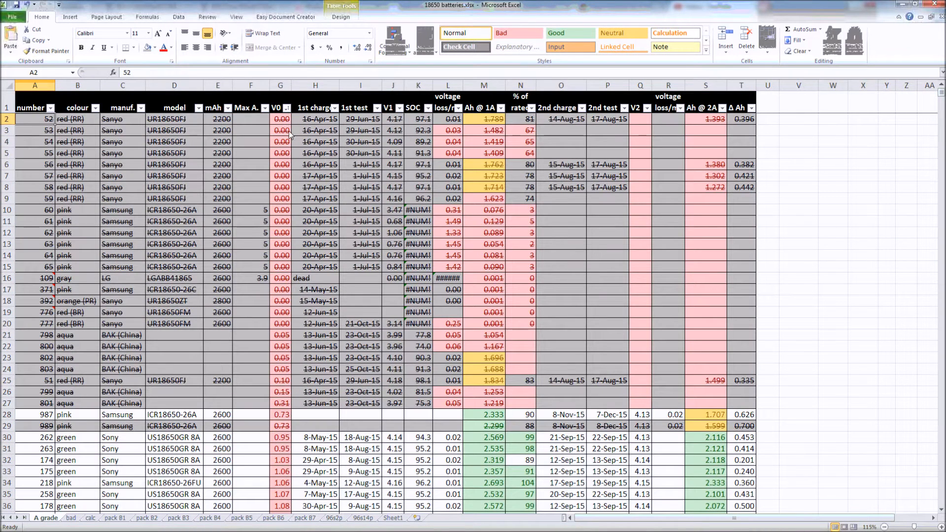
click(279, 119)
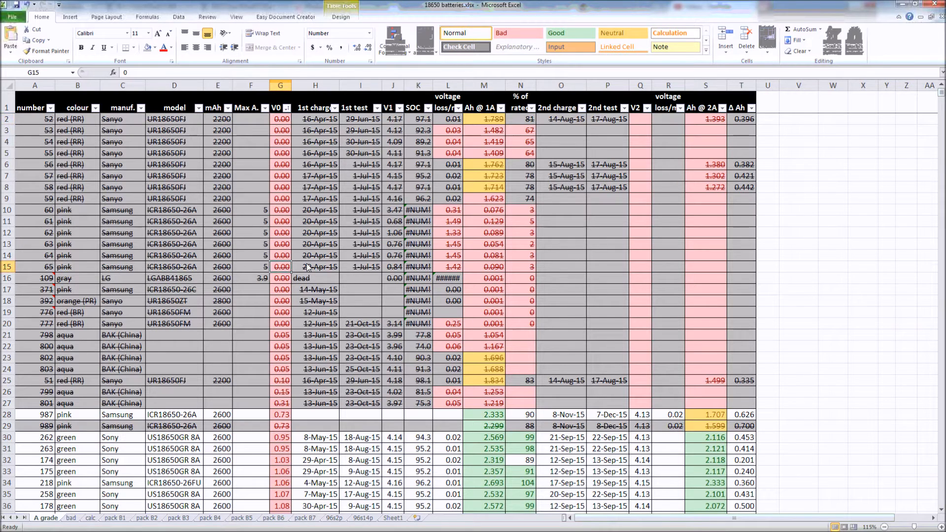
mouse_move(490, 209)
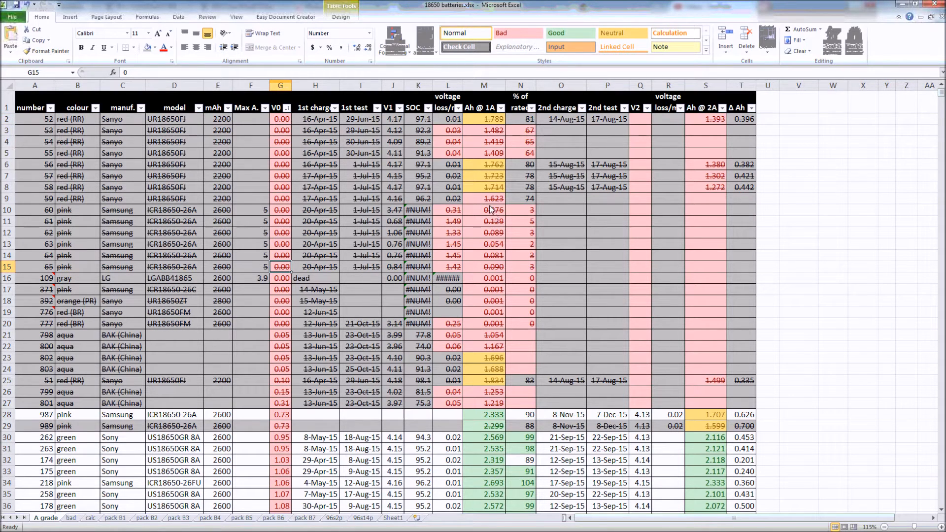
mouse_move(490, 241)
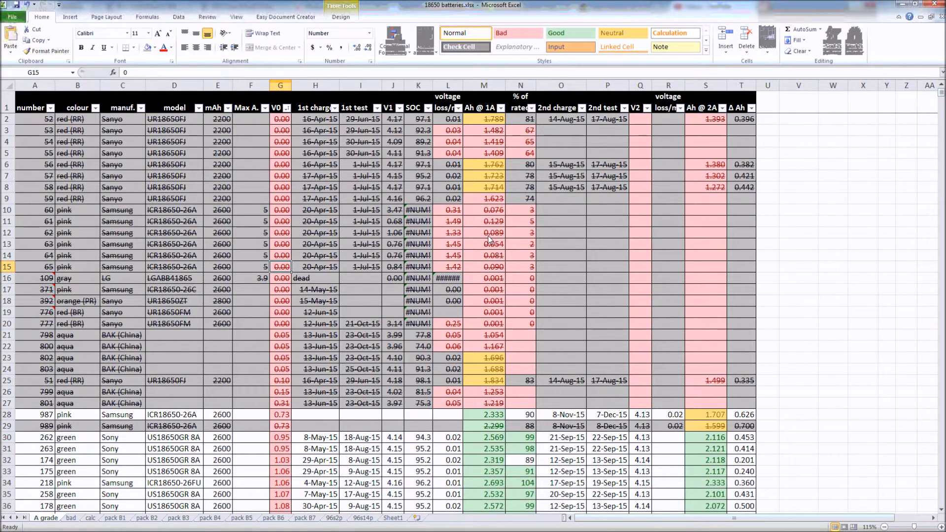
scroll(down, 3)
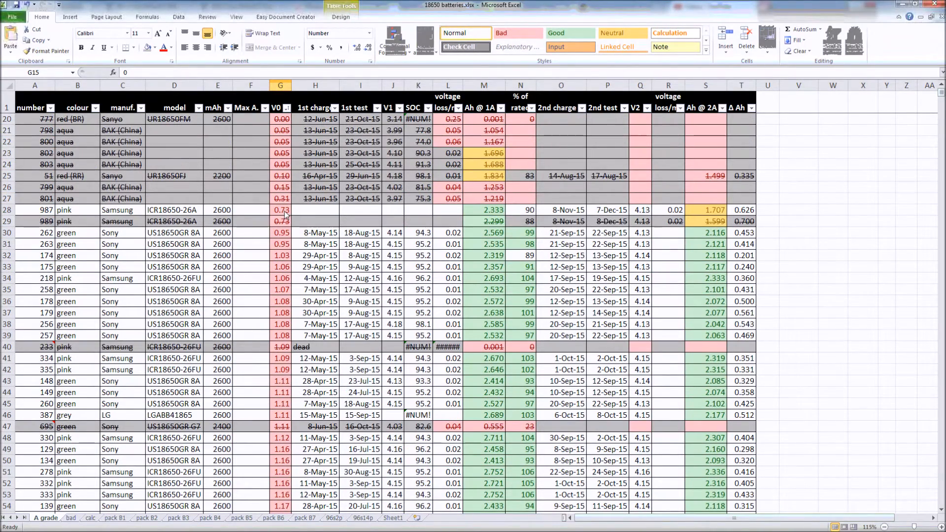
click(280, 209)
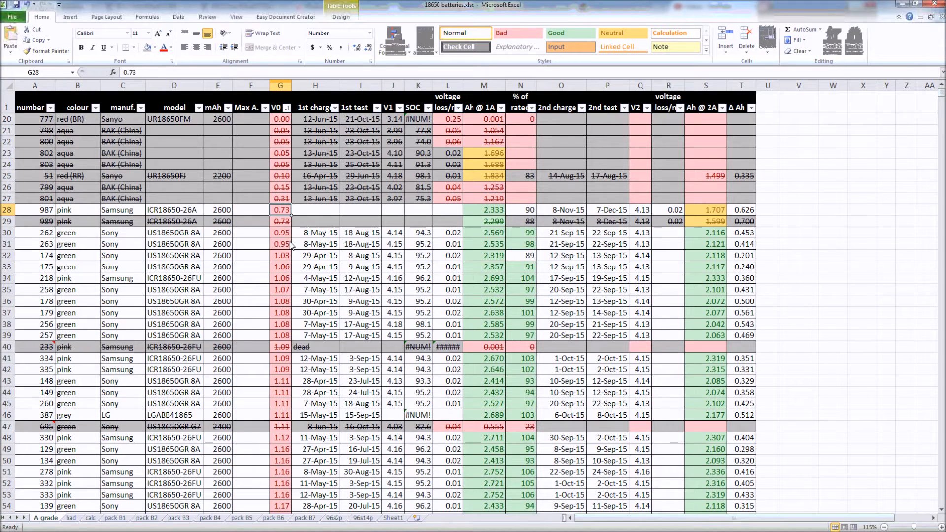
click(484, 209)
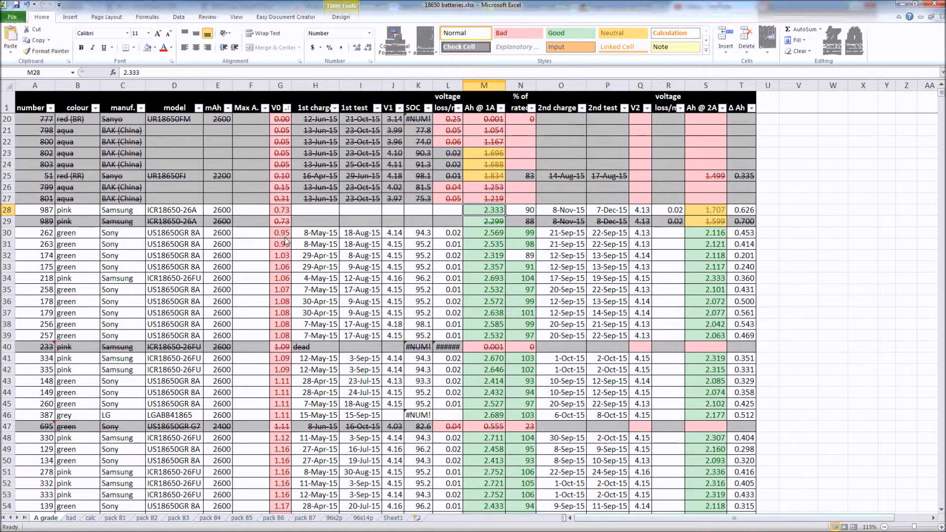
click(279, 267)
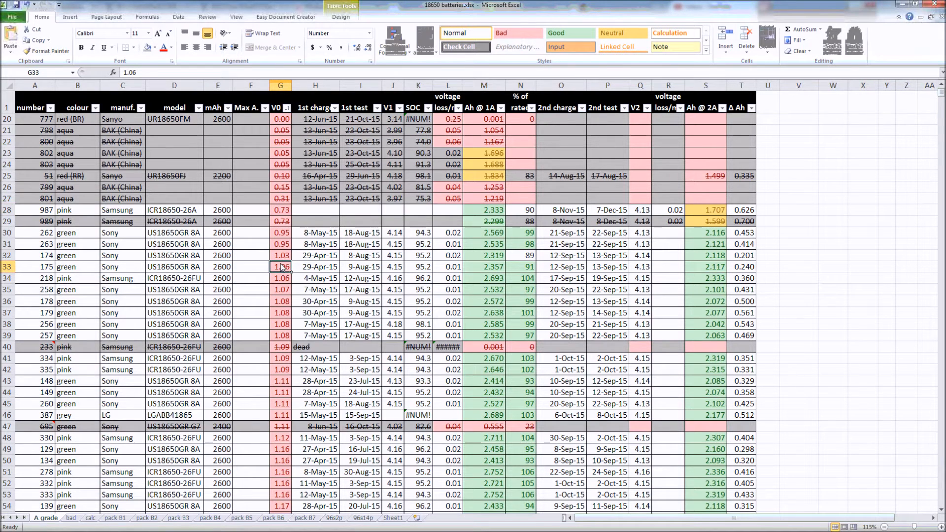
scroll(down, 3)
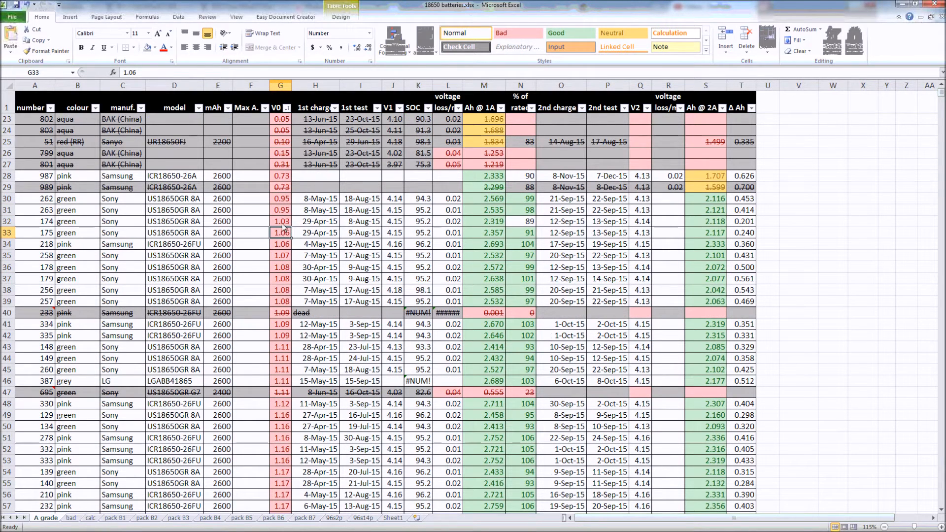
click(280, 221)
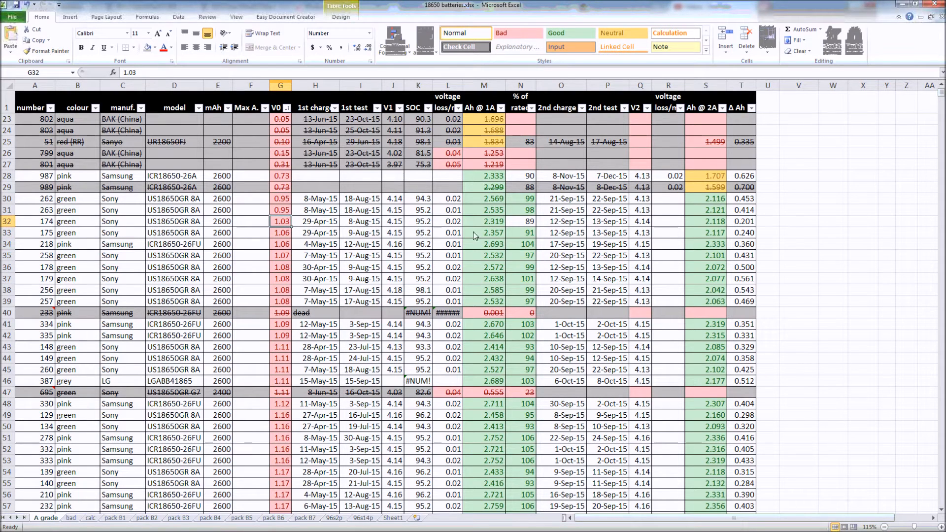
click(483, 245)
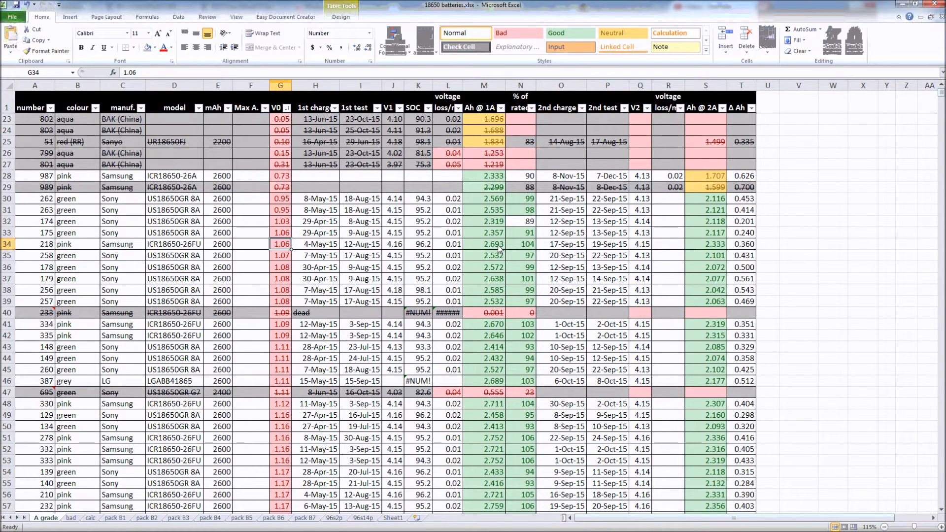
mouse_move(532, 252)
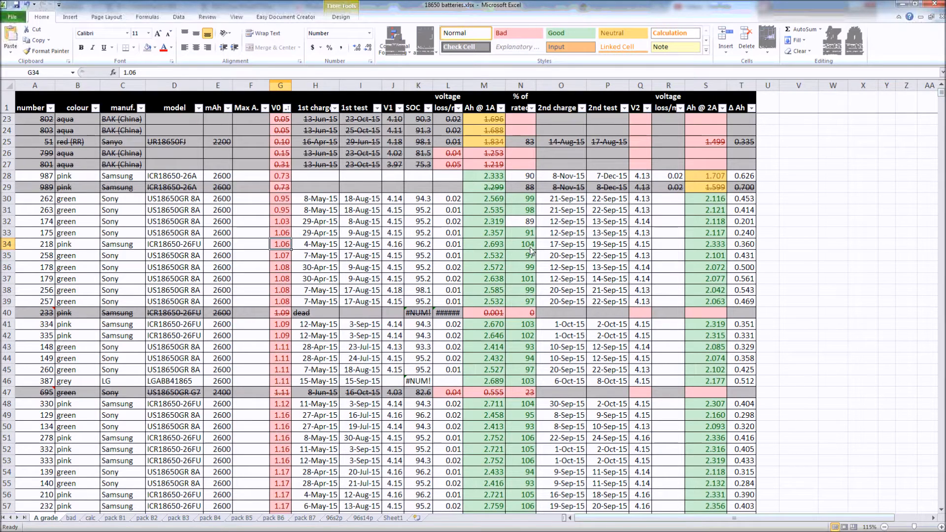
click(519, 244)
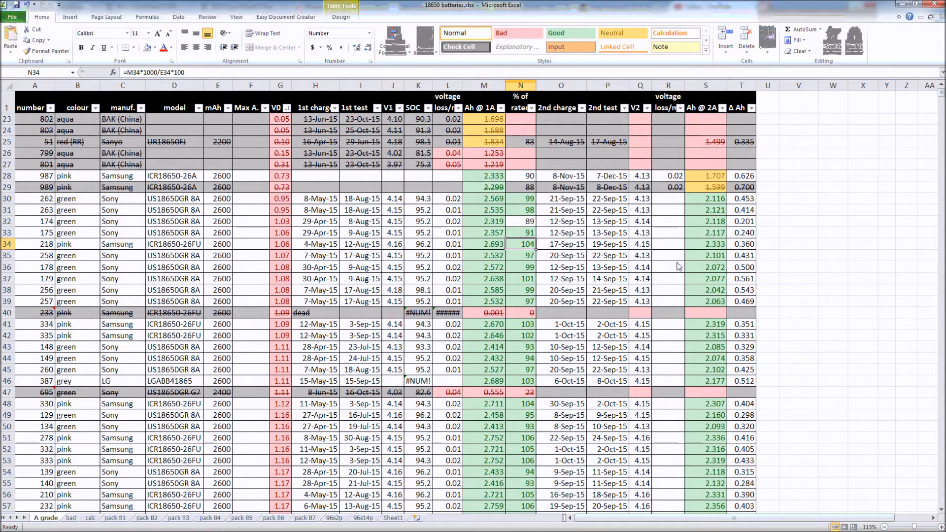
click(704, 244)
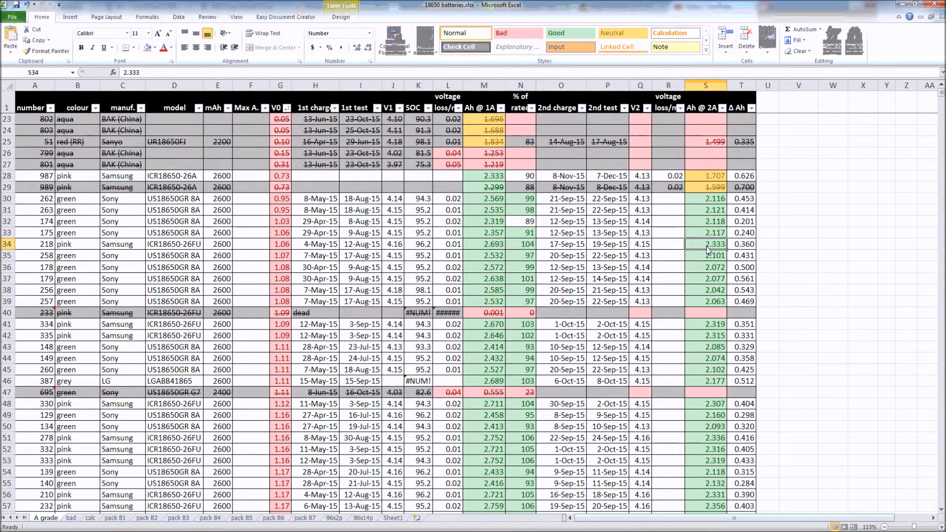
mouse_move(718, 250)
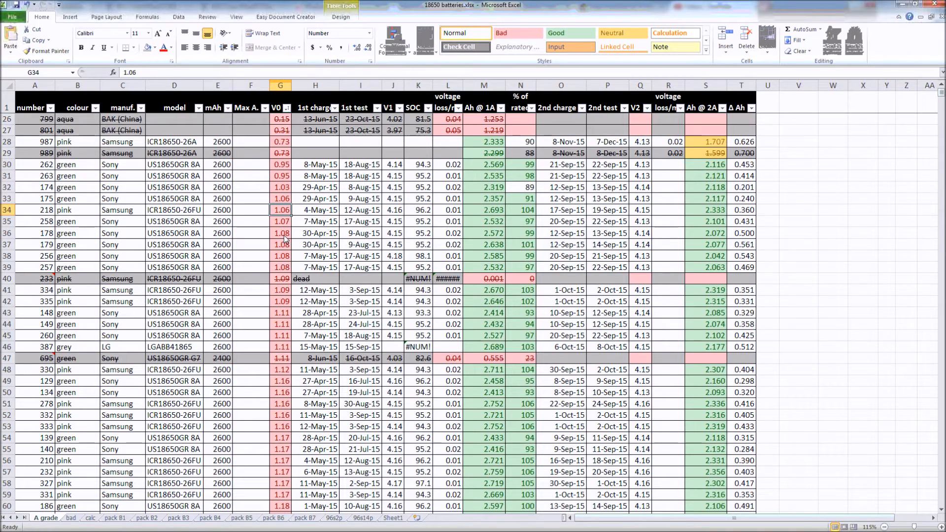
scroll(down, 3)
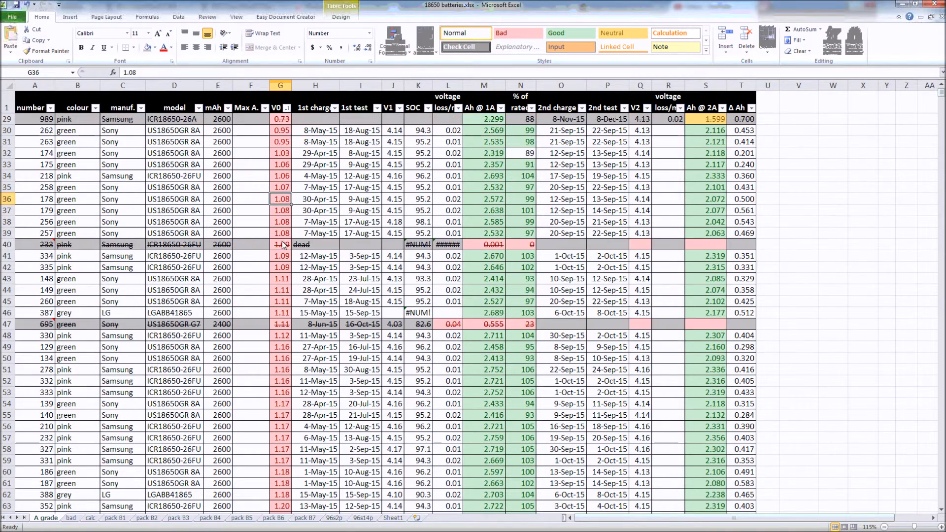
scroll(down, 3)
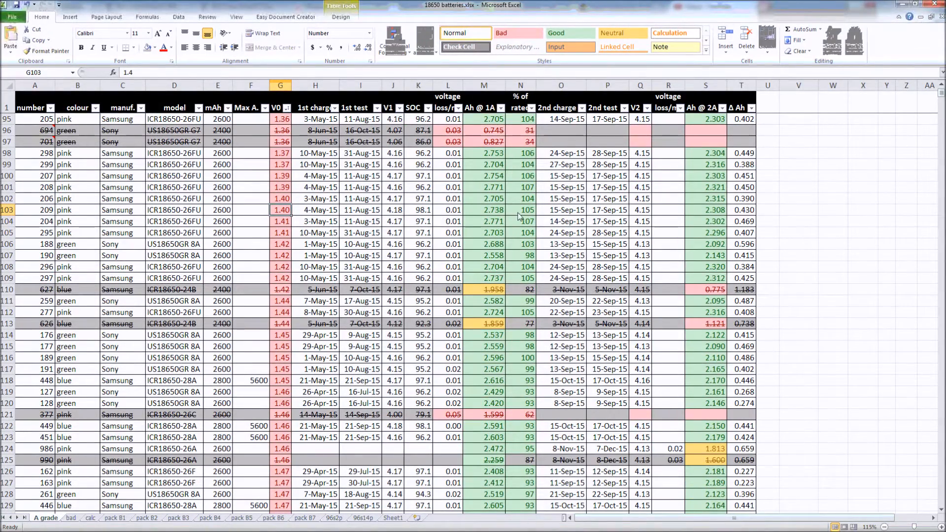
click(520, 210)
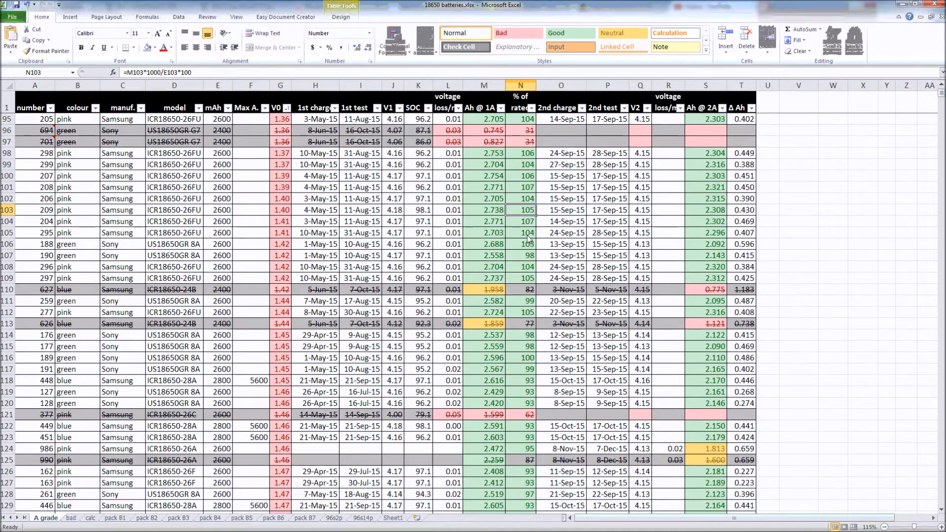
scroll(down, 3)
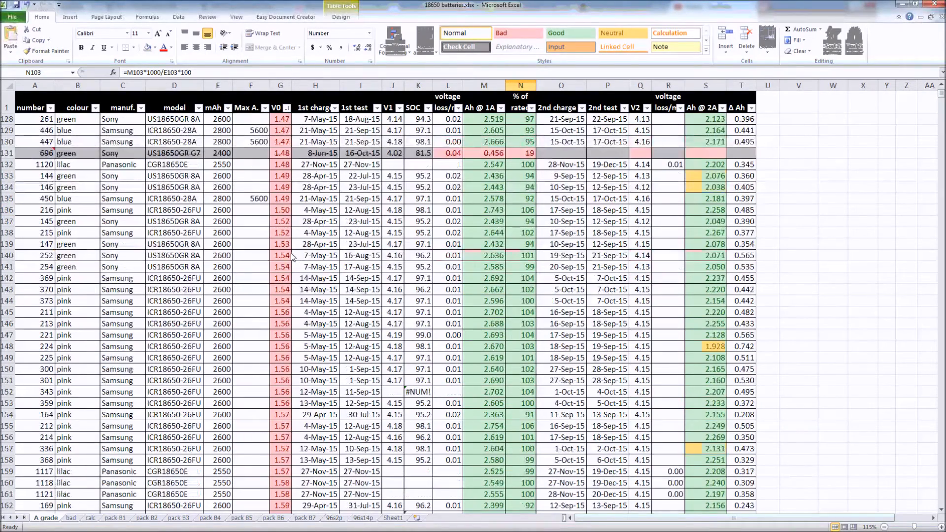
click(280, 267)
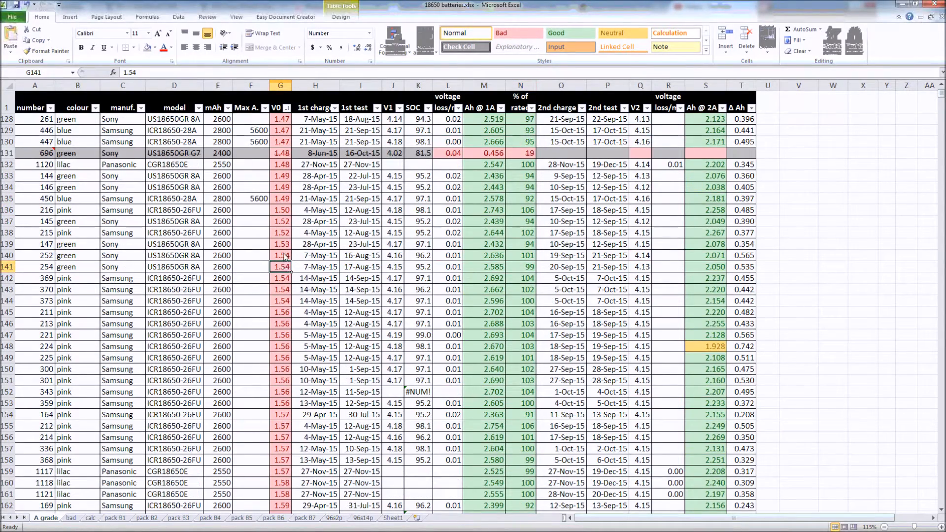
click(280, 221)
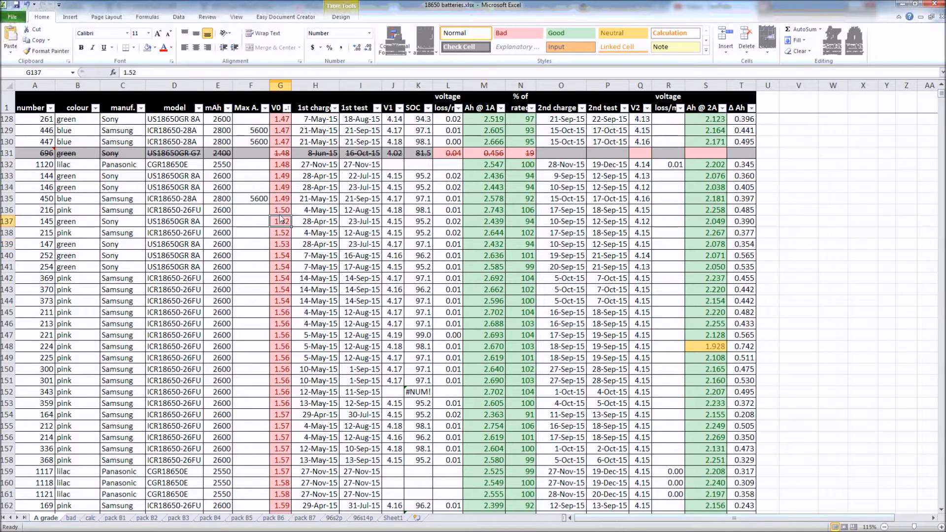
click(279, 210)
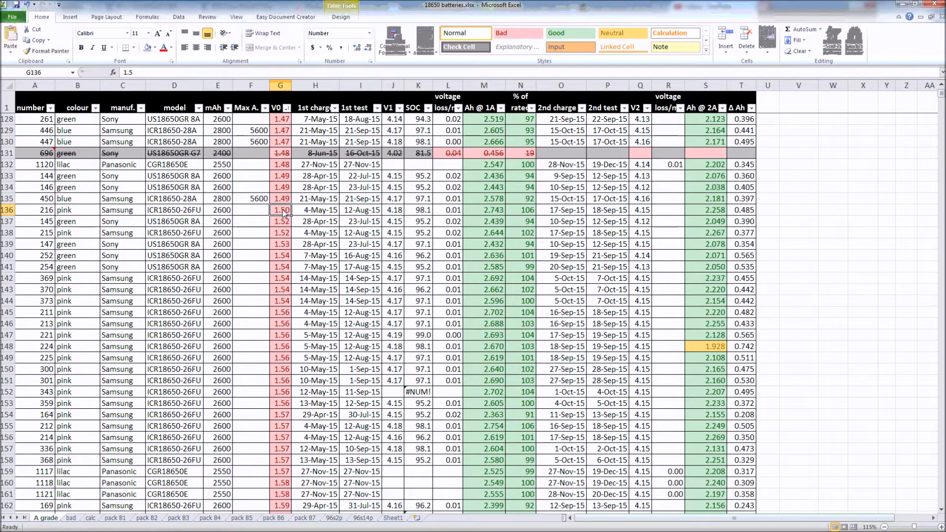
mouse_move(284, 214)
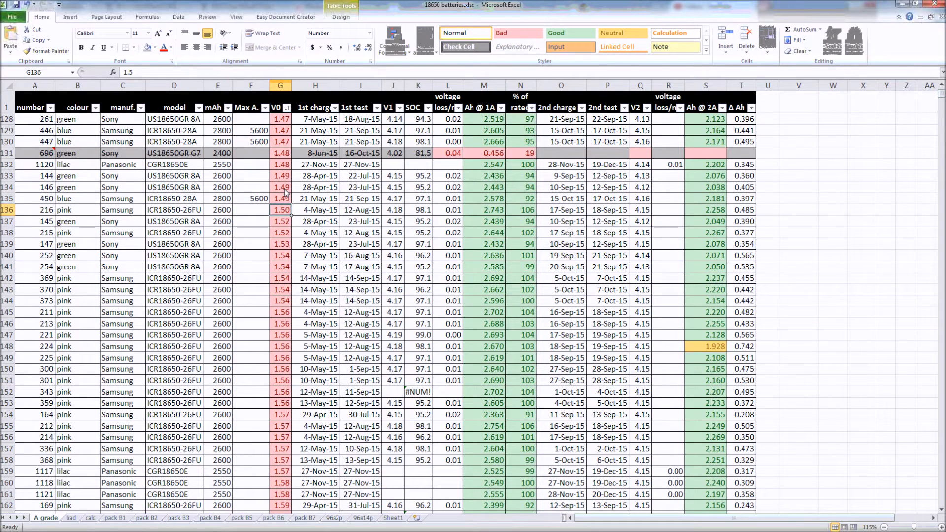
click(280, 187)
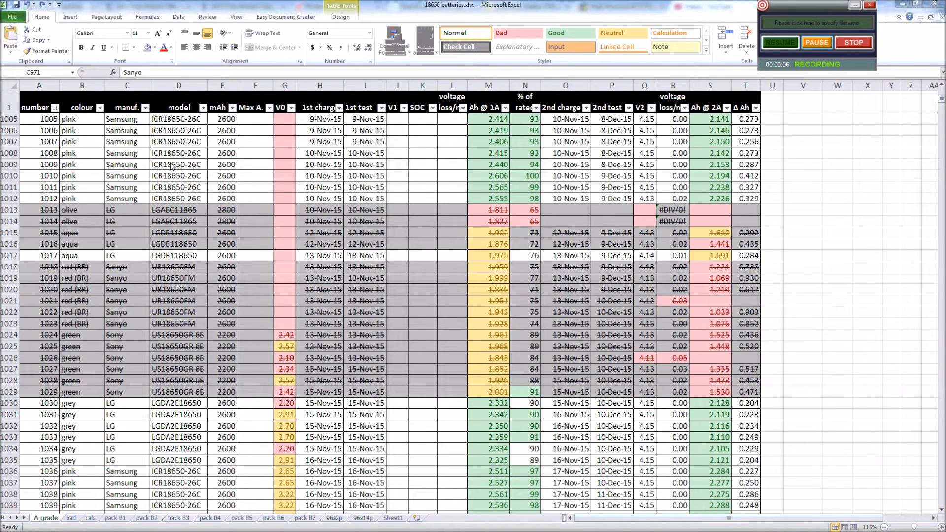
mouse_move(470, 168)
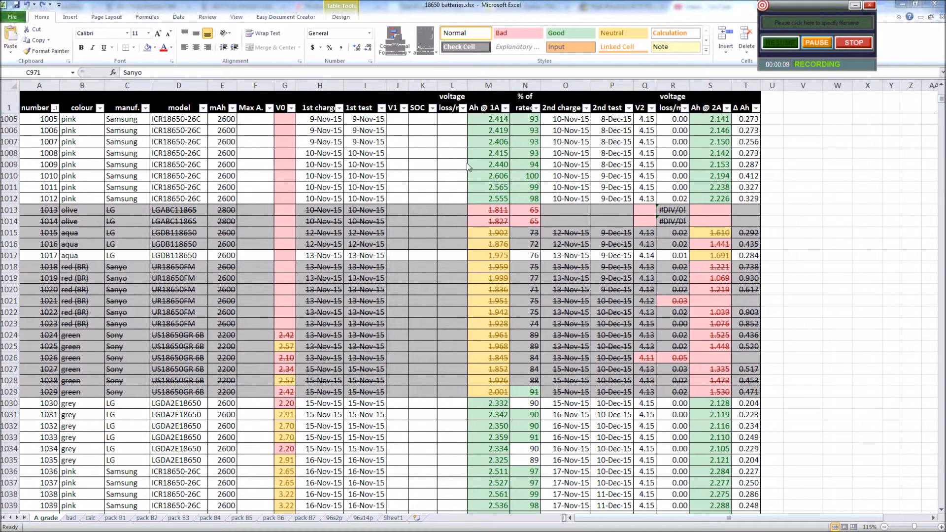
mouse_move(490, 174)
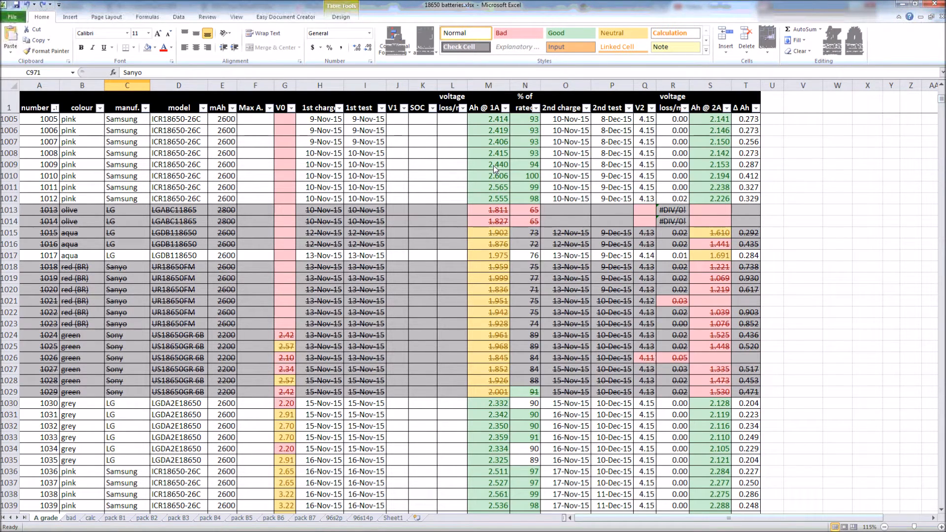
Inspect battery 1009's 1A capacity and battery 1008's first charge date, test date and 1A capacity.
click(488, 164)
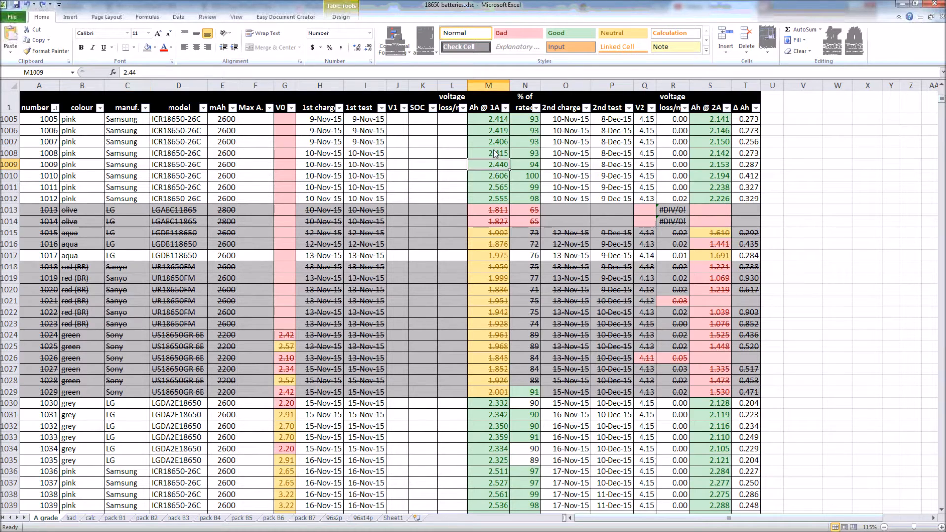
mouse_move(495, 148)
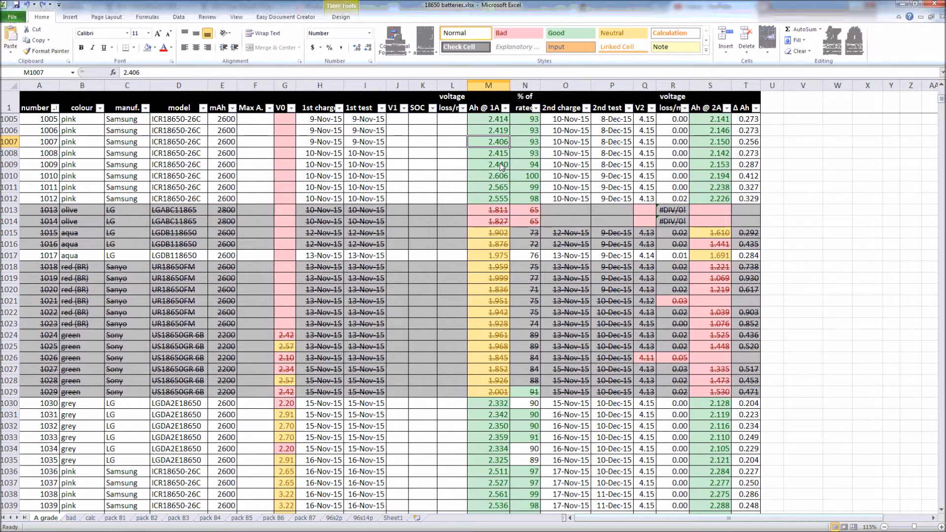
mouse_move(290, 177)
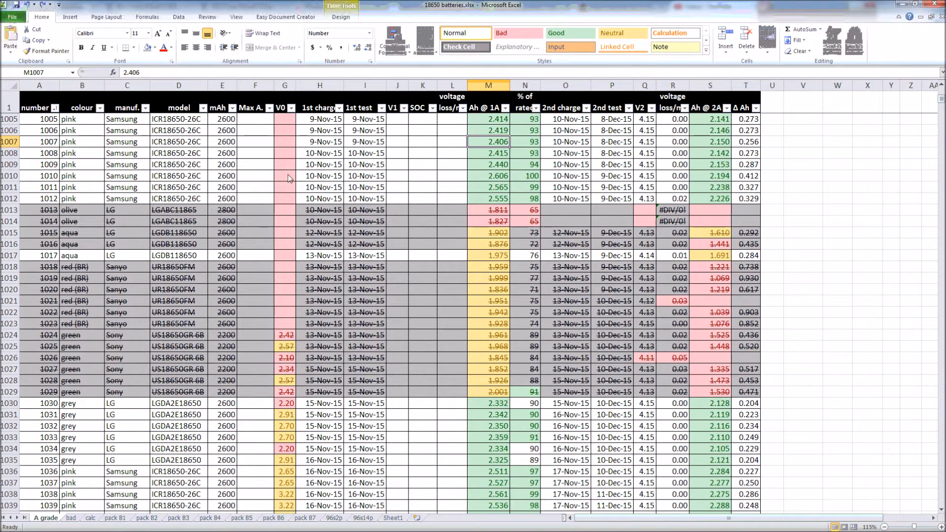
mouse_move(251, 188)
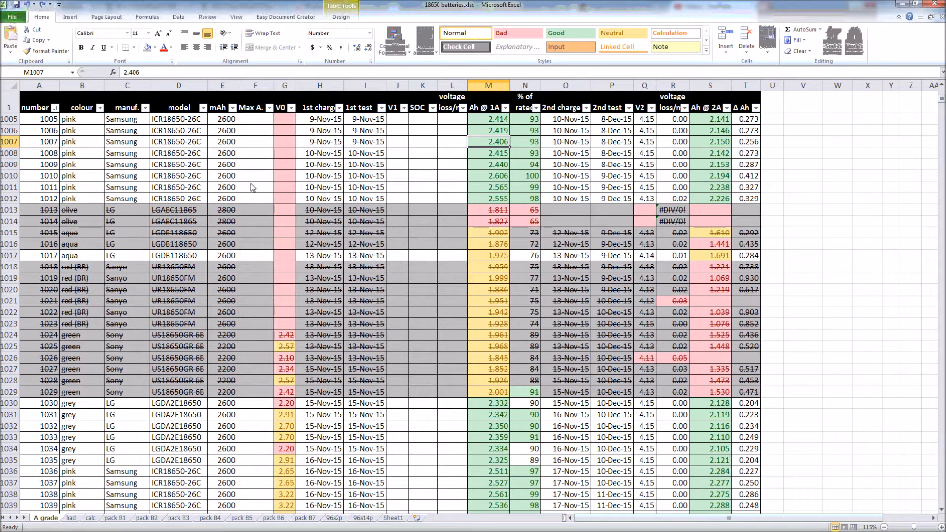
click(320, 153)
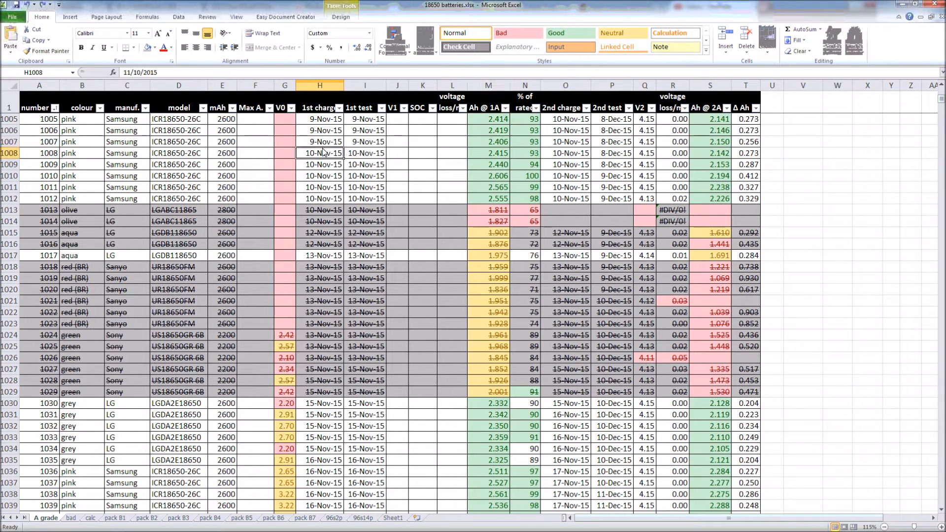
click(365, 153)
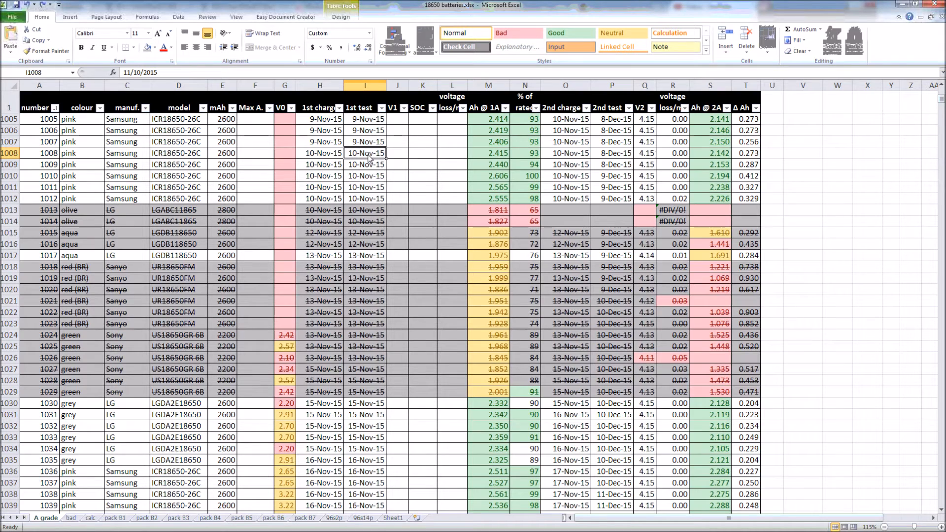
mouse_move(411, 92)
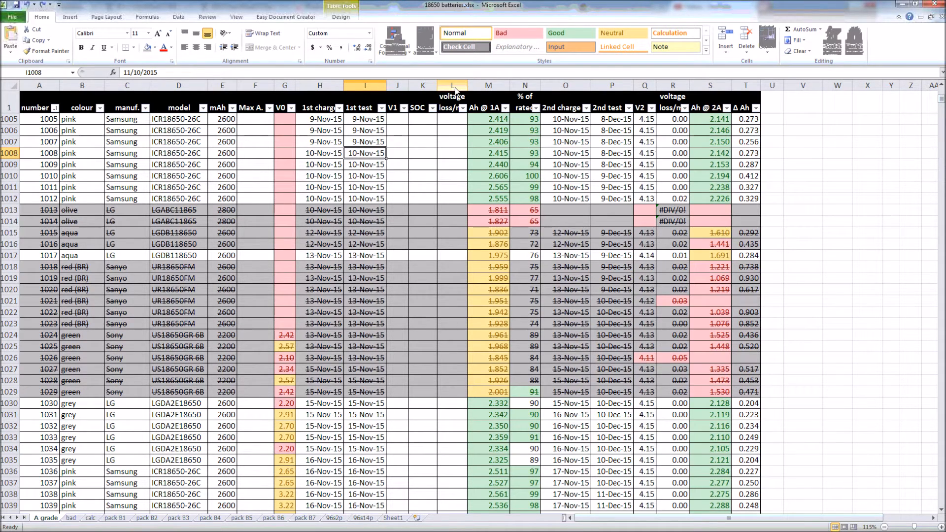
click(488, 153)
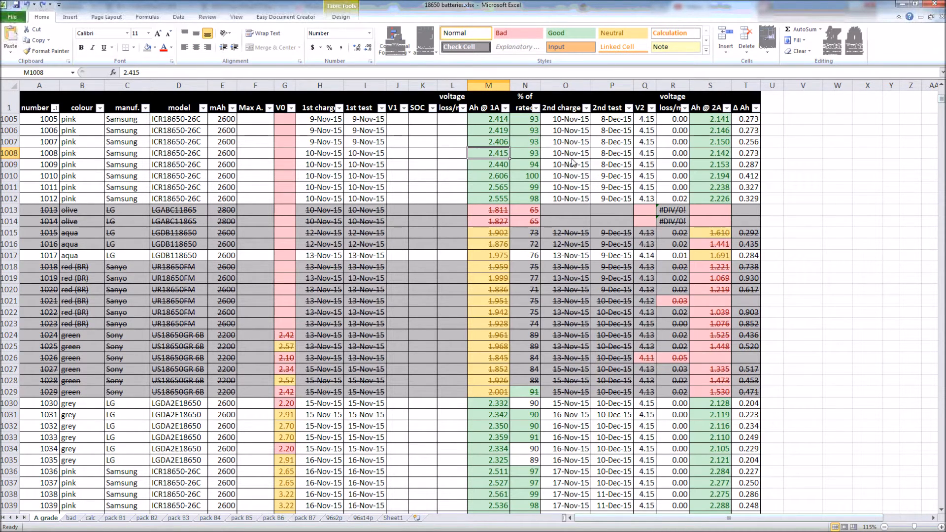
Review battery 1008's first test date, second charge and test dates, and battery 1007's 2A capacity.
click(365, 152)
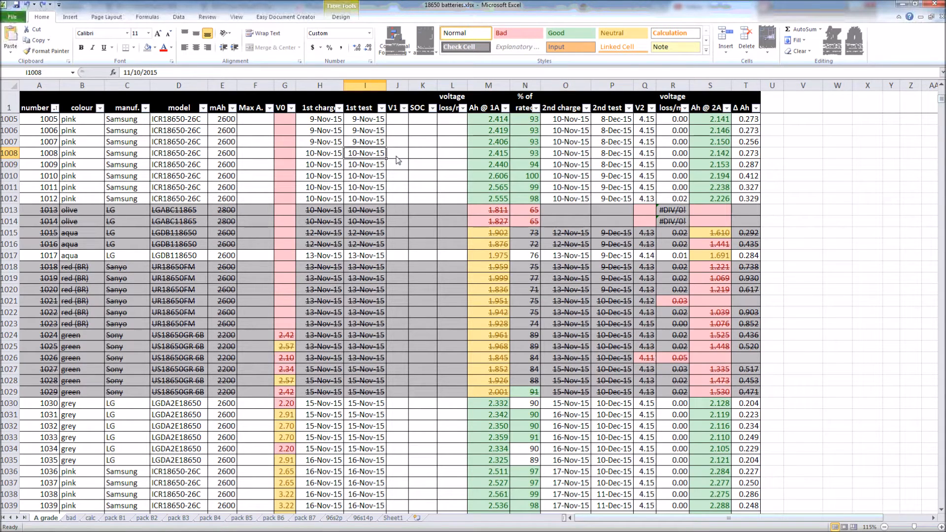
click(564, 153)
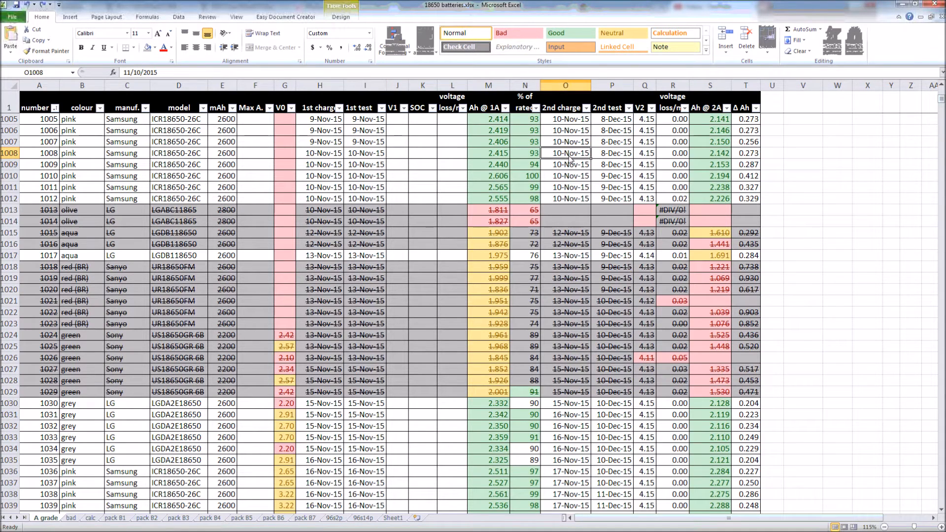
mouse_move(570, 159)
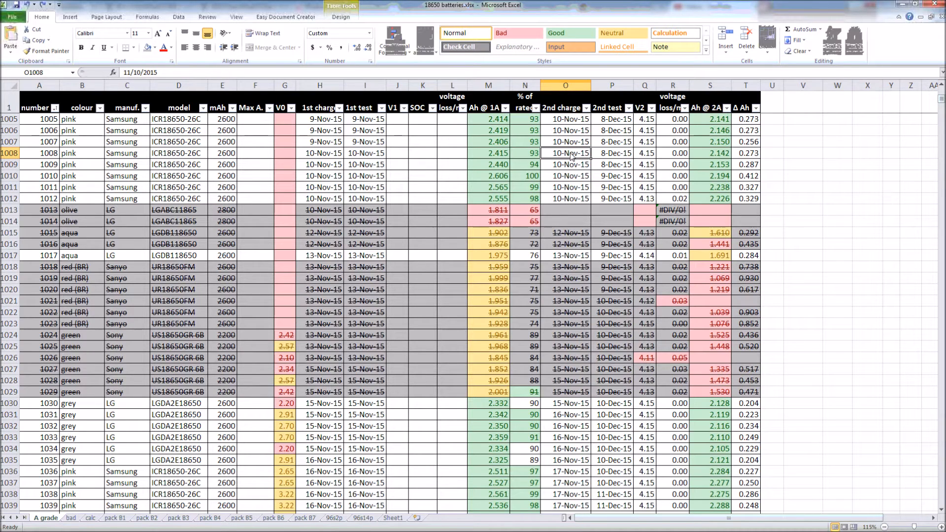
mouse_move(622, 159)
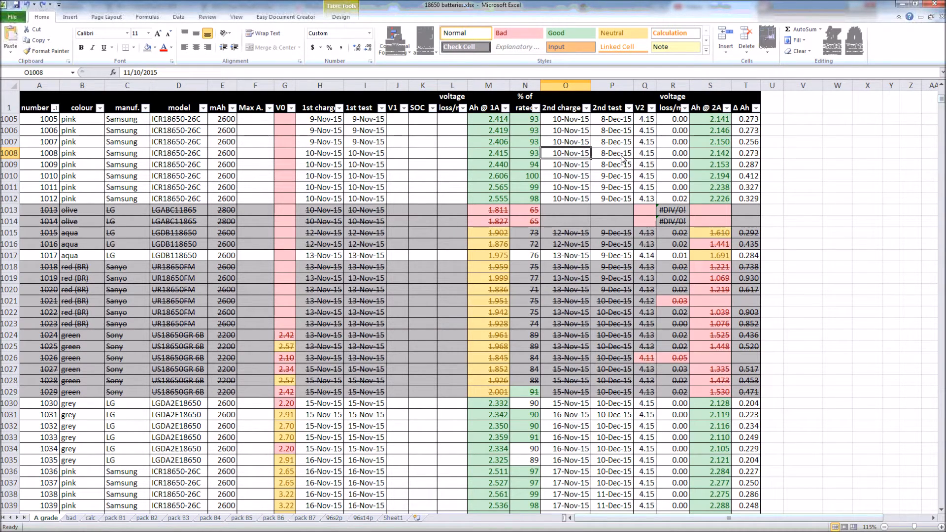
click(611, 153)
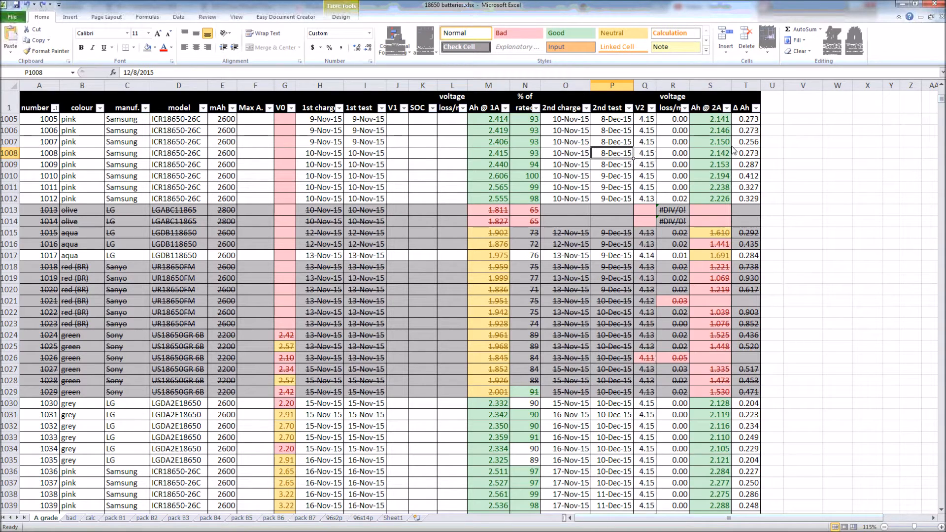
click(710, 142)
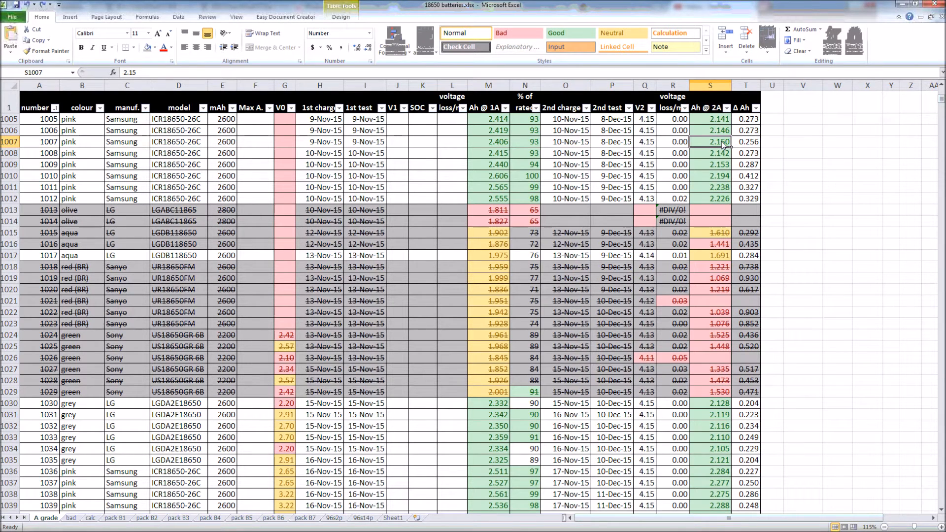
mouse_move(755, 151)
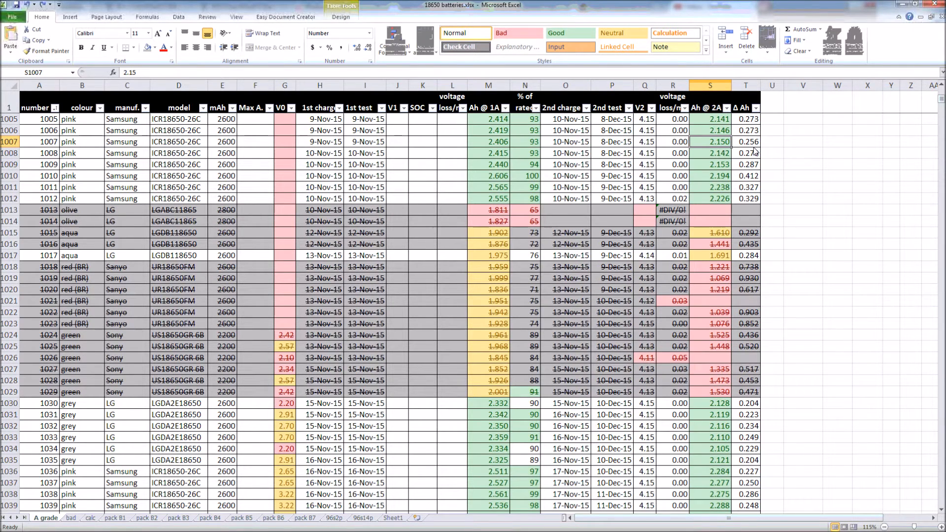
On the calc sheet, inspect the # bat>2.25 count and percentage formulas and the # bat>1.98 label.
click(89, 518)
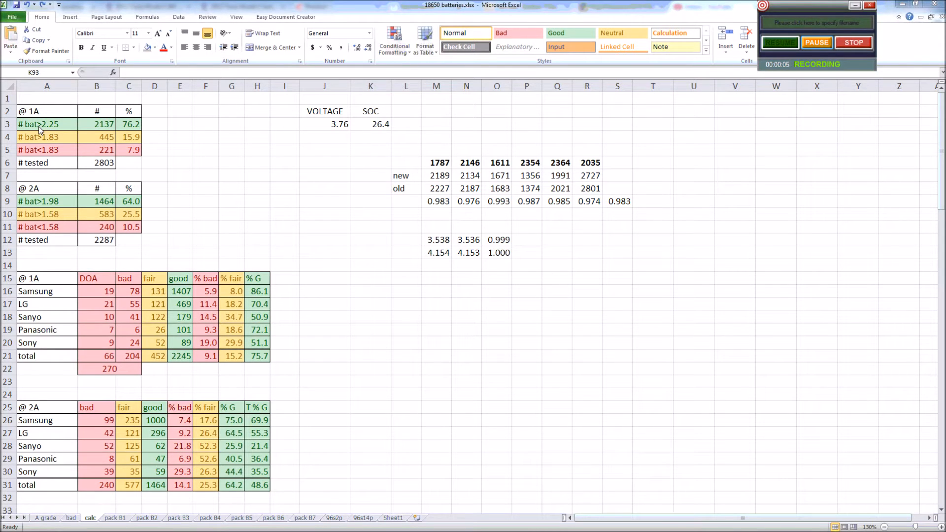
click(371, 86)
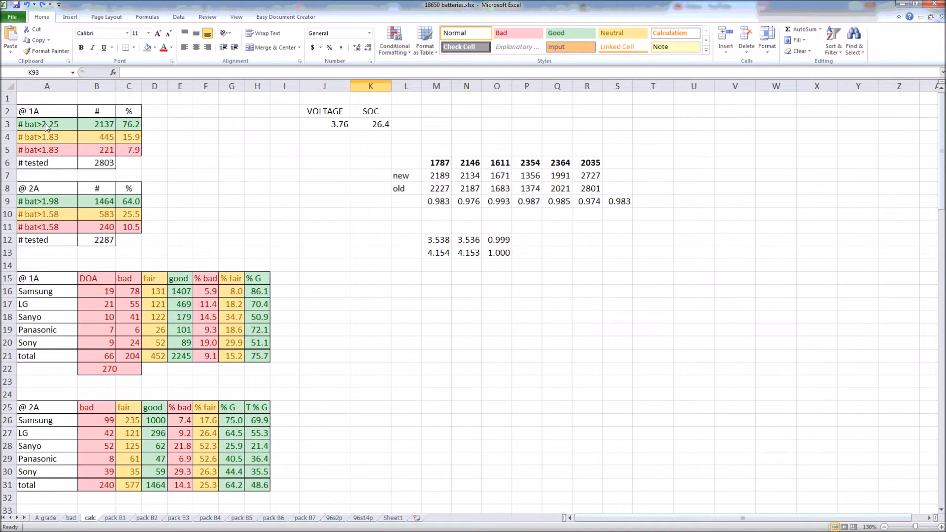
mouse_move(59, 130)
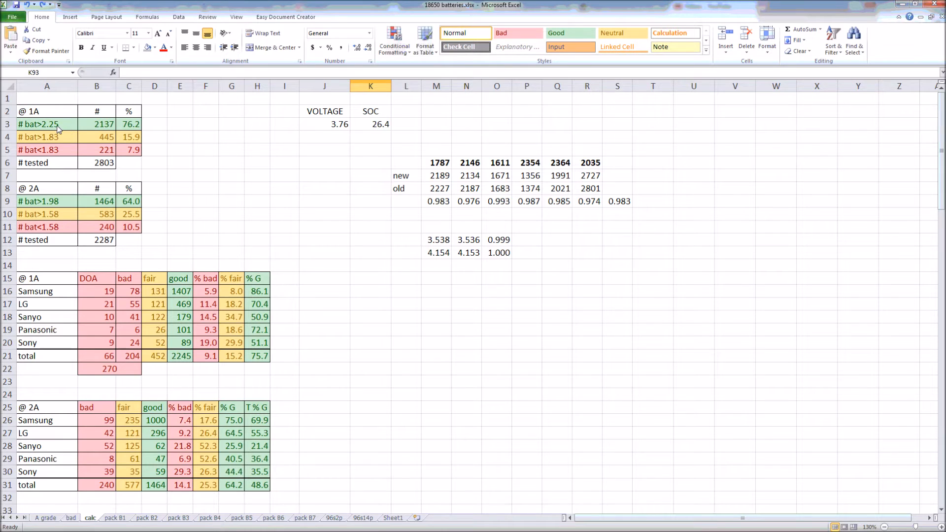
click(46, 124)
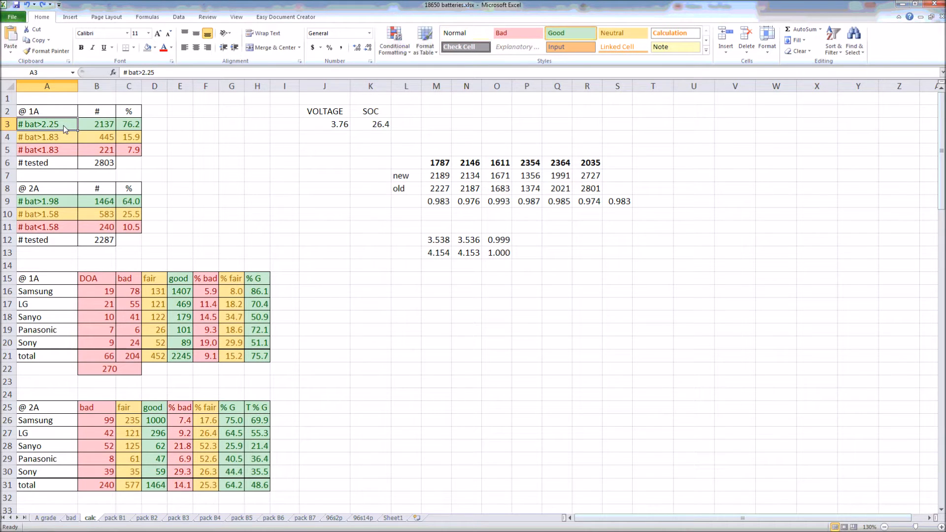
mouse_move(108, 129)
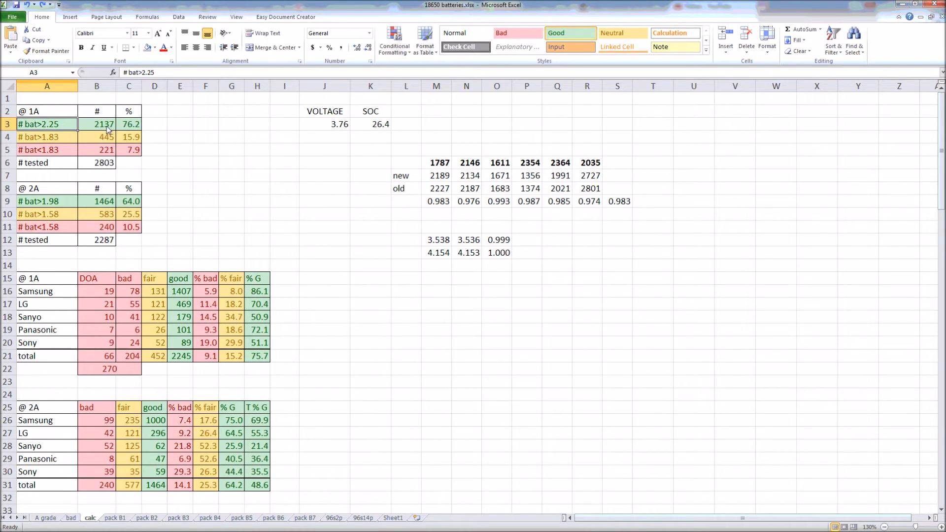
click(97, 124)
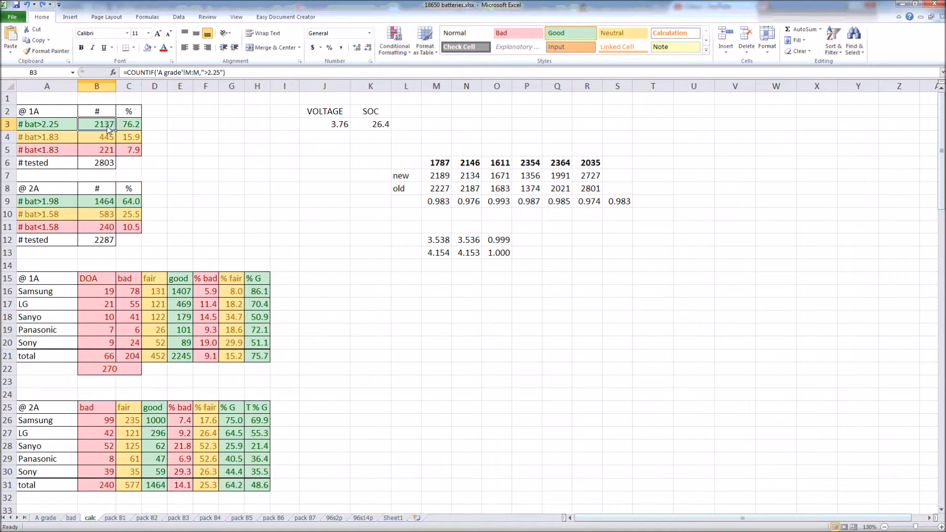
click(129, 124)
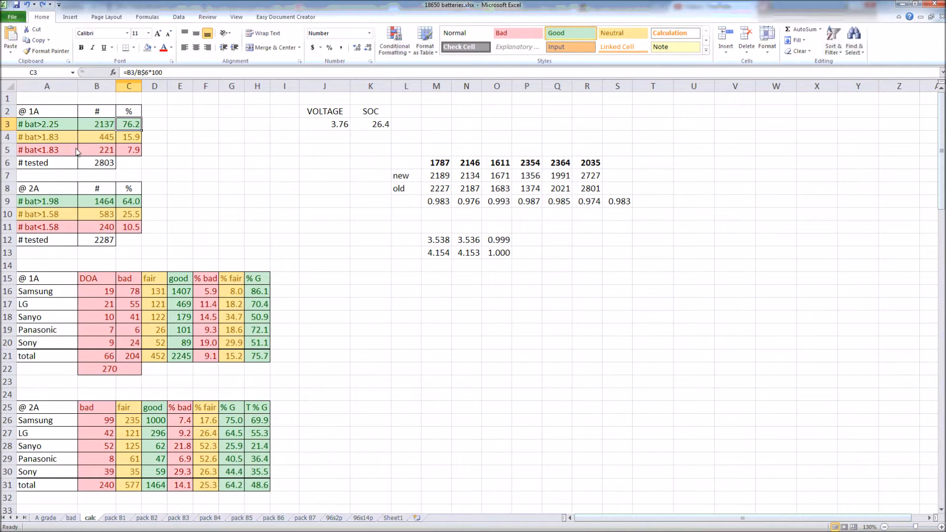
mouse_move(71, 141)
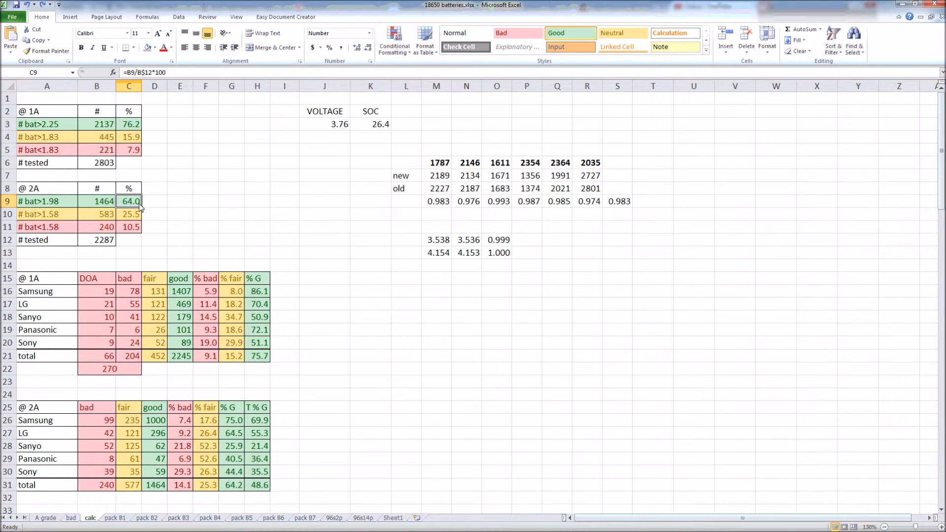
mouse_move(90, 172)
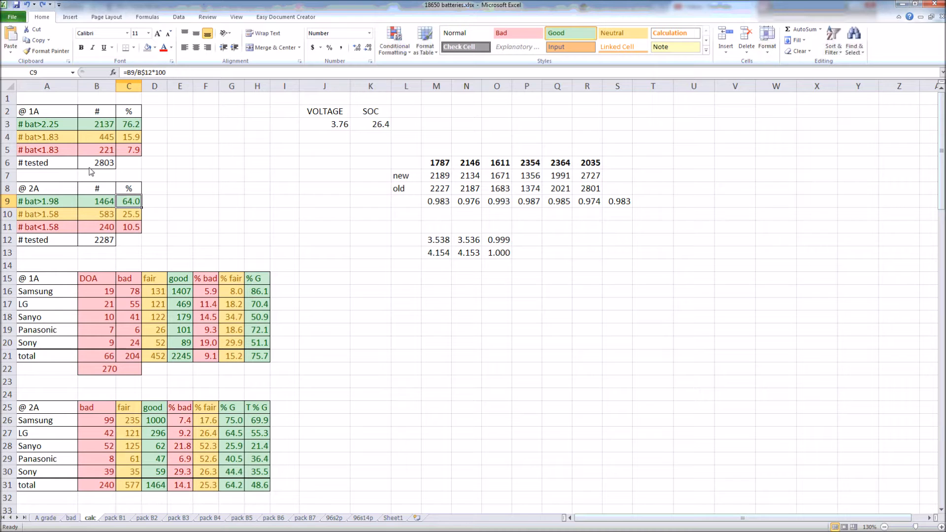
click(38, 201)
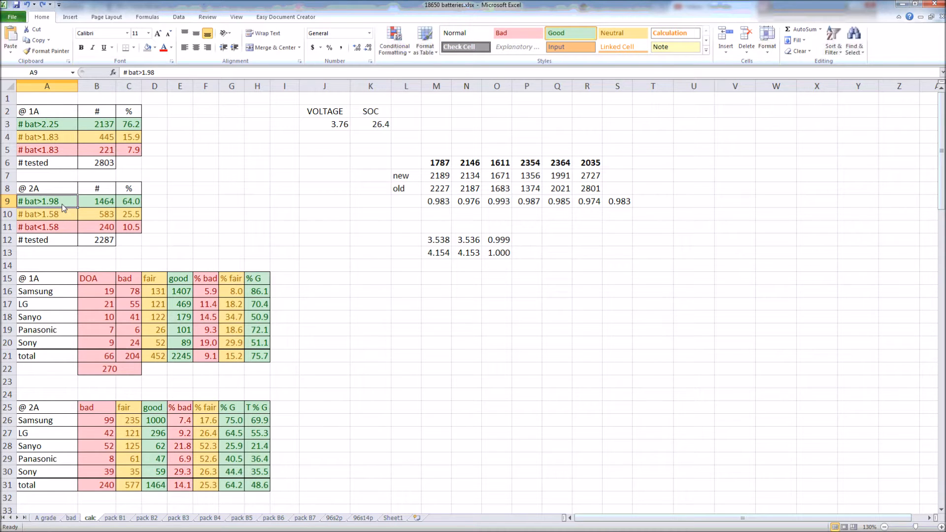
scroll(down, 3)
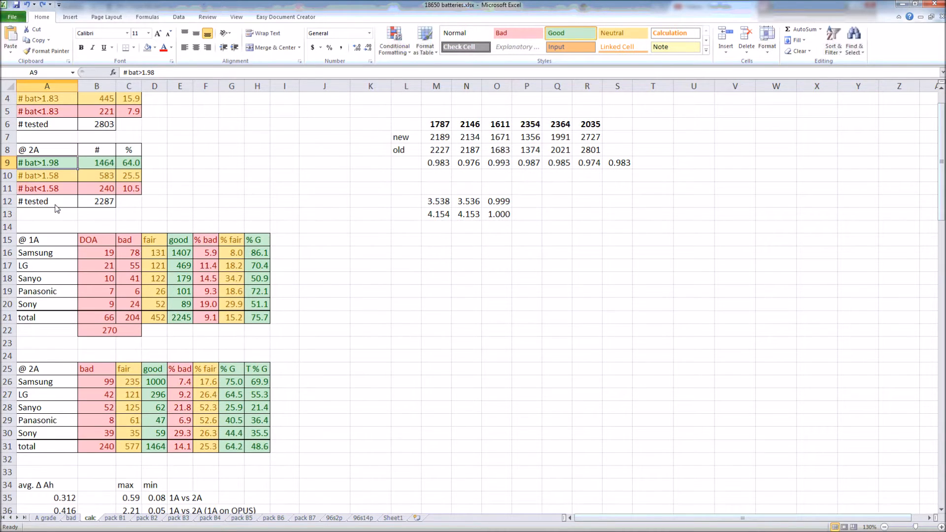
scroll(down, 3)
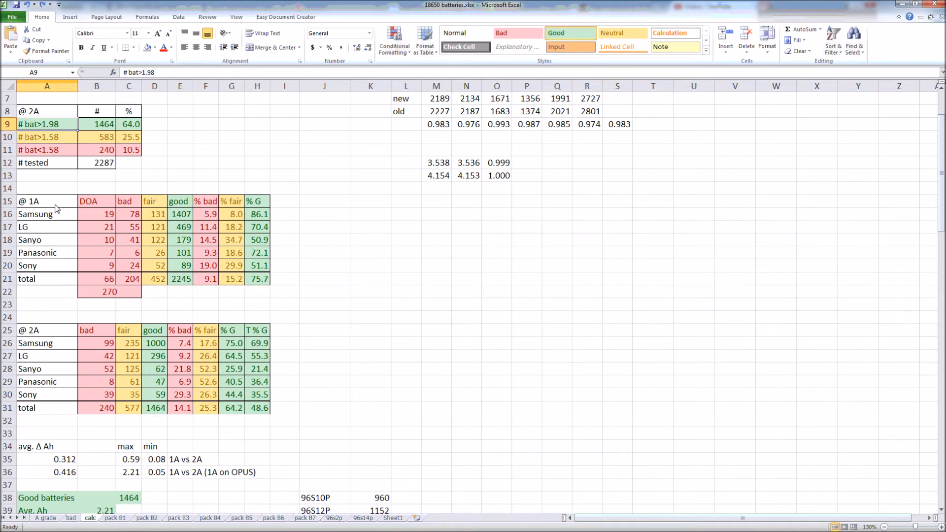
scroll(down, 3)
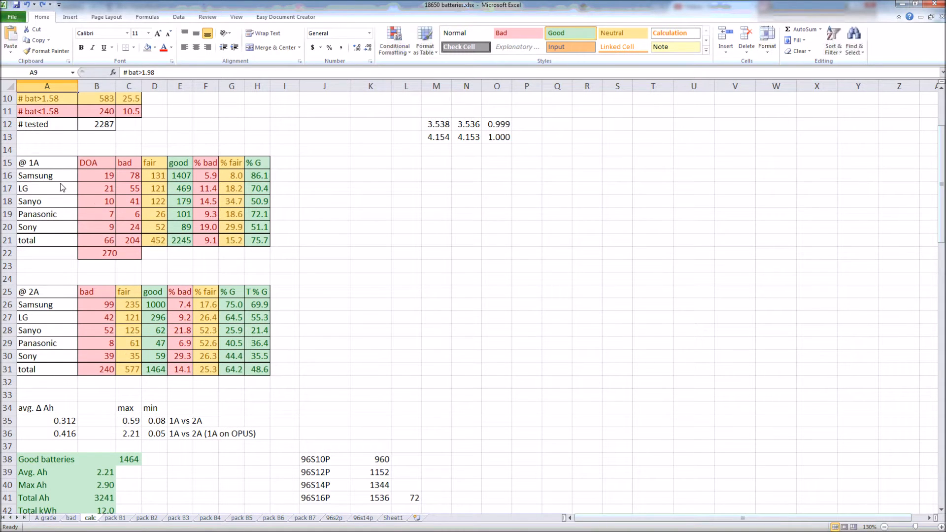
mouse_move(264, 177)
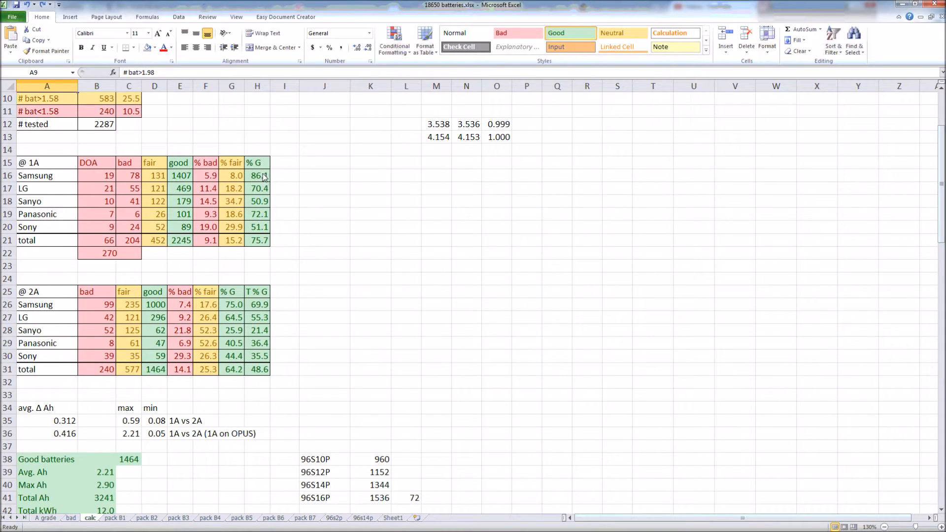
click(257, 176)
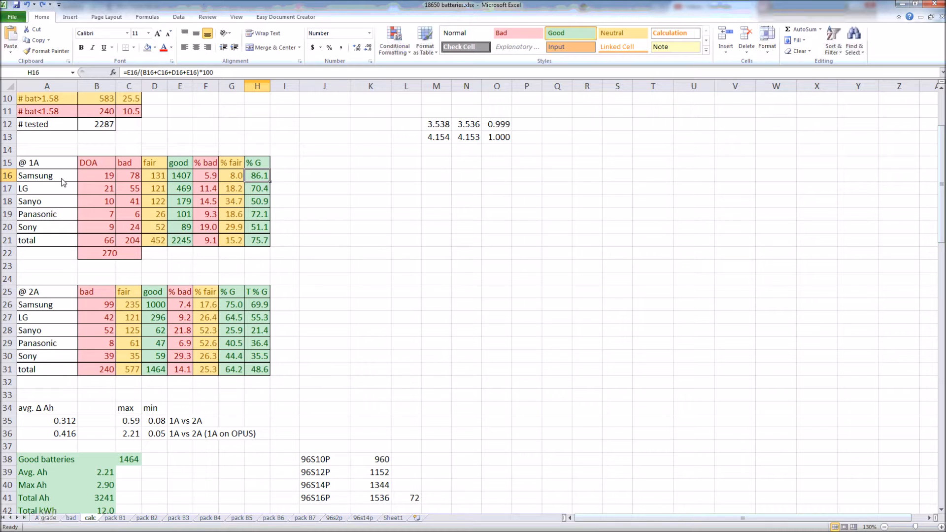
click(47, 175)
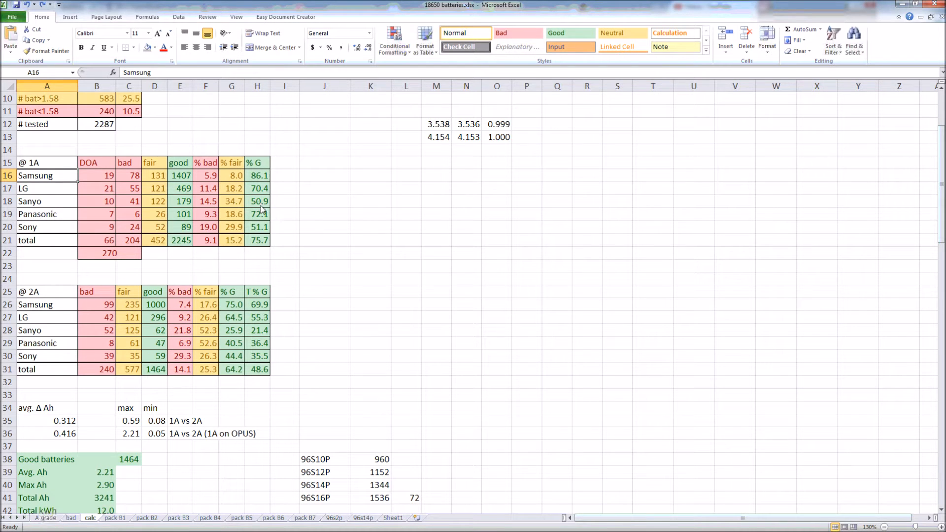
click(258, 175)
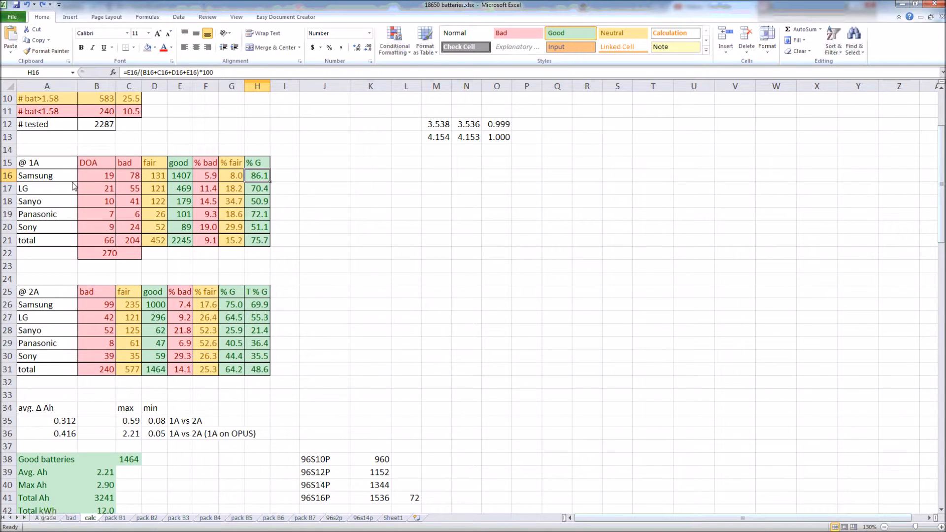
click(46, 175)
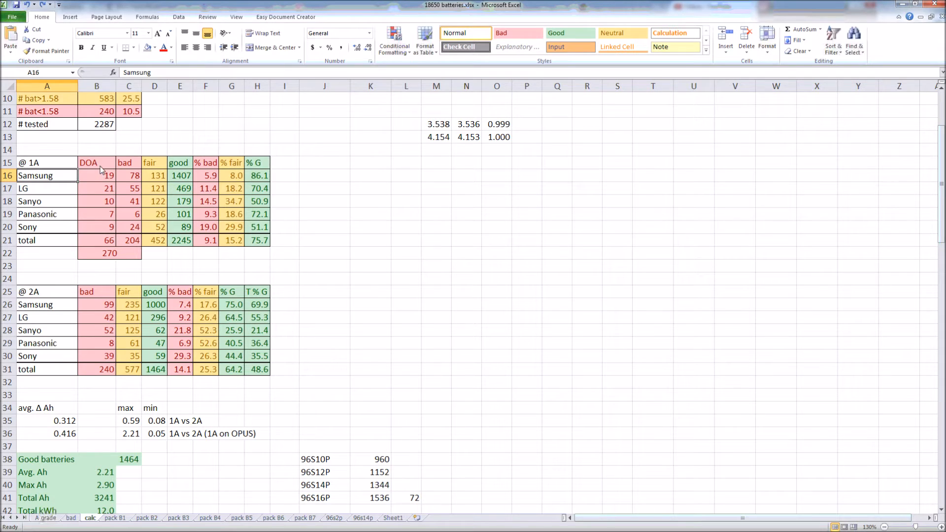
click(97, 175)
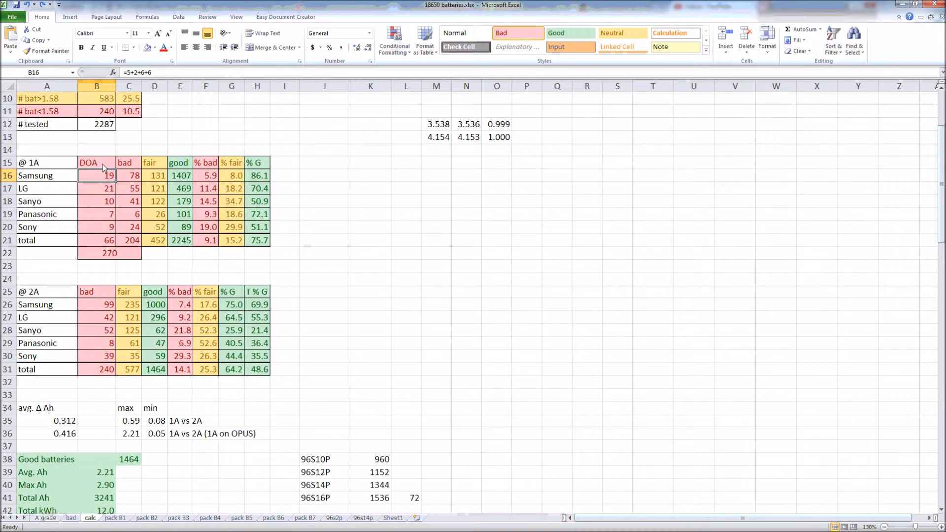
mouse_move(95, 177)
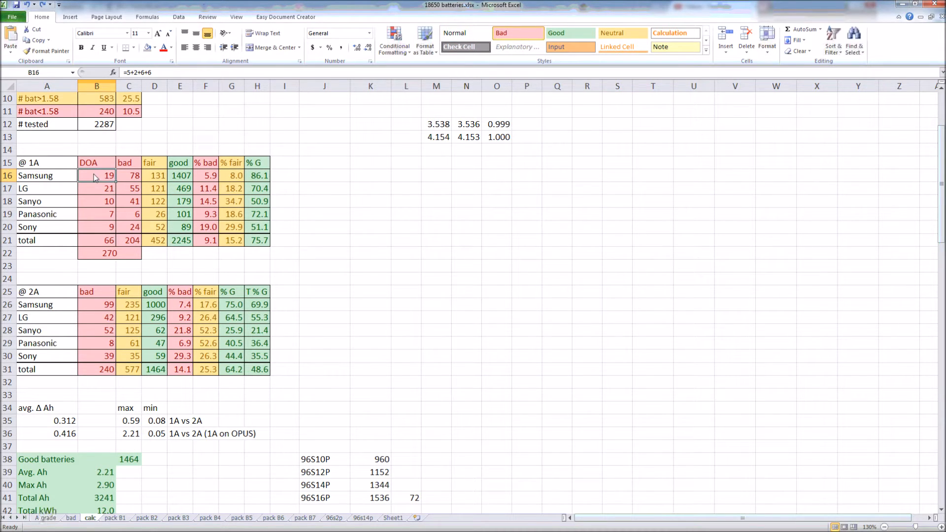
mouse_move(113, 203)
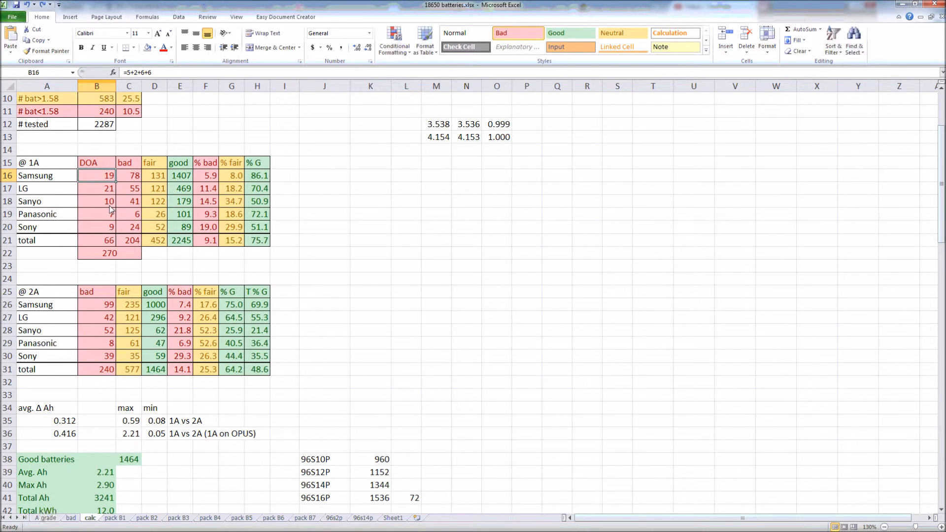
scroll(down, 3)
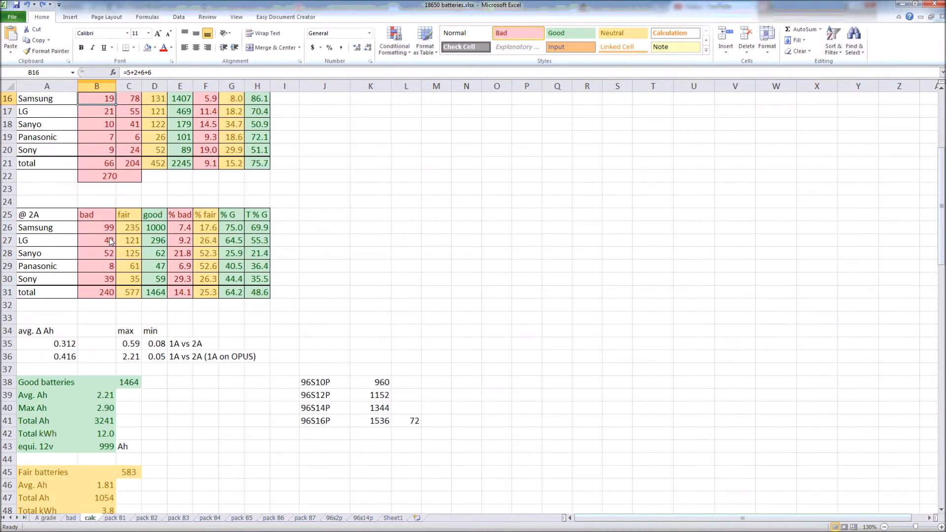
scroll(down, 3)
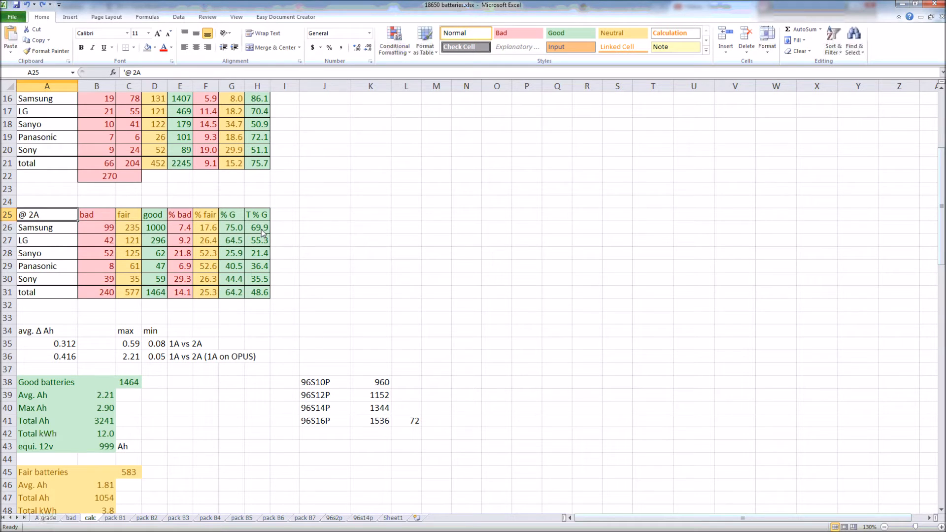
click(257, 228)
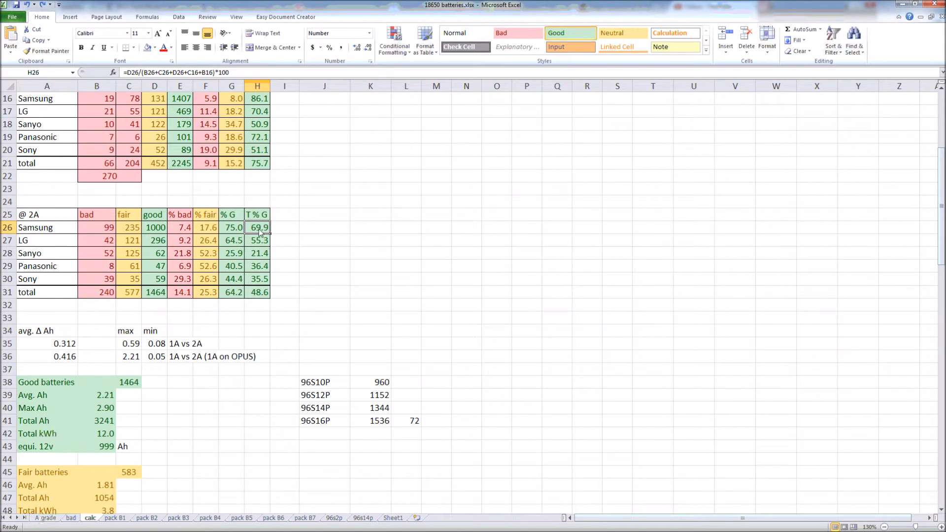
scroll(down, 3)
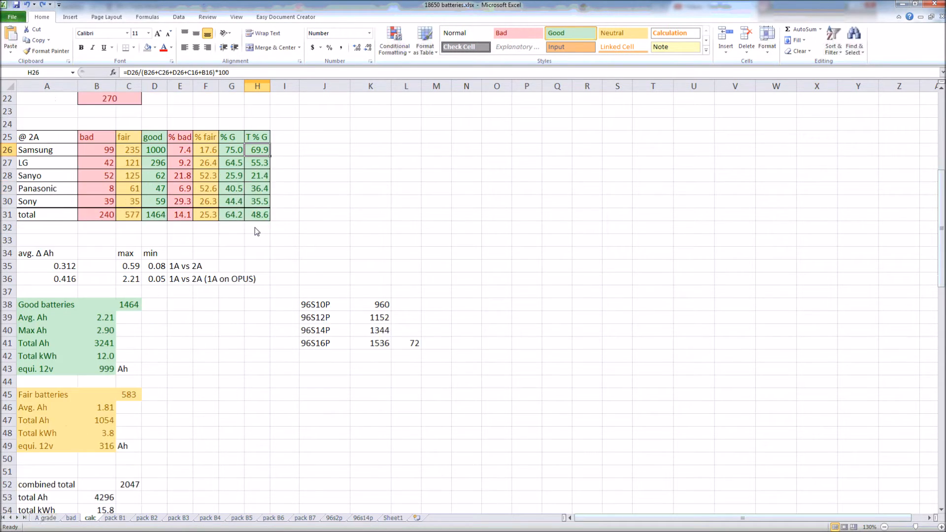
scroll(down, 3)
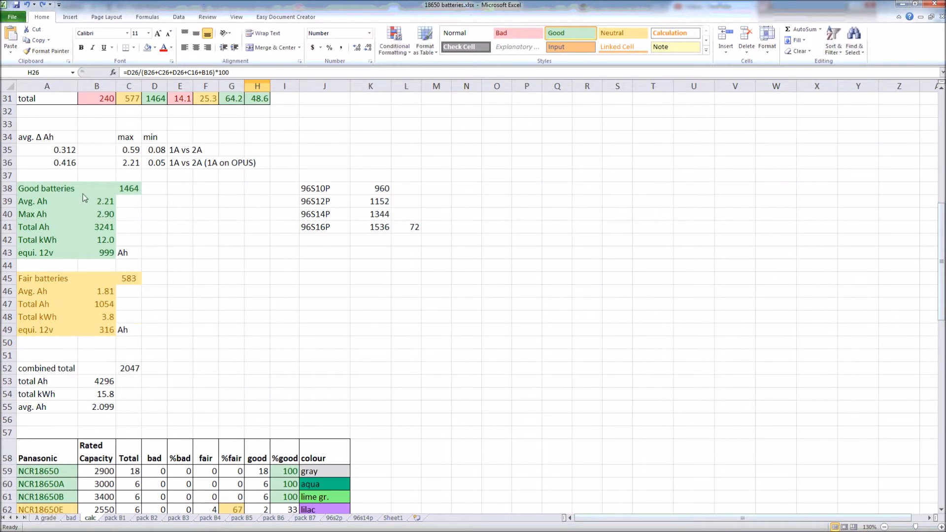
mouse_move(116, 195)
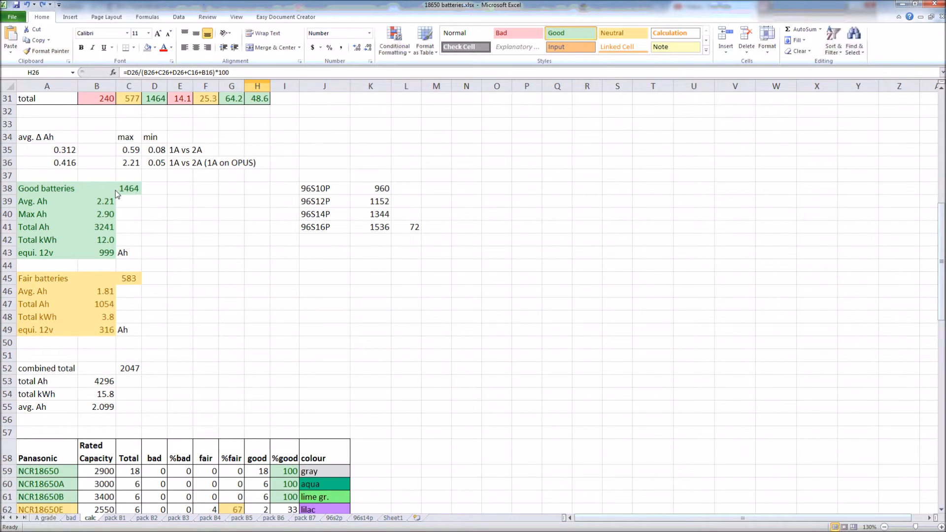
click(129, 188)
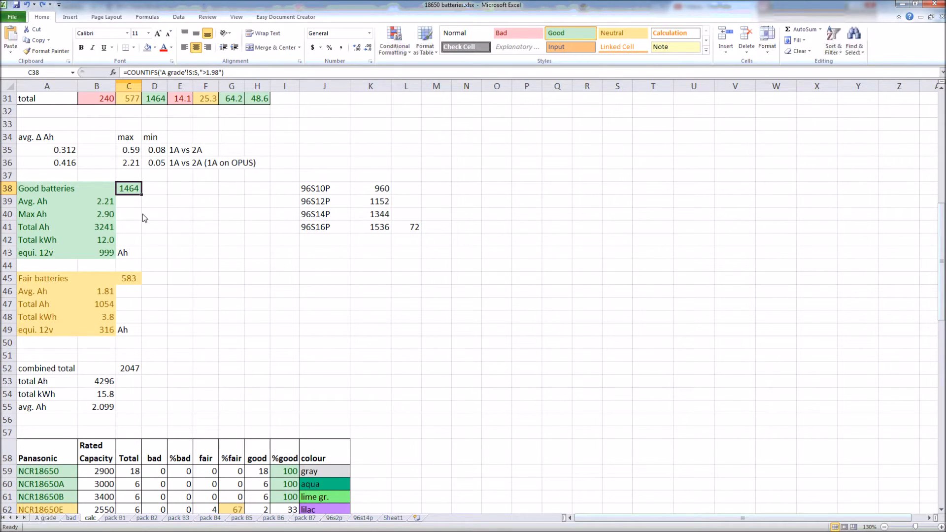
mouse_move(115, 210)
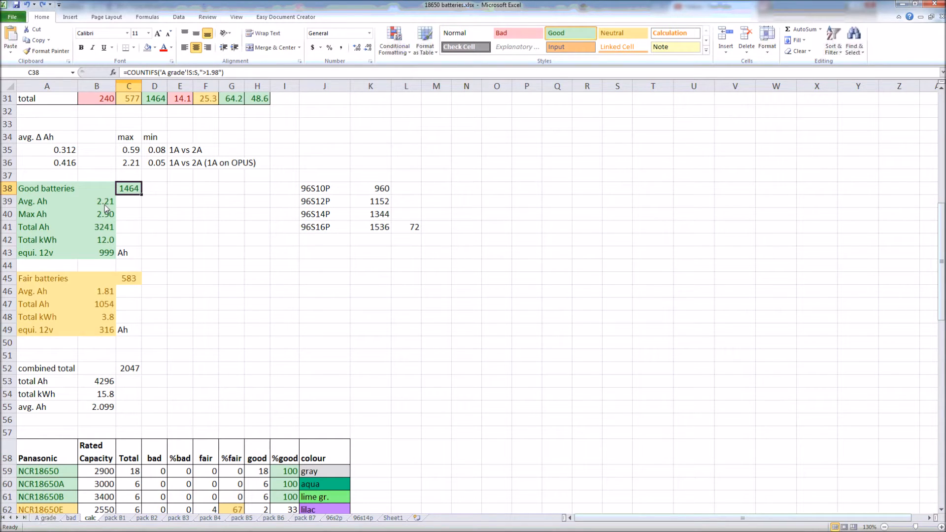
click(97, 201)
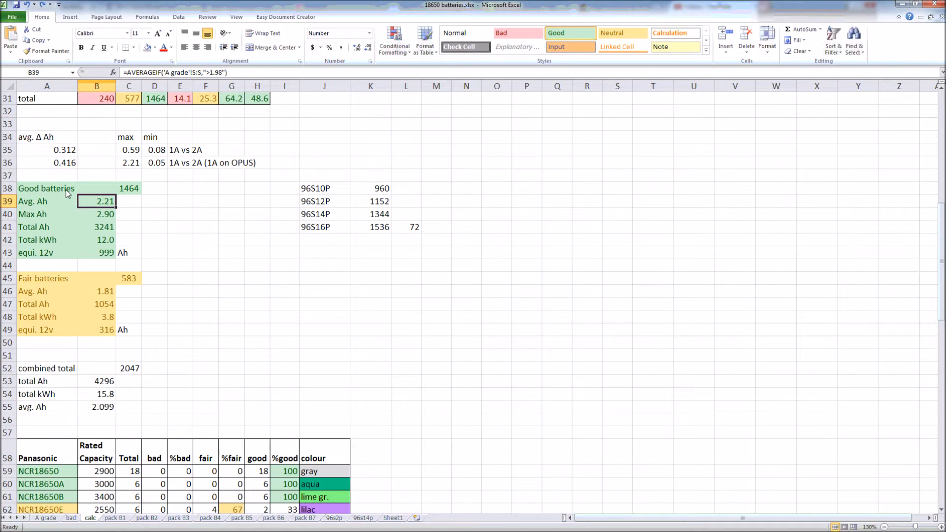
mouse_move(107, 225)
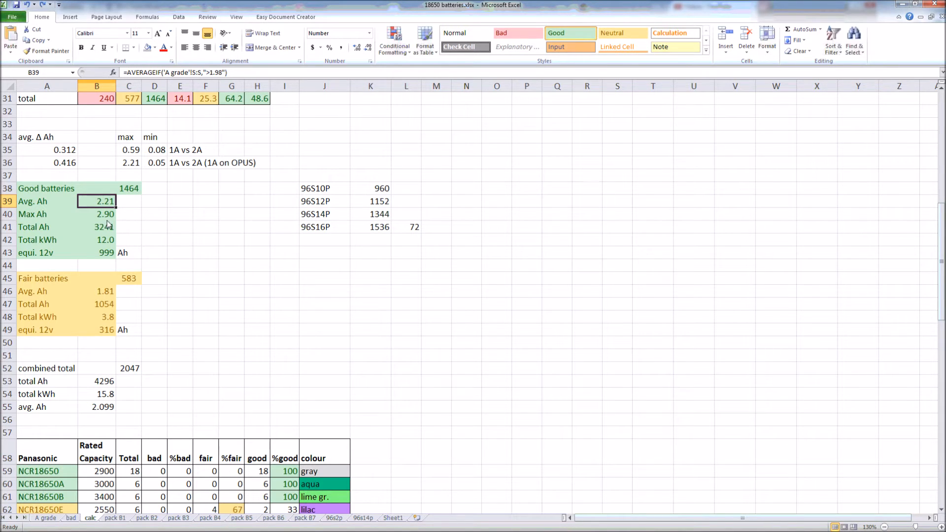
click(97, 214)
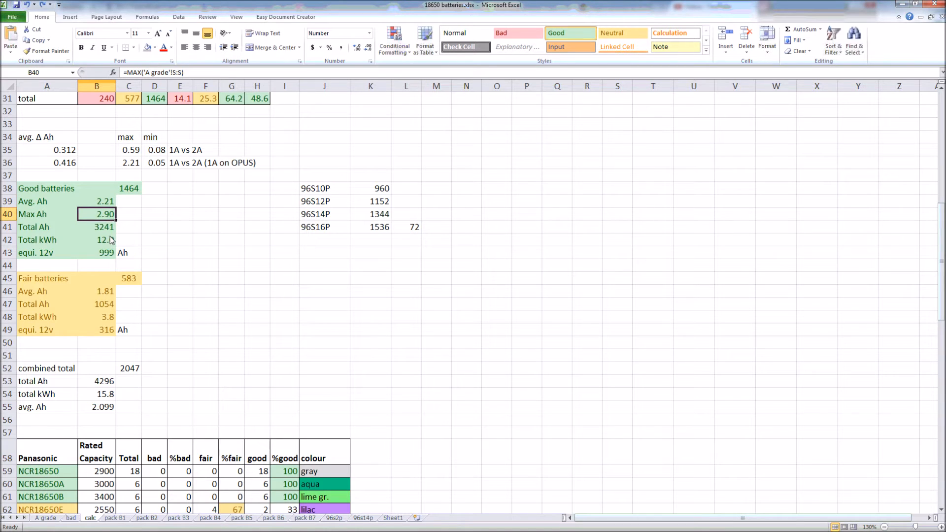
mouse_move(112, 214)
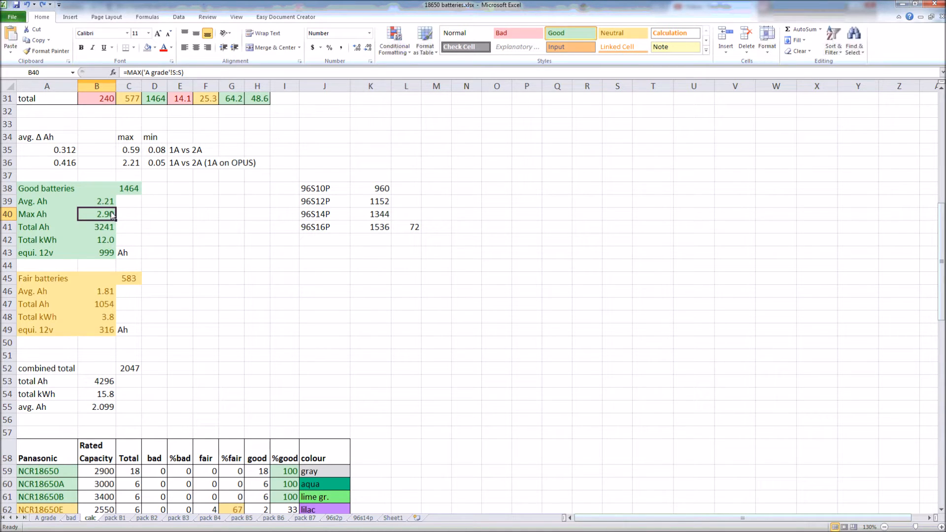
mouse_move(125, 242)
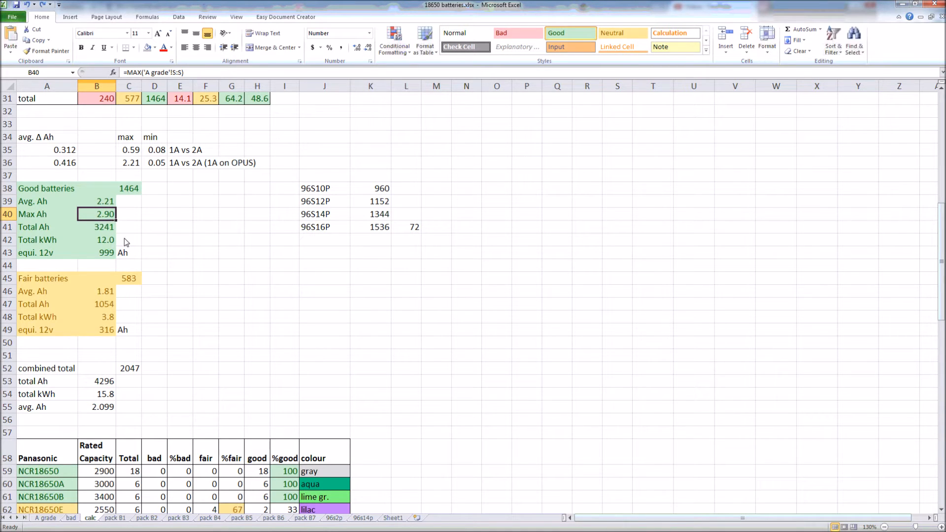
mouse_move(105, 235)
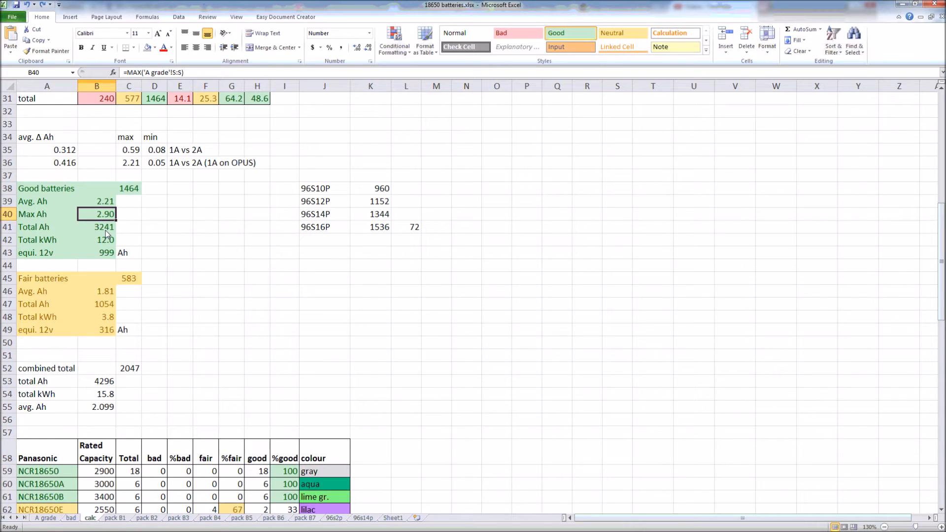
click(97, 227)
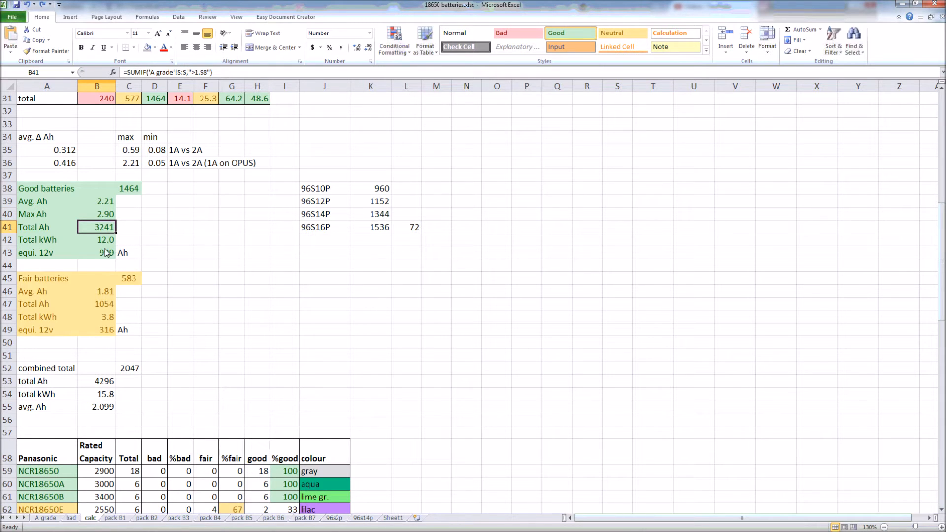
click(96, 240)
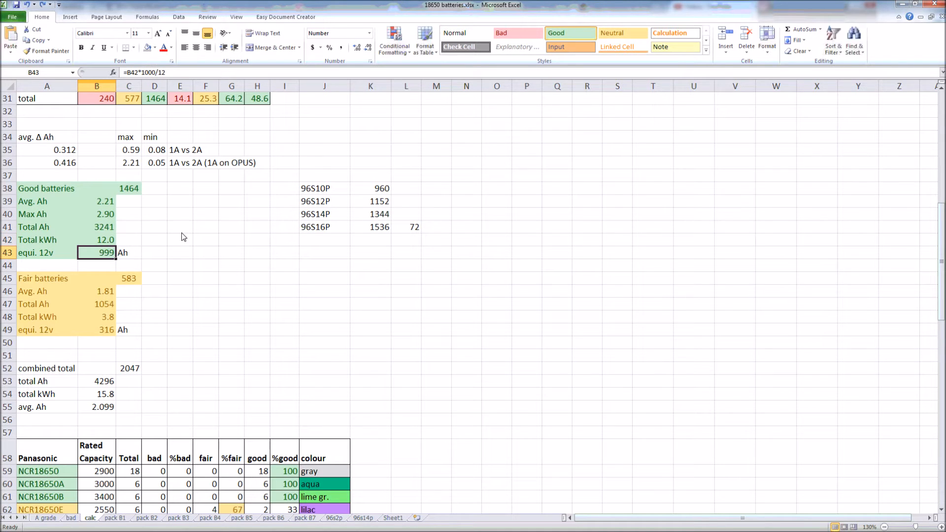
scroll(down, 3)
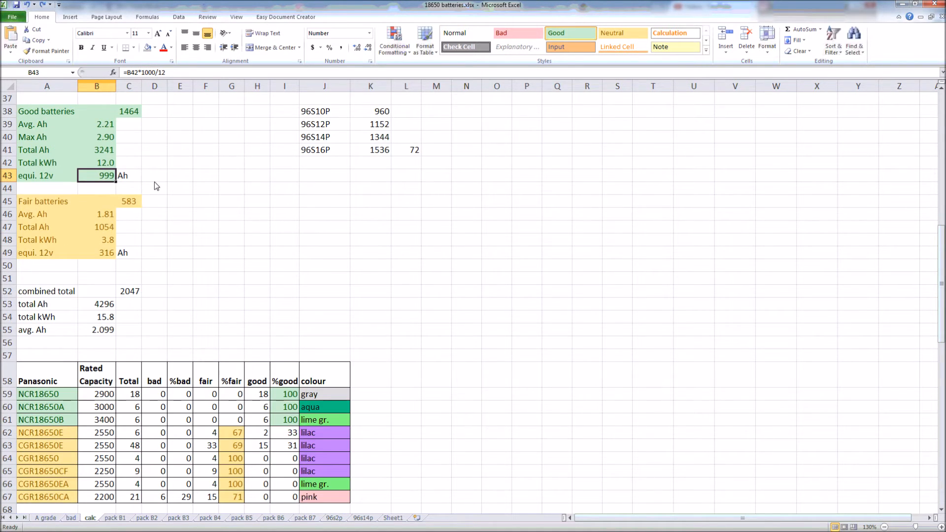
scroll(up, 3)
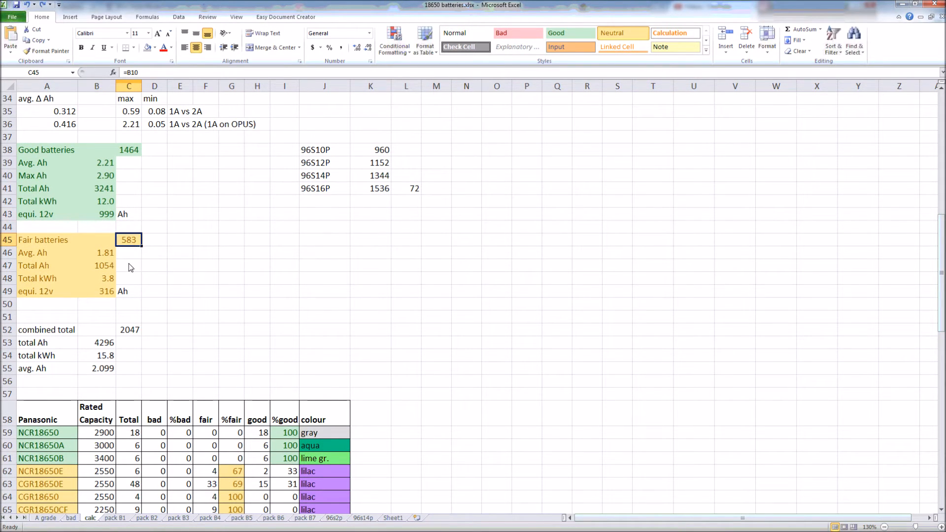
click(97, 252)
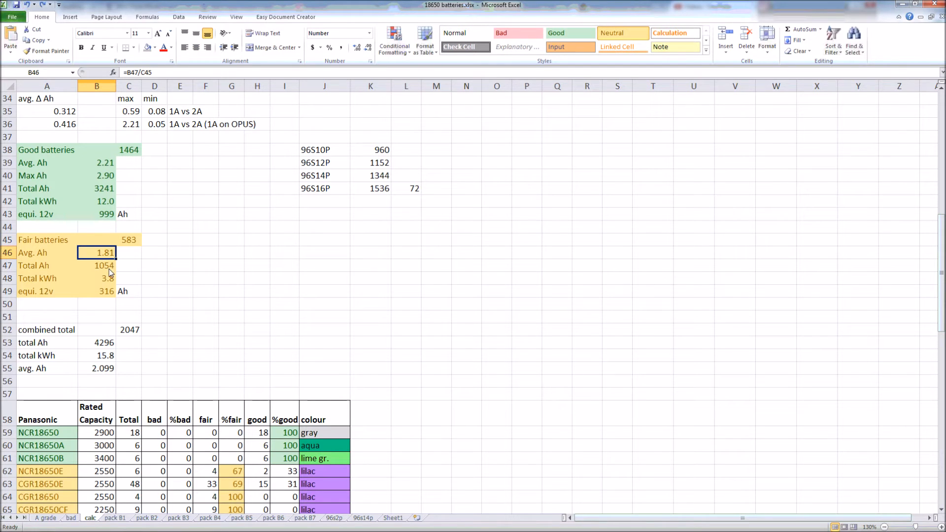
click(97, 266)
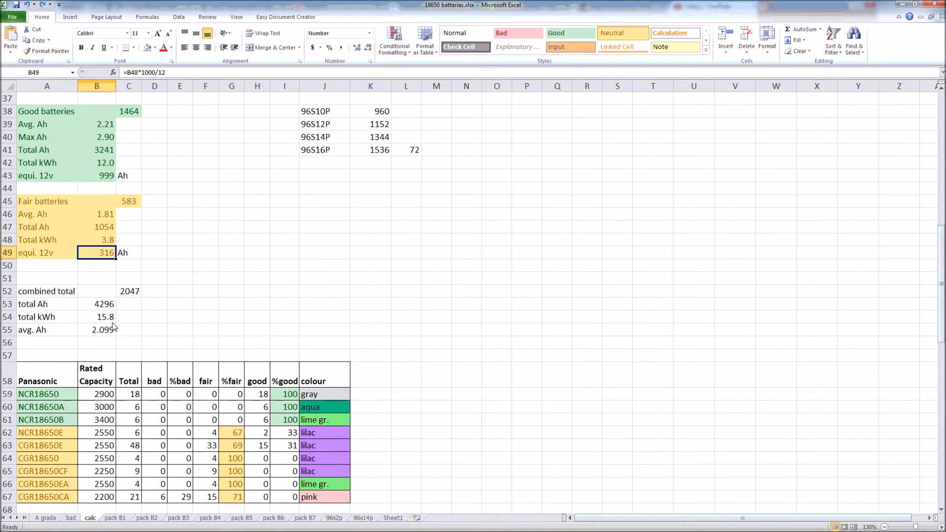
scroll(down, 3)
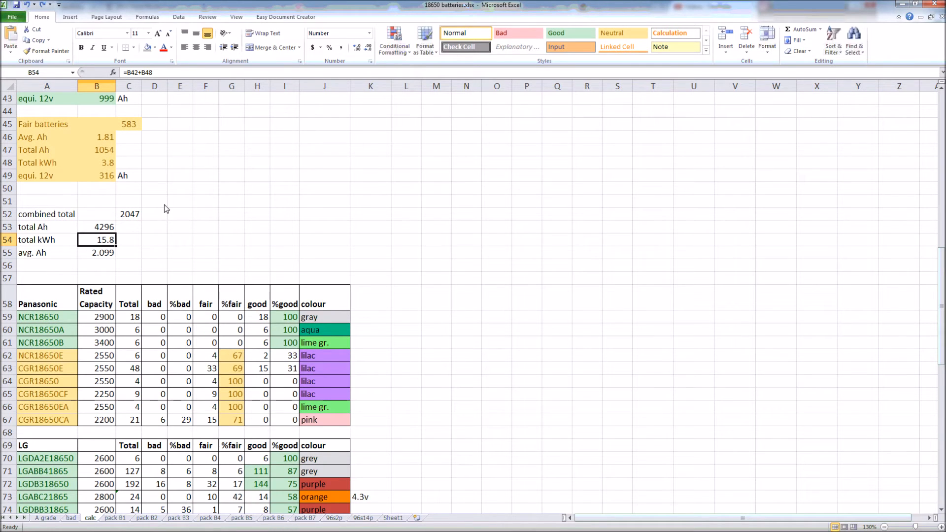
mouse_move(133, 195)
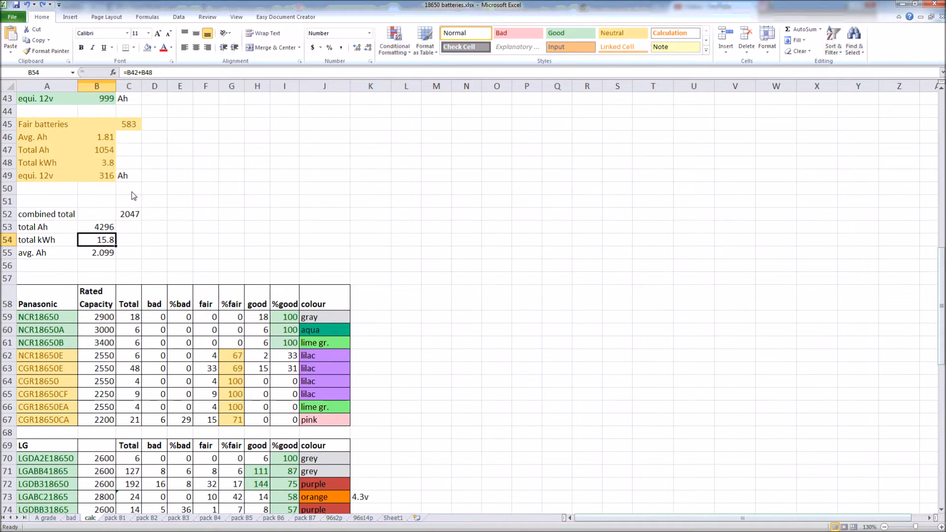
mouse_move(115, 227)
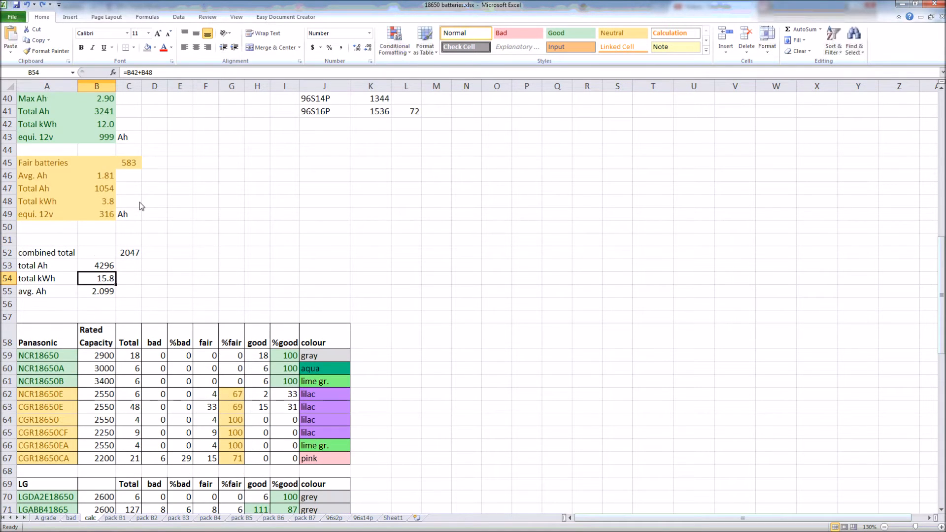
mouse_move(123, 261)
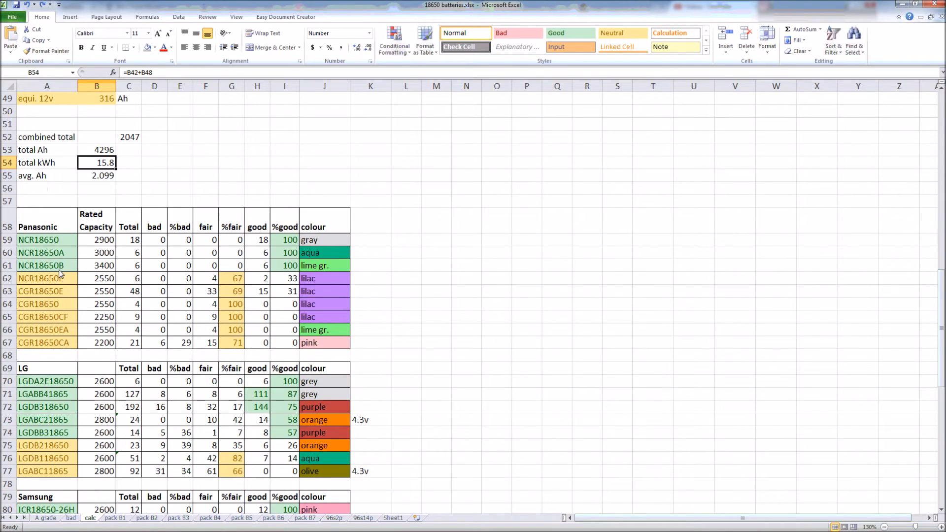
click(46, 227)
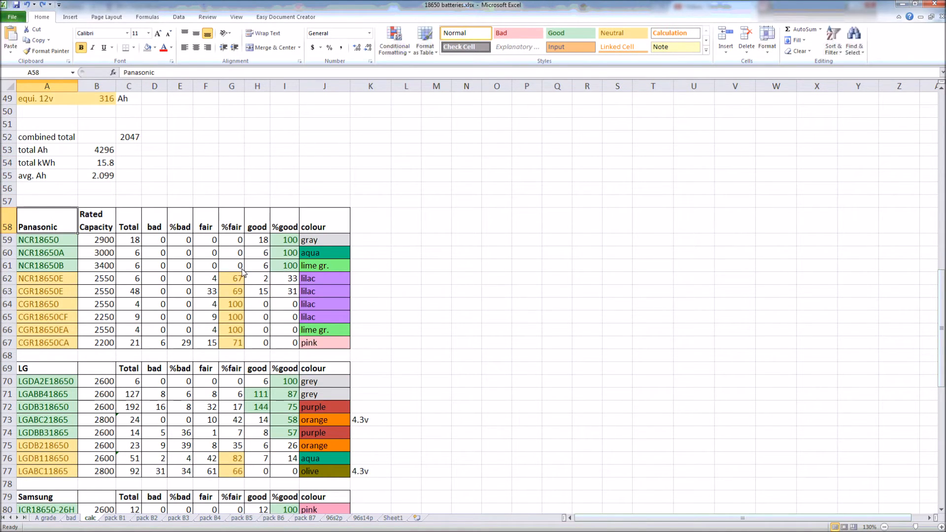
mouse_move(113, 286)
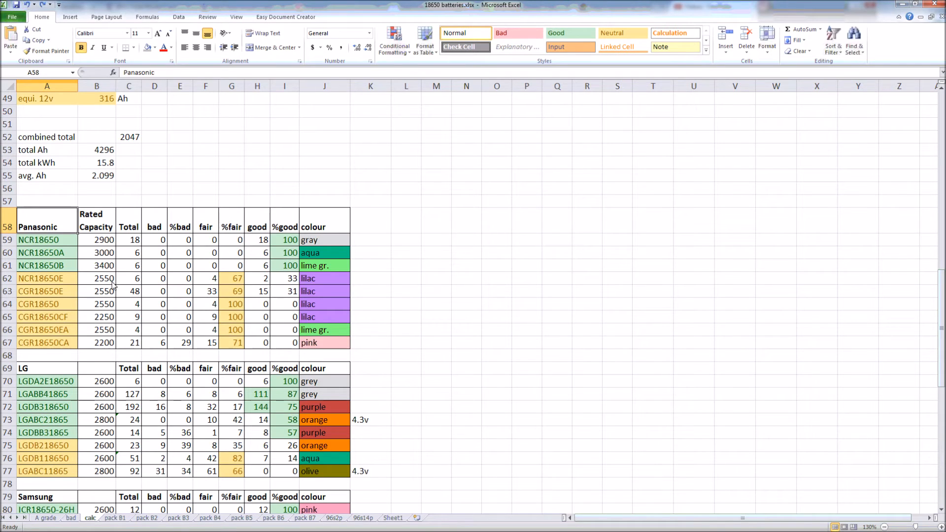
click(96, 330)
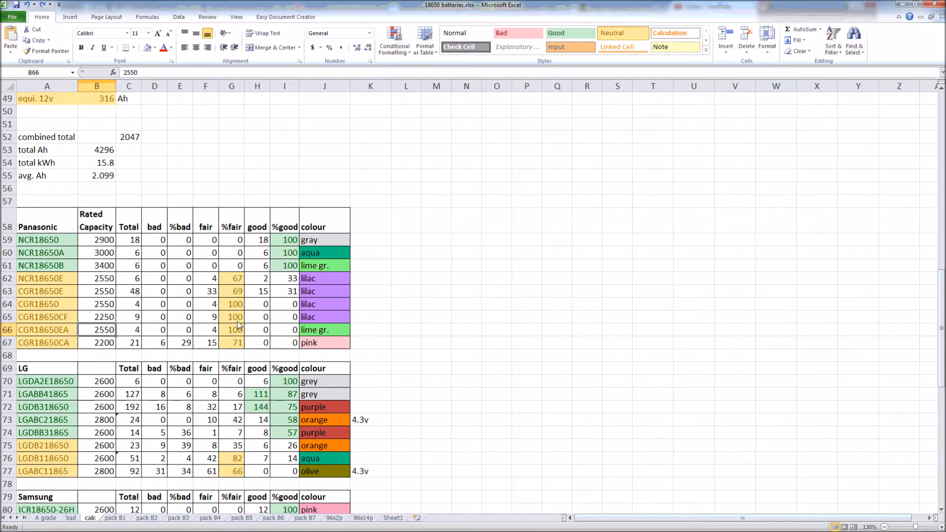
click(97, 317)
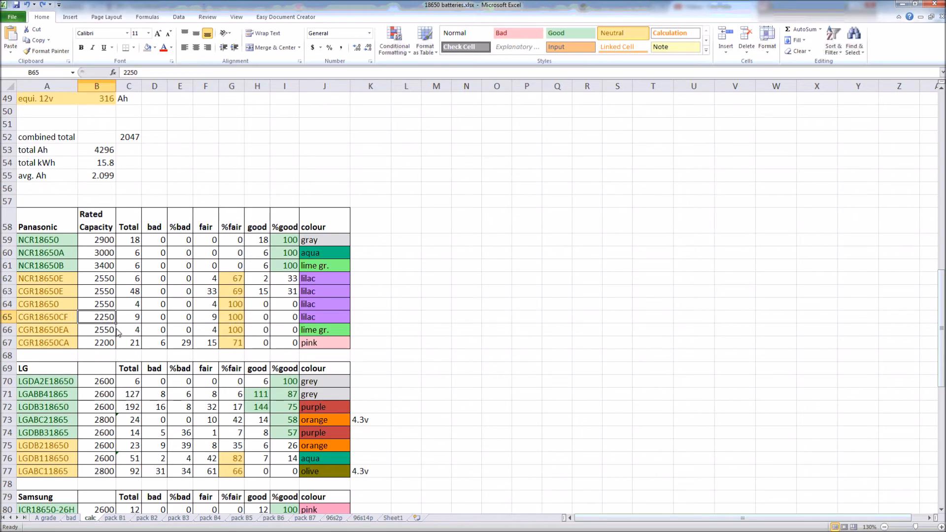
mouse_move(106, 329)
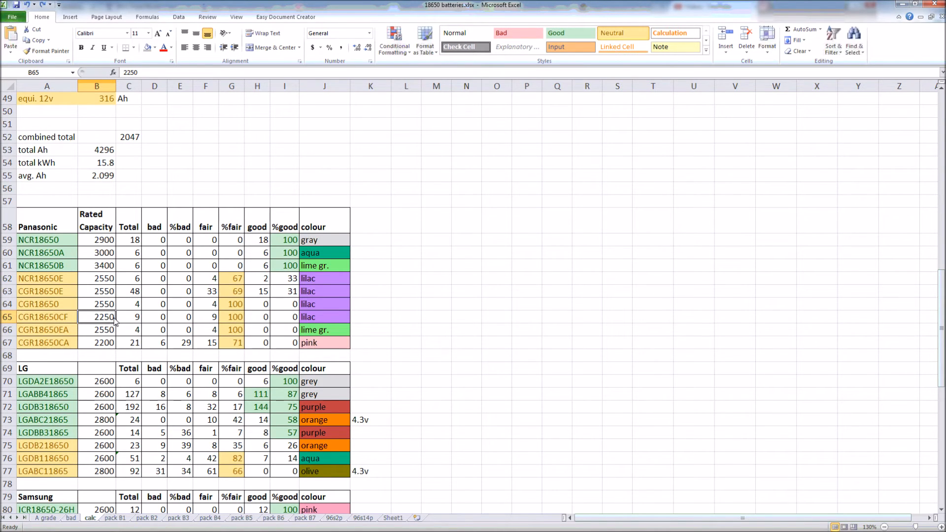
mouse_move(224, 326)
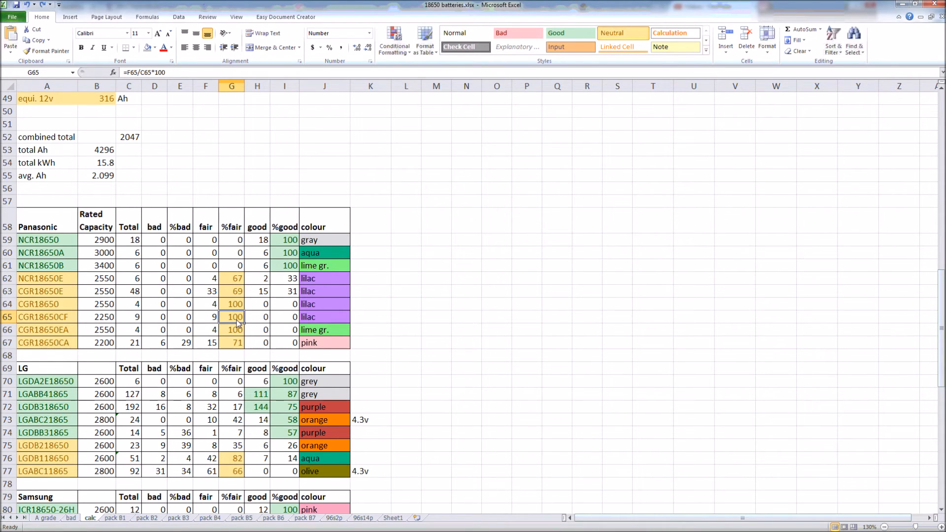
mouse_move(289, 320)
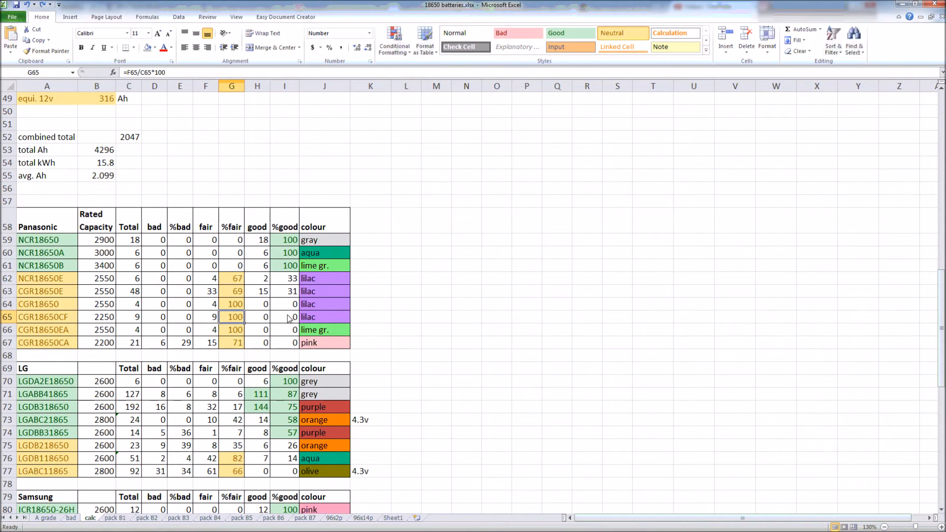
scroll(down, 3)
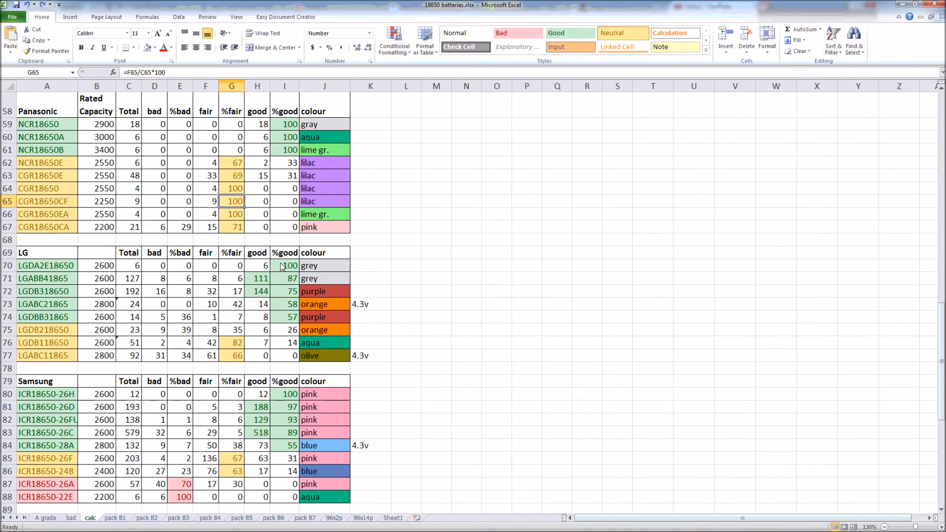
mouse_move(275, 269)
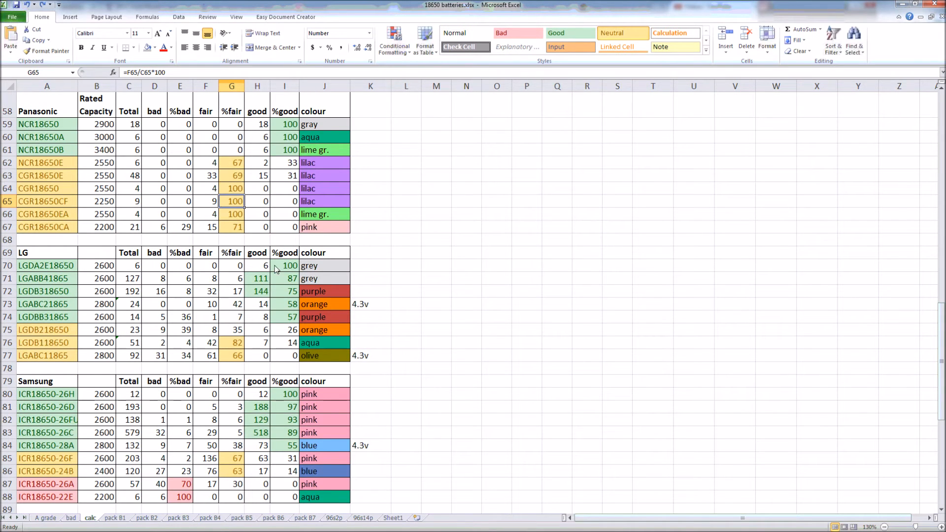
click(258, 278)
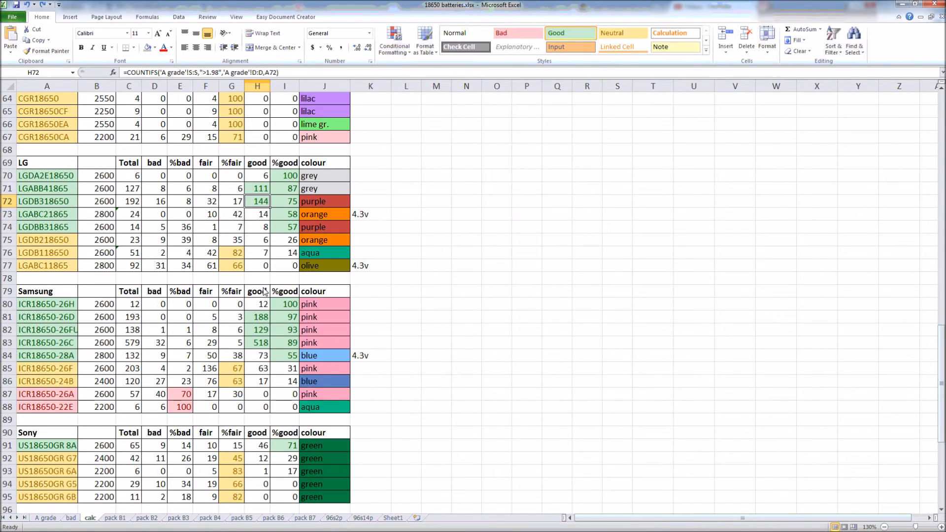
mouse_move(262, 317)
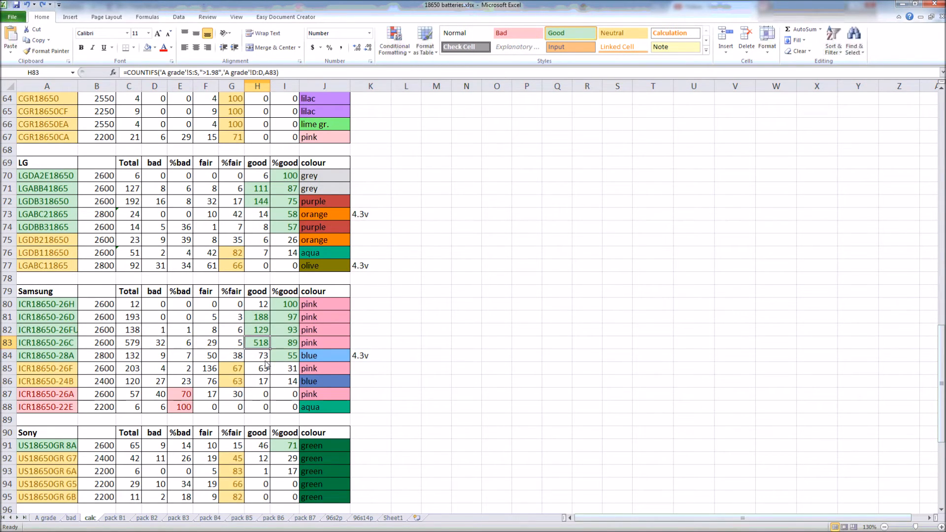
click(285, 343)
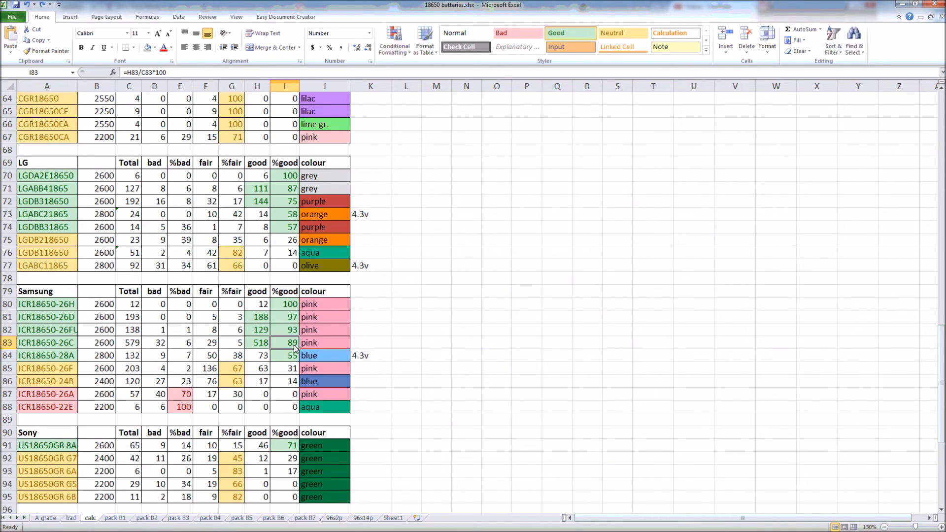
mouse_move(271, 321)
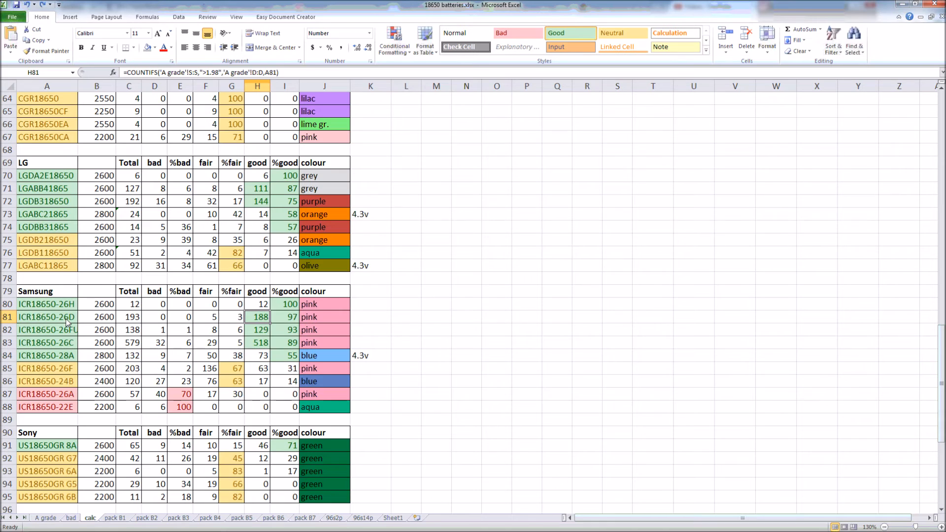
scroll(down, 3)
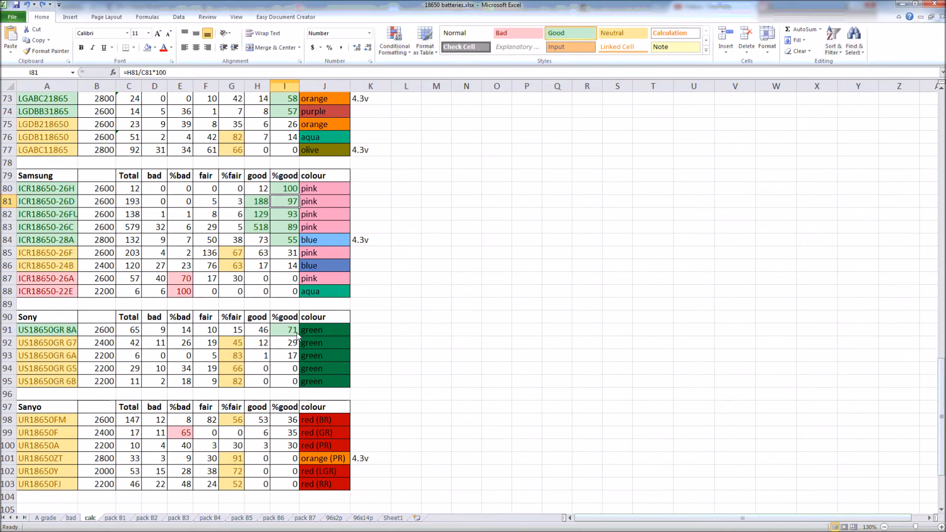
scroll(down, 3)
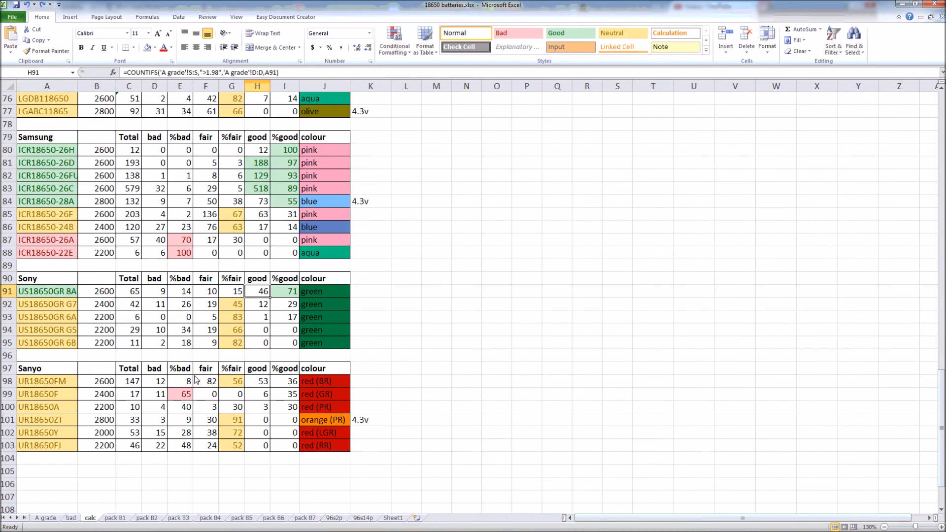
mouse_move(267, 395)
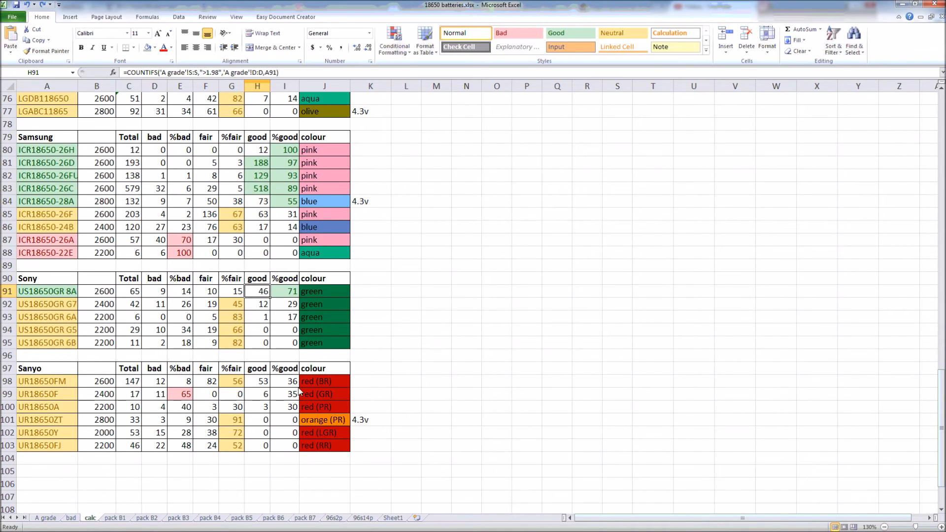
scroll(up, 3)
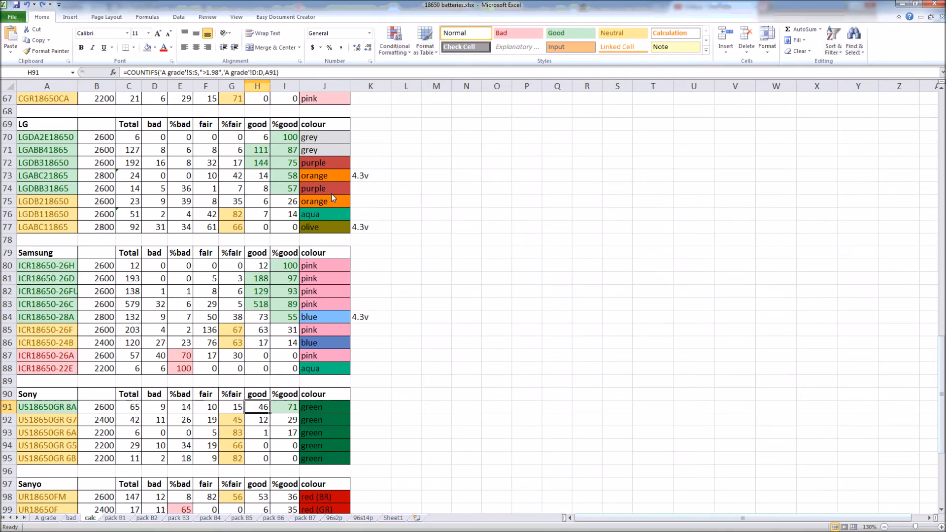
click(97, 175)
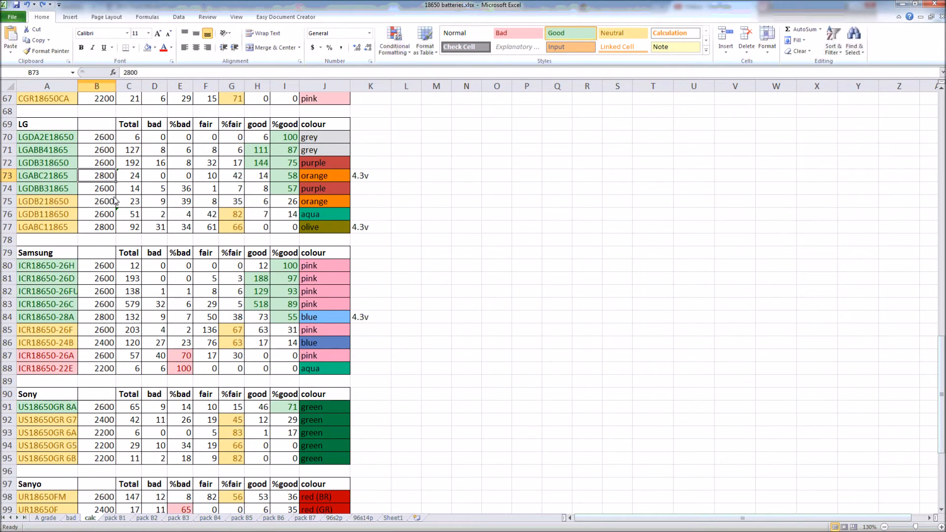
click(96, 227)
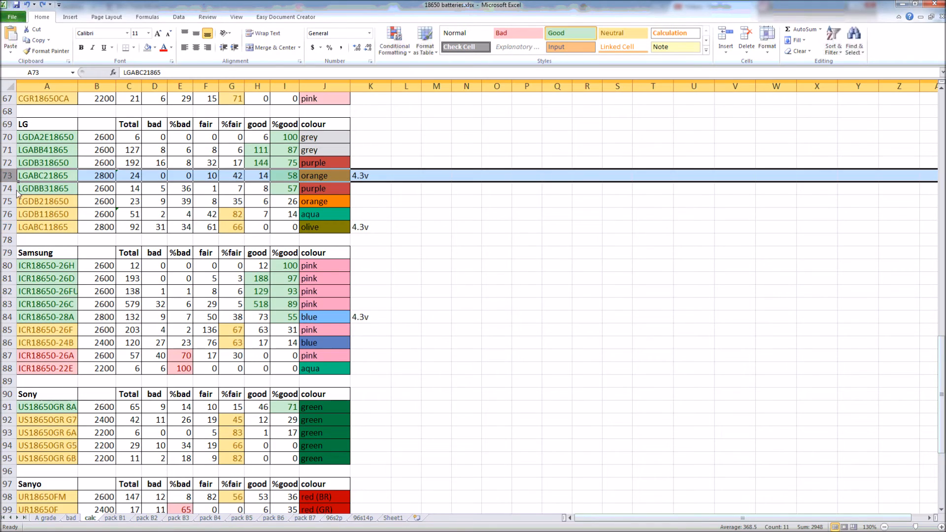
click(46, 227)
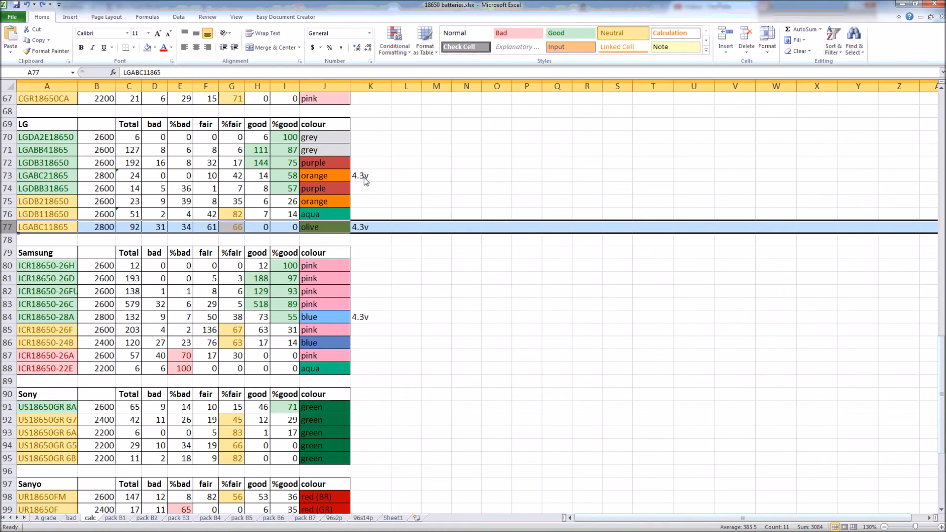
click(370, 227)
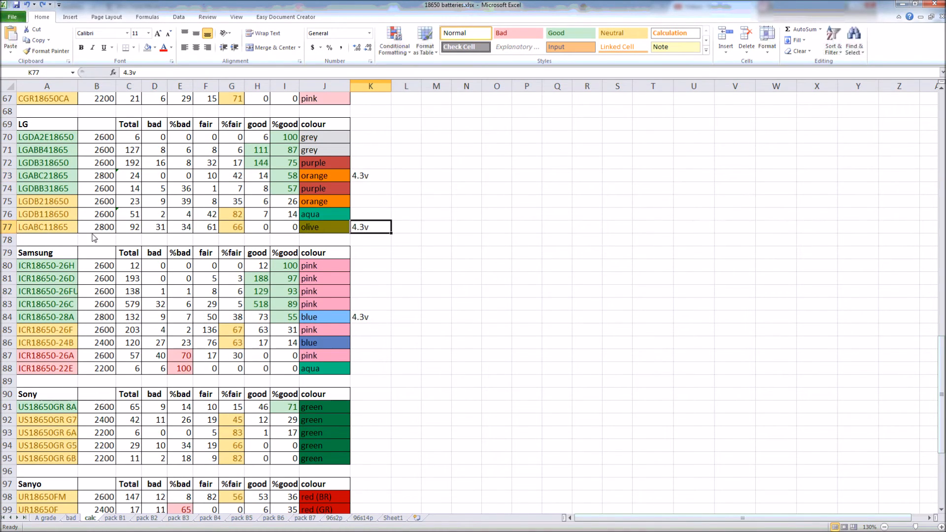
mouse_move(366, 233)
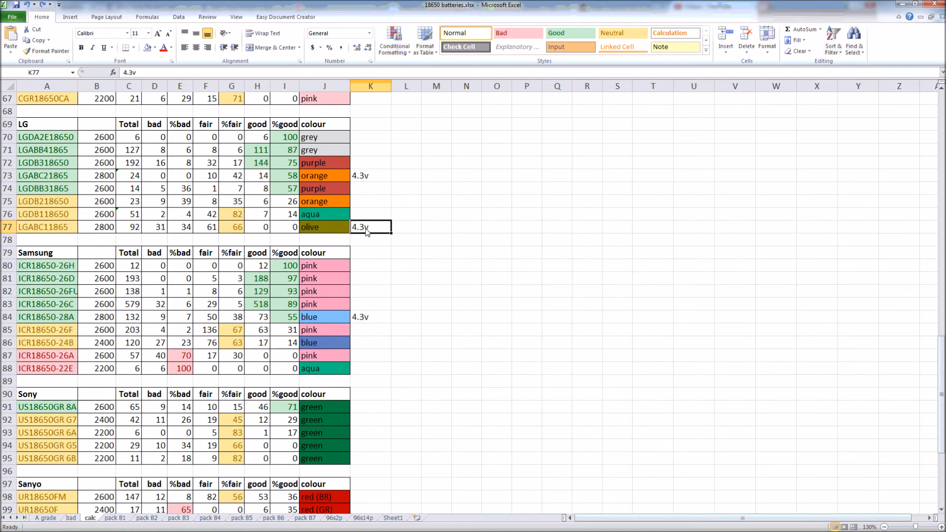
click(371, 317)
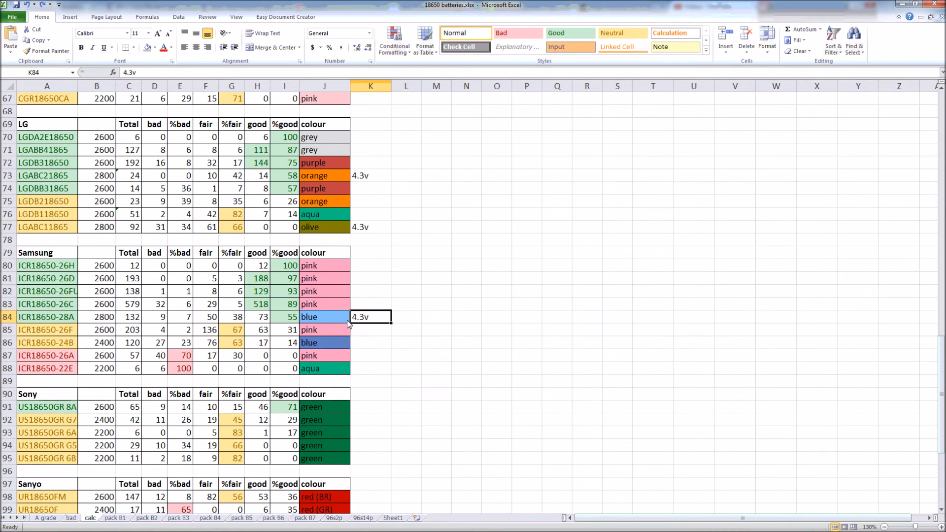
click(8, 317)
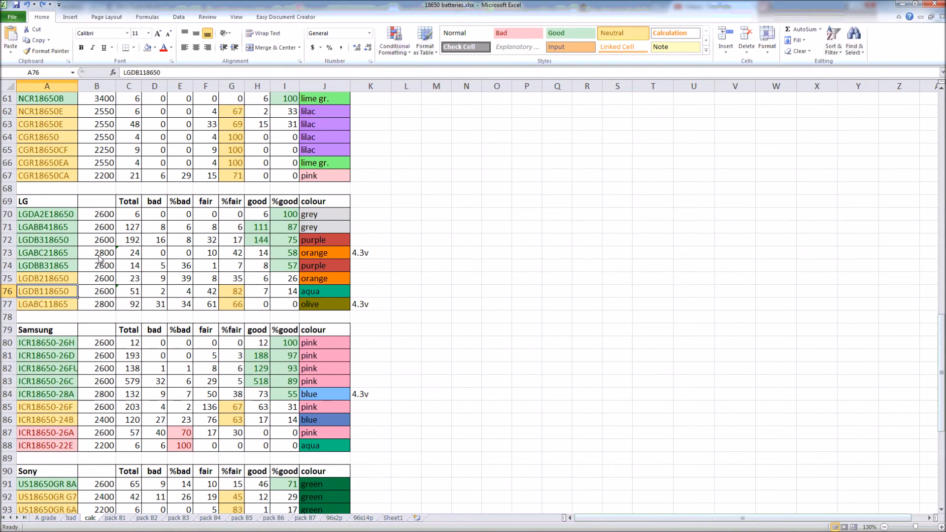
click(97, 253)
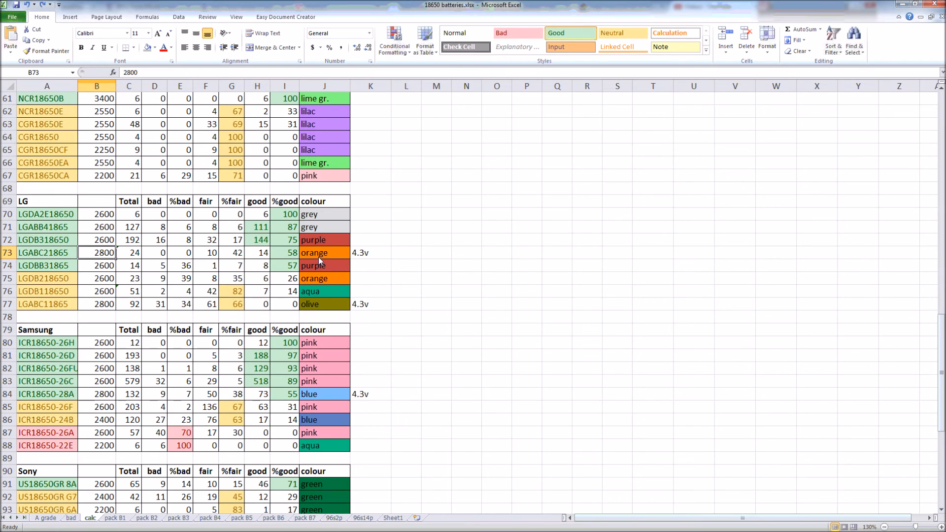
click(370, 252)
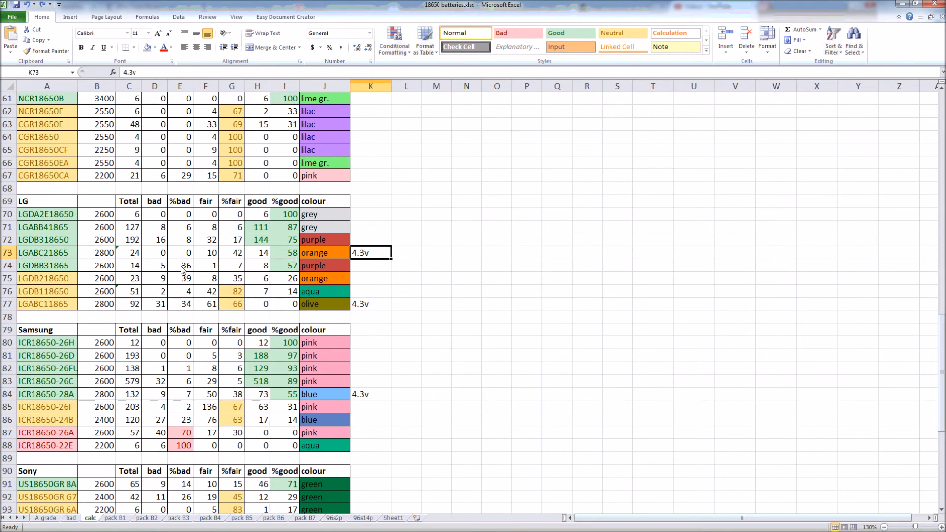
click(325, 304)
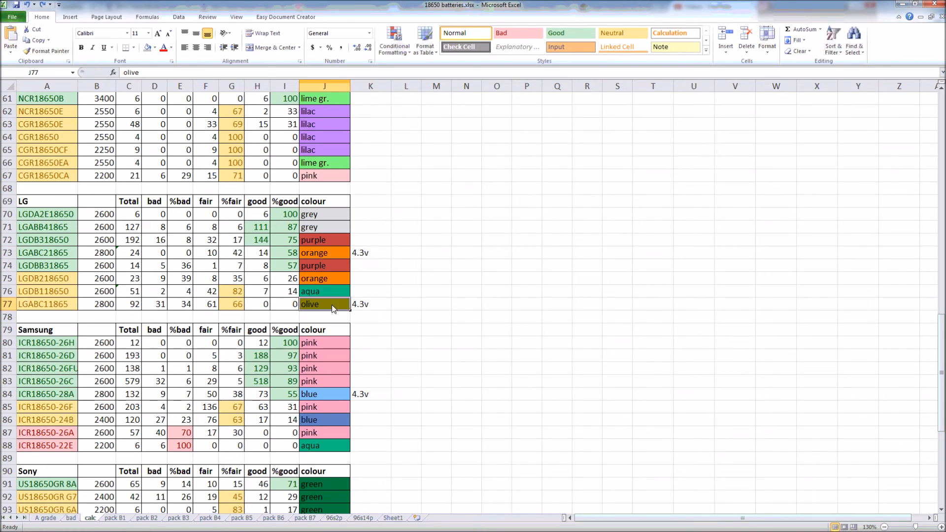
click(47, 304)
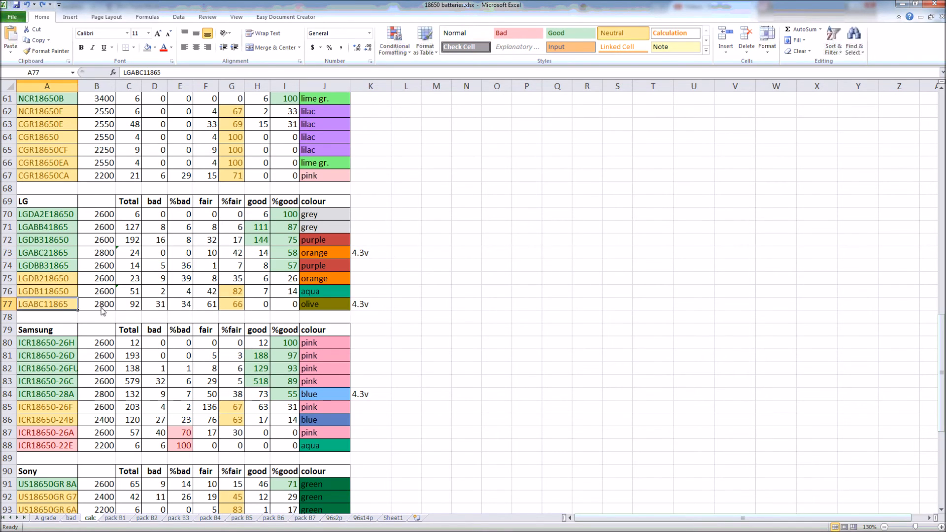
click(96, 304)
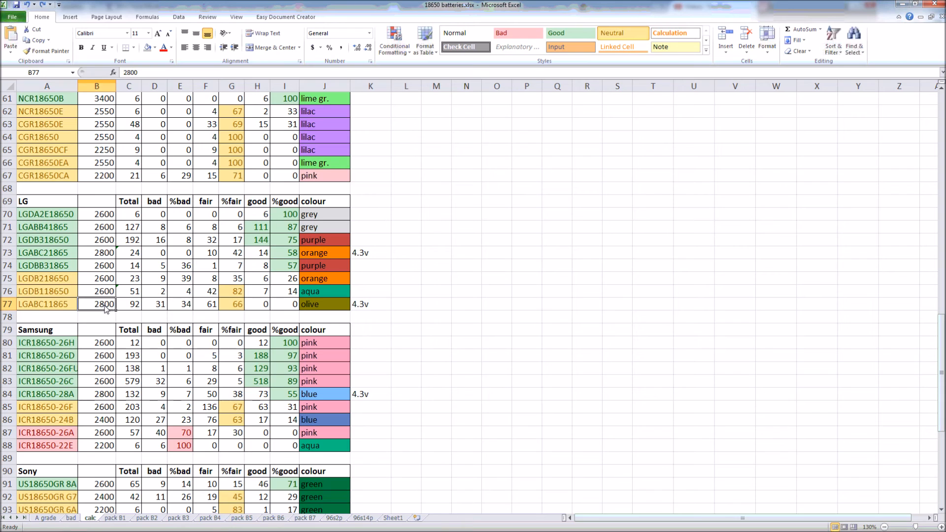
click(257, 304)
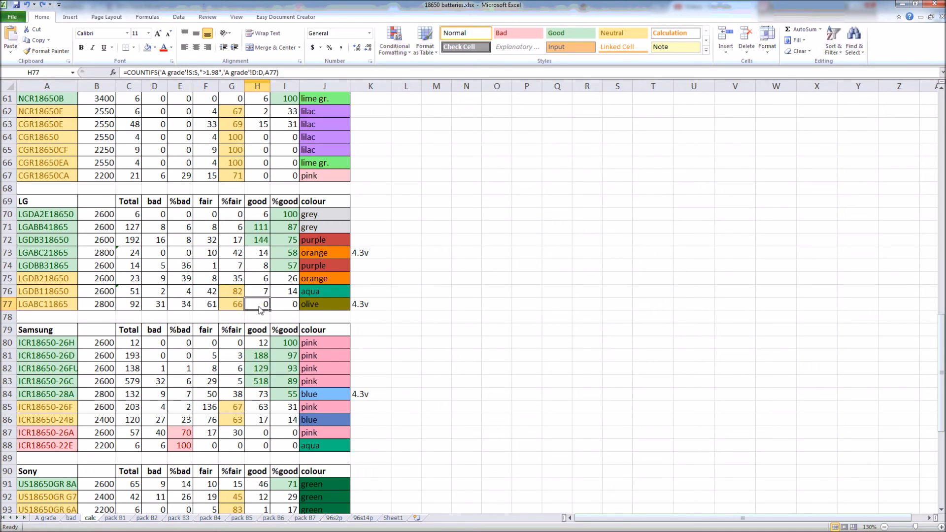
mouse_move(234, 309)
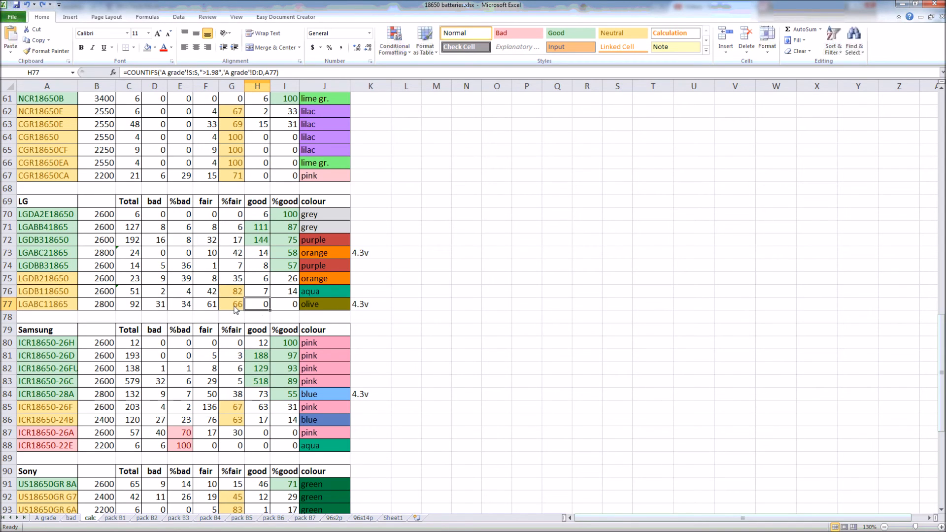
click(371, 304)
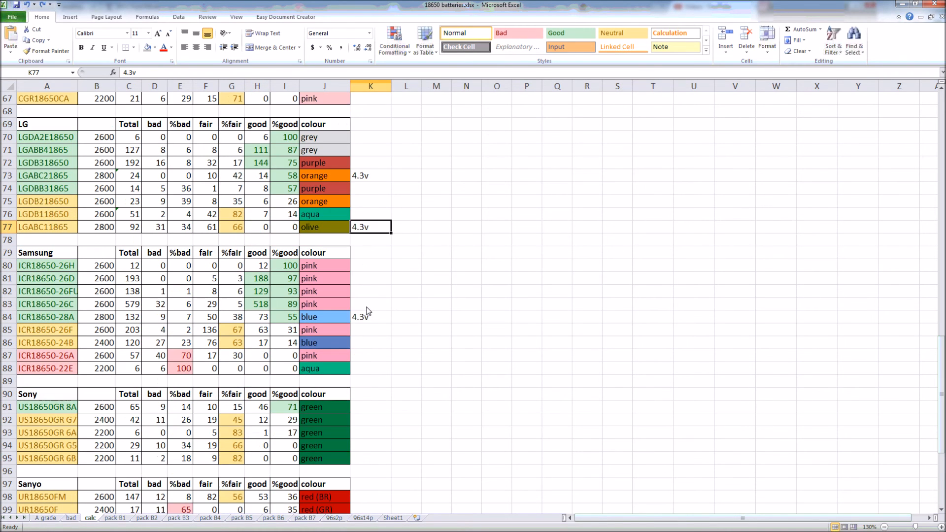
mouse_move(369, 325)
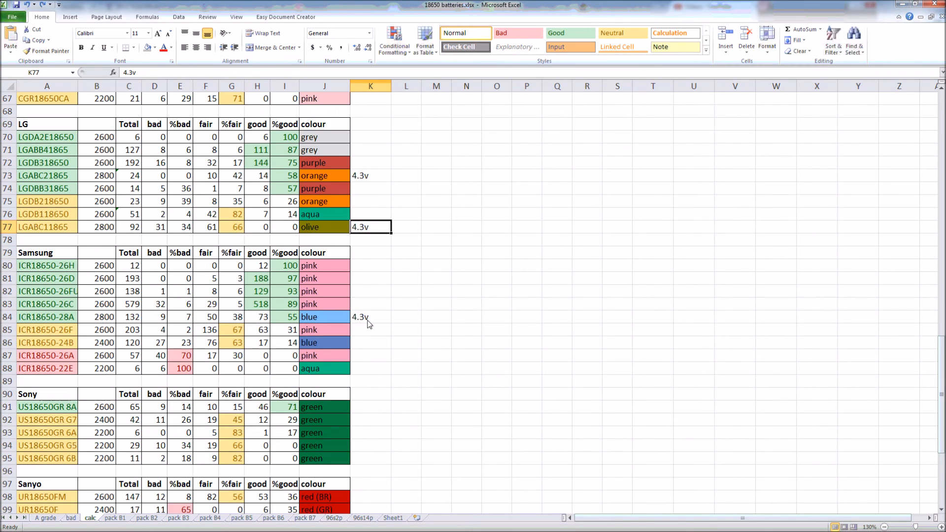
click(370, 316)
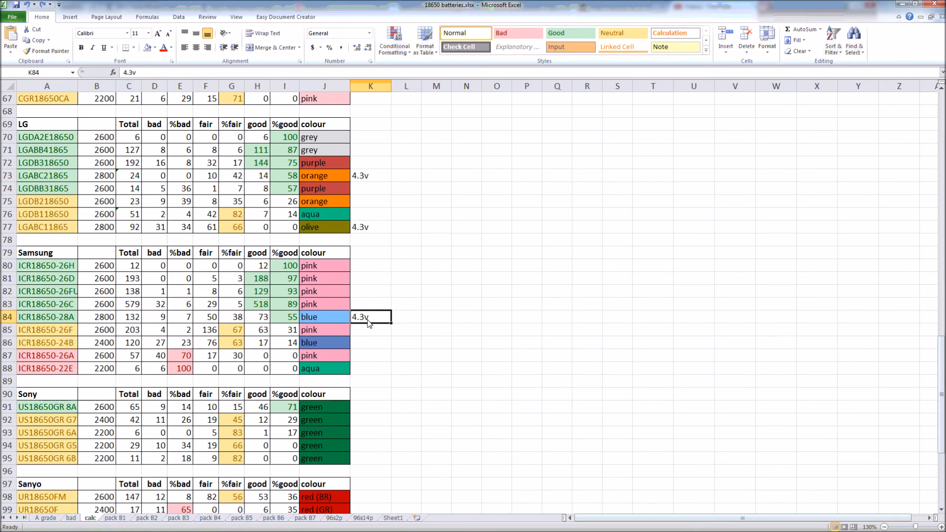
mouse_move(324, 317)
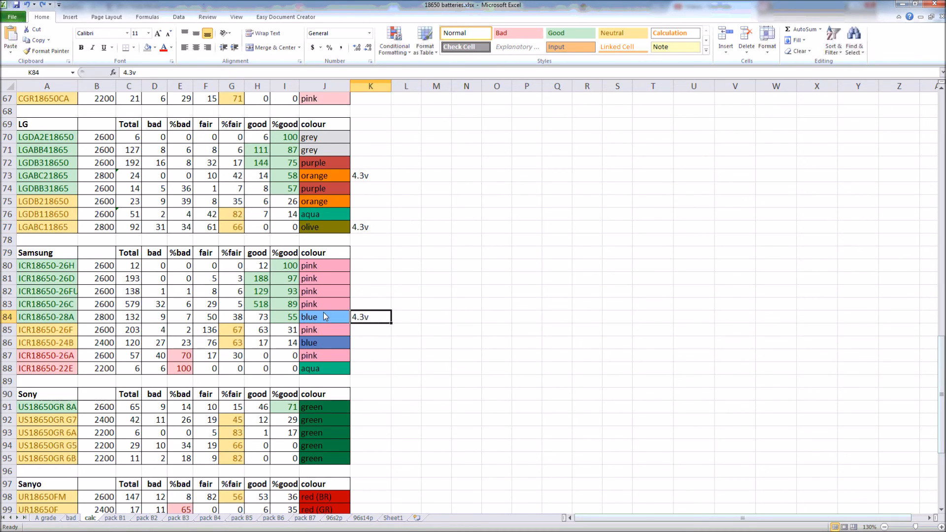
mouse_move(367, 335)
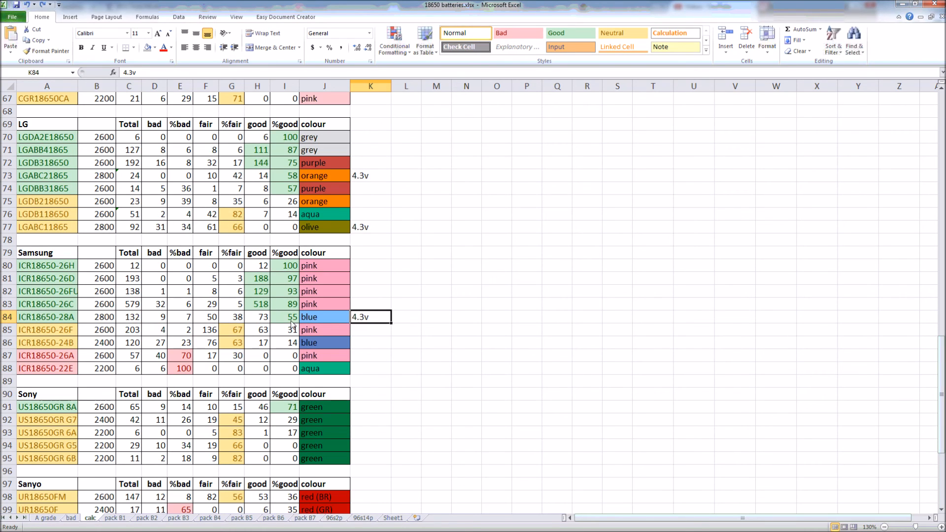
scroll(down, 3)
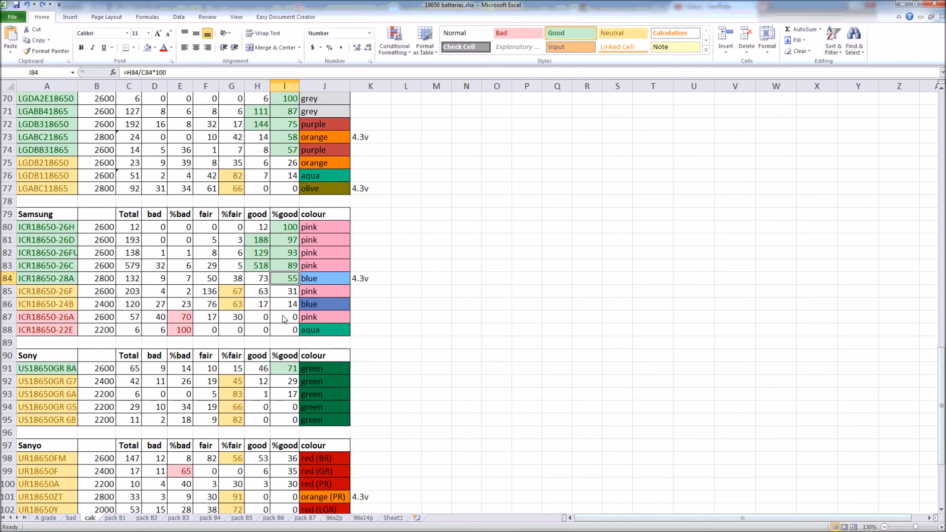
scroll(down, 3)
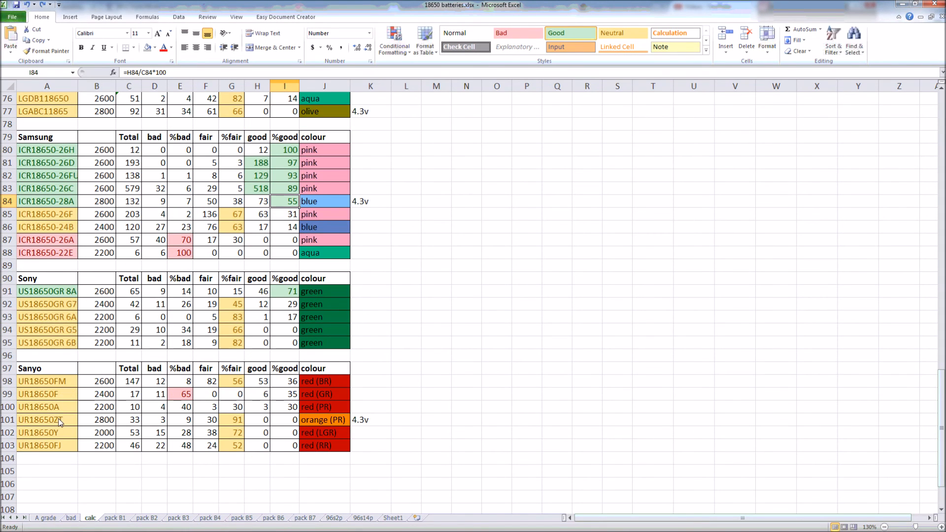
click(324, 420)
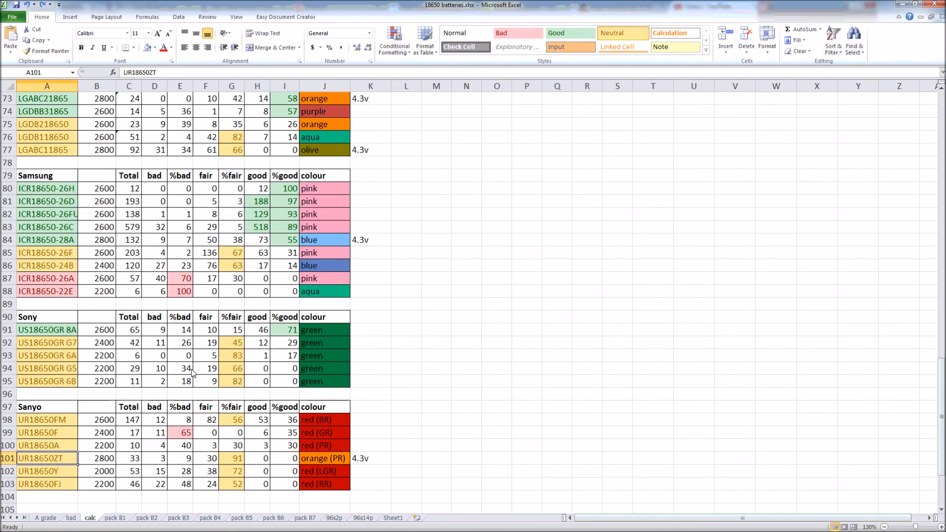
scroll(up, 3)
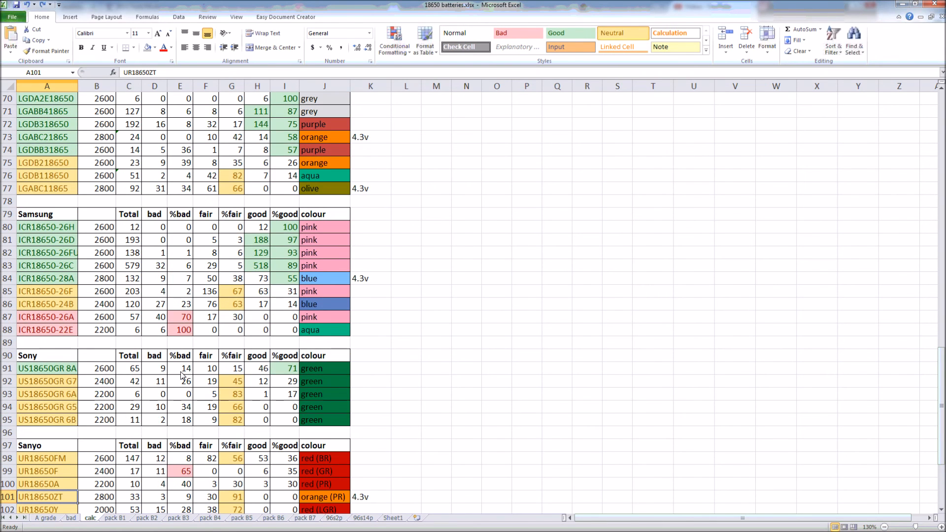
scroll(down, 3)
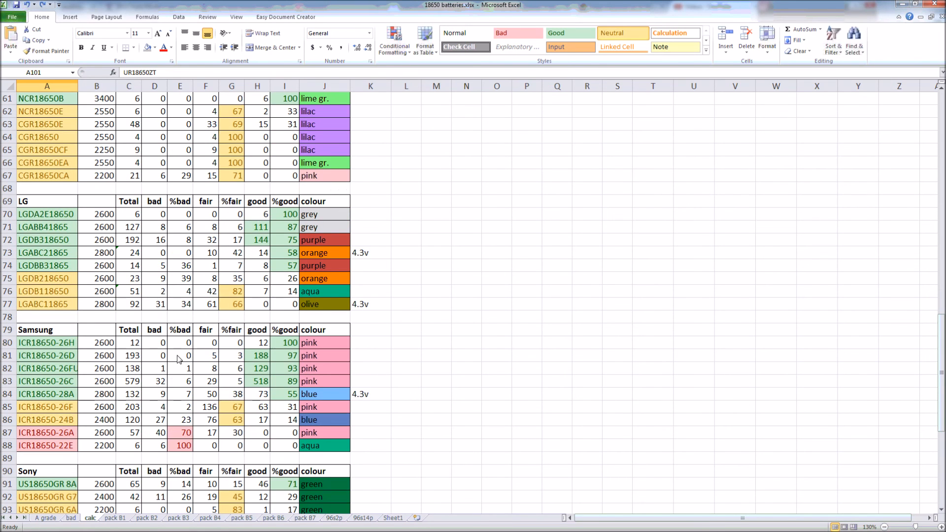
scroll(down, 3)
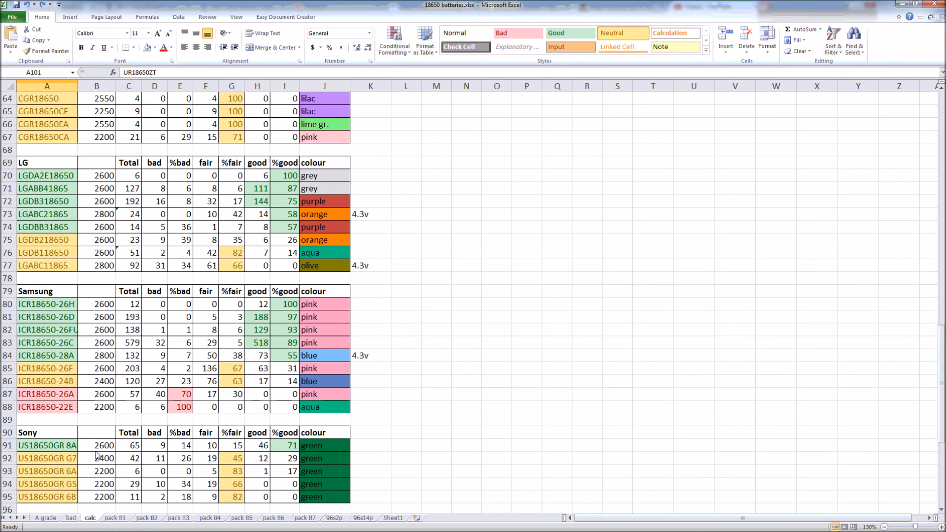
scroll(down, 3)
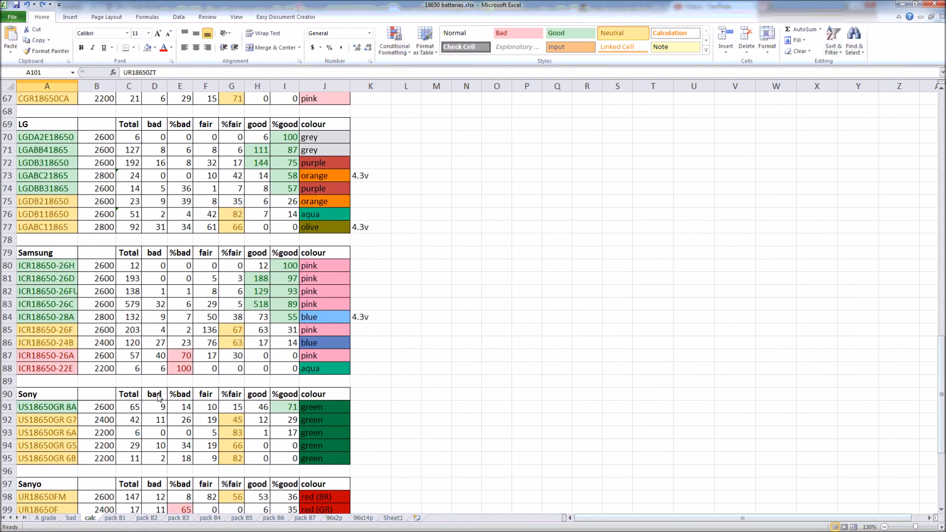
scroll(down, 3)
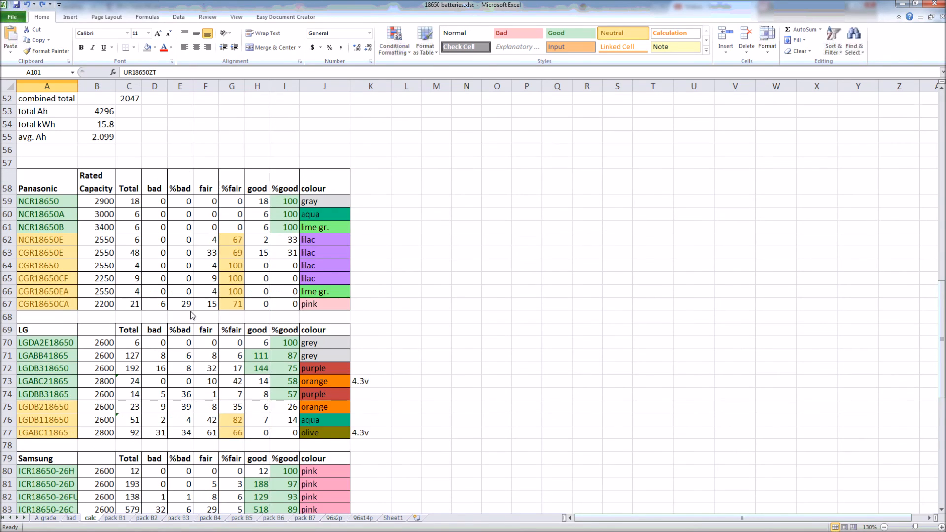
scroll(down, 3)
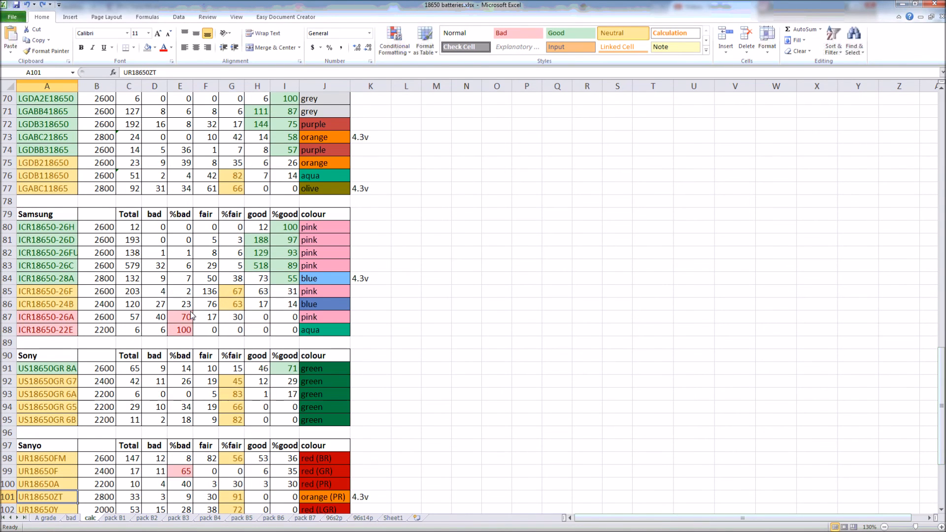